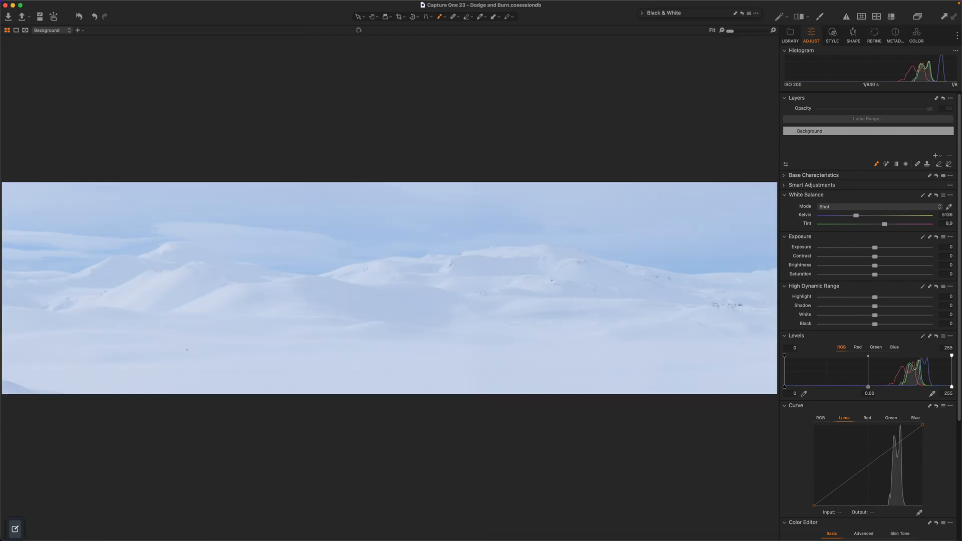
pyautogui.moveTo(256, 480)
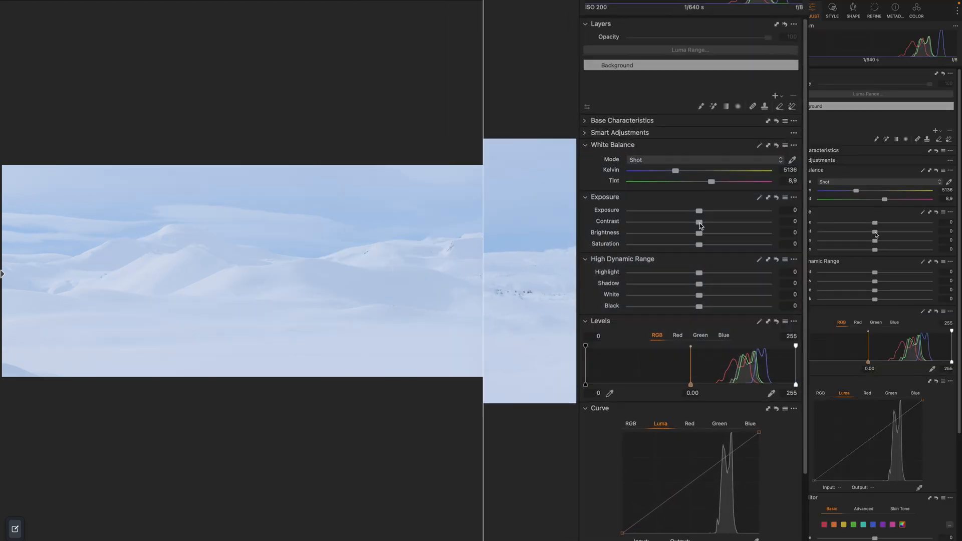
# - Try raising Contrast and lowering Exposure on the snowy panorama
pyautogui.moveTo(699, 222); pyautogui.dragTo(870, 208)
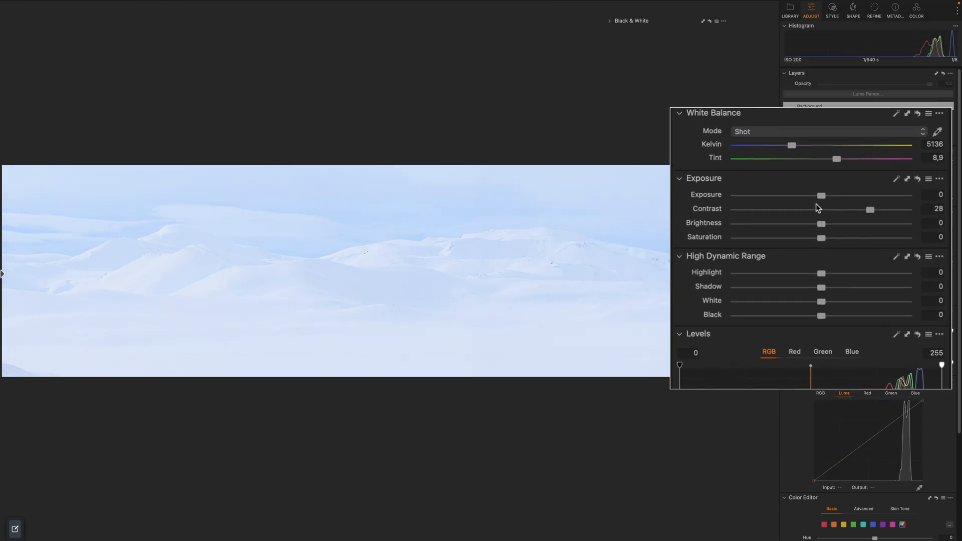
pyautogui.moveTo(822, 194); pyautogui.dragTo(802, 195)
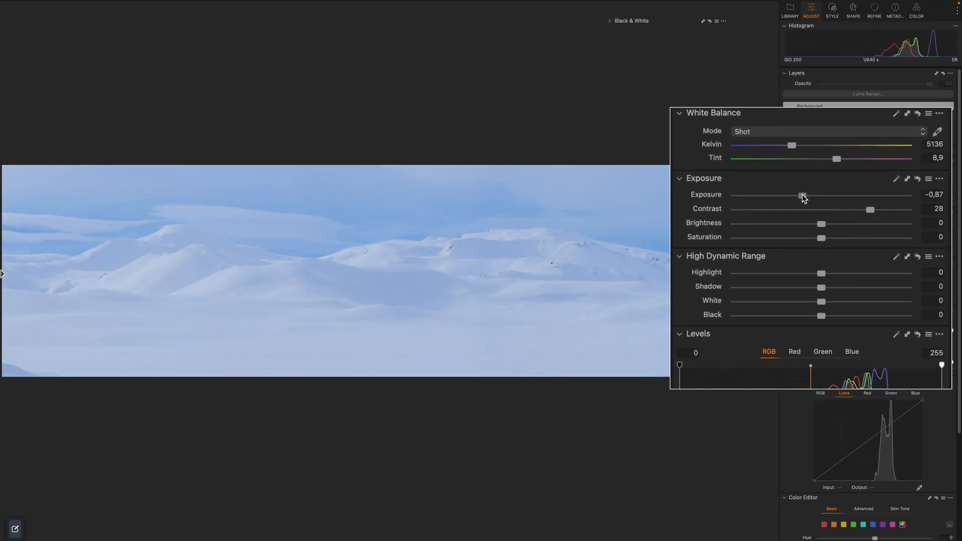
pyautogui.moveTo(869, 209); pyautogui.dragTo(876, 209)
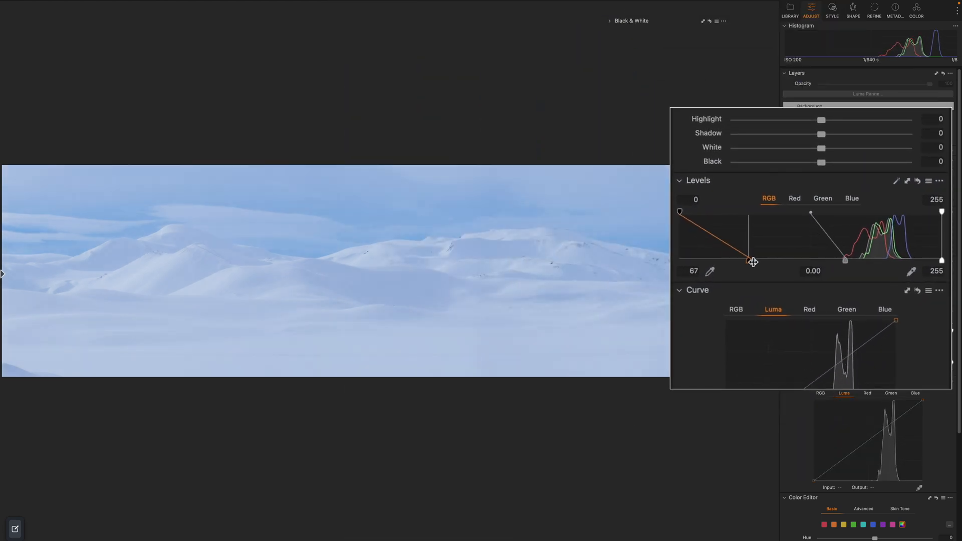
# - Set the Levels white point to about 234 and the black point to about 99
pyautogui.moveTo(942, 211); pyautogui.dragTo(918, 258)
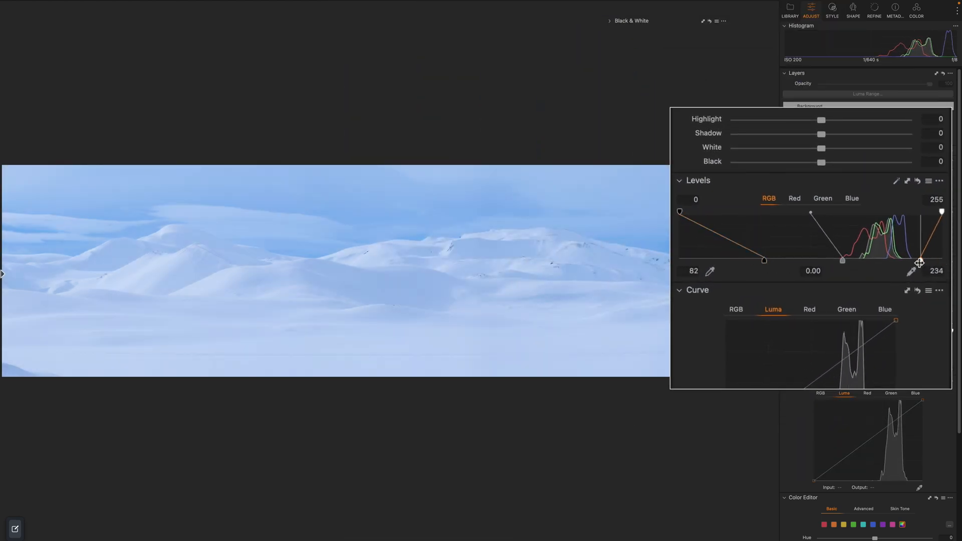
pyautogui.moveTo(762, 260); pyautogui.dragTo(782, 260)
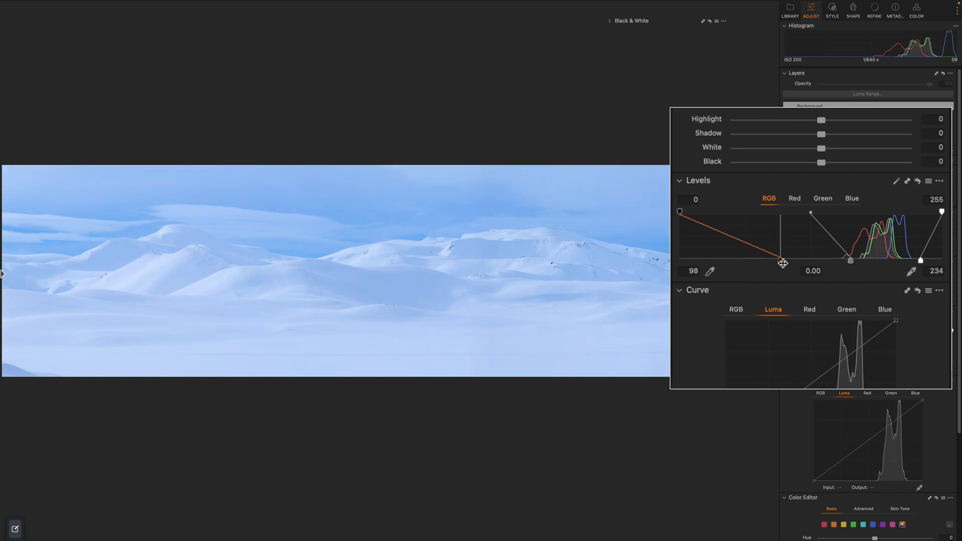
pyautogui.moveTo(781, 260); pyautogui.dragTo(784, 266)
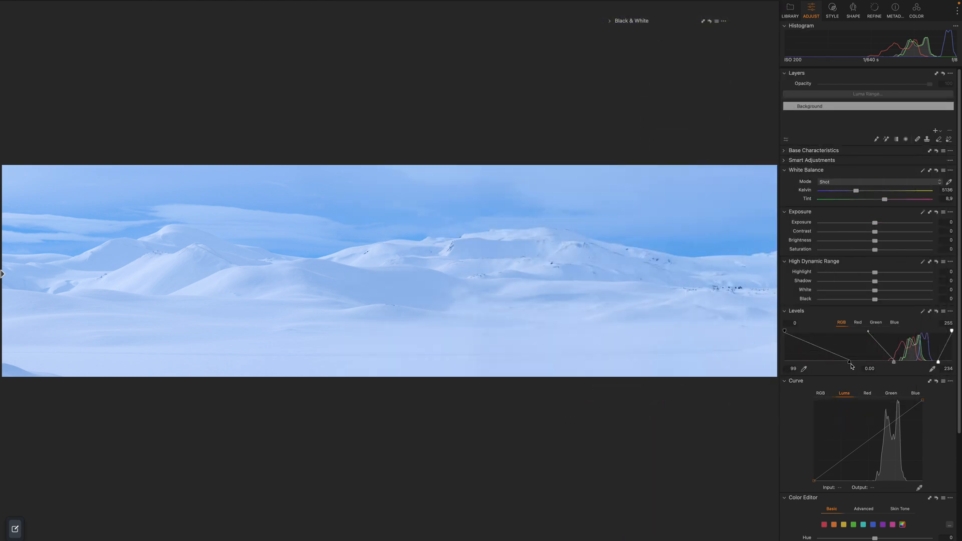
pyautogui.moveTo(938, 314)
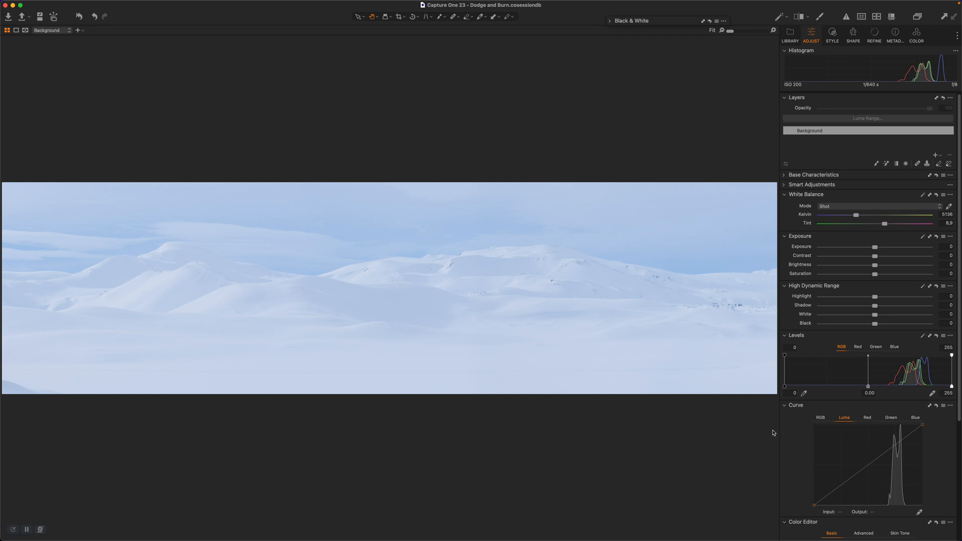
pyautogui.moveTo(776, 432)
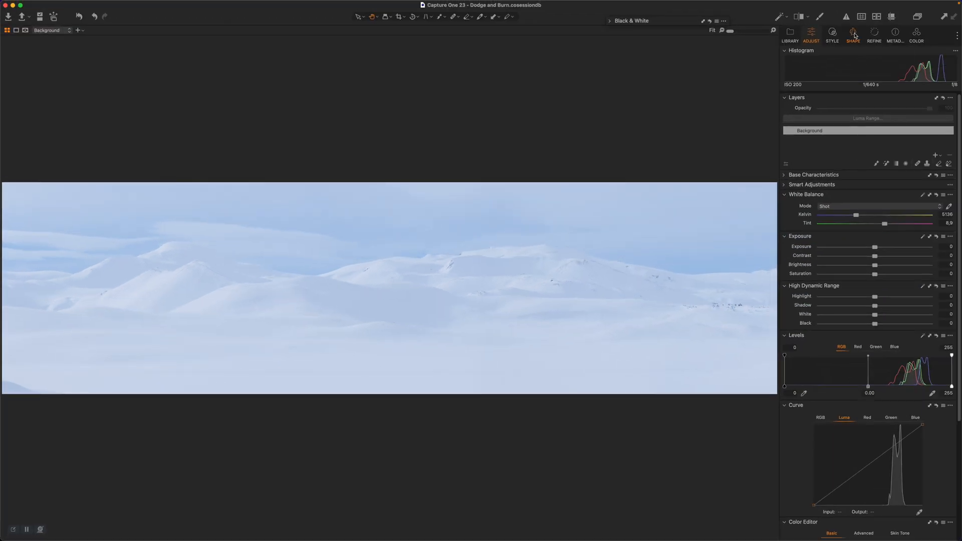
# - Set the Keystone Aspect slider to -25 in the Shape tab
pyautogui.click(852, 34)
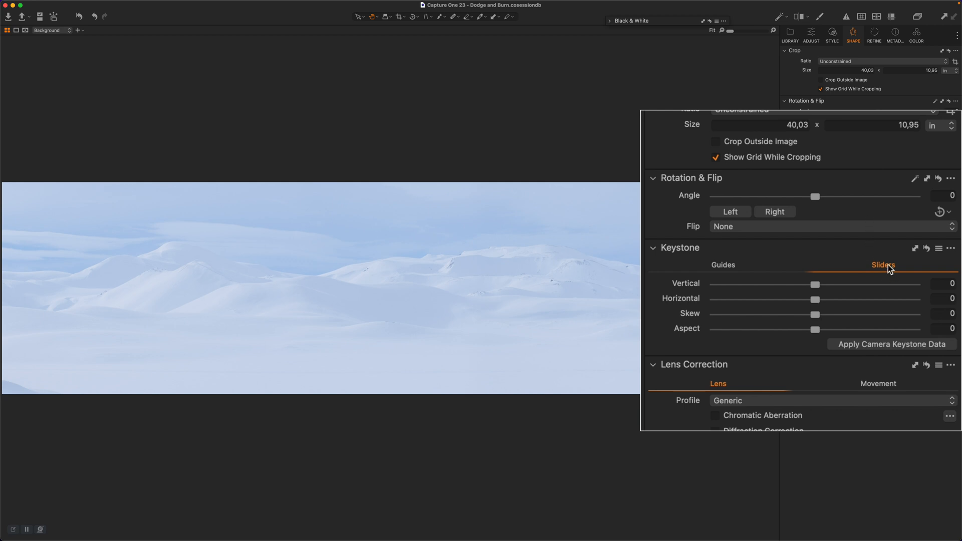
pyautogui.moveTo(815, 328); pyautogui.dragTo(806, 328)
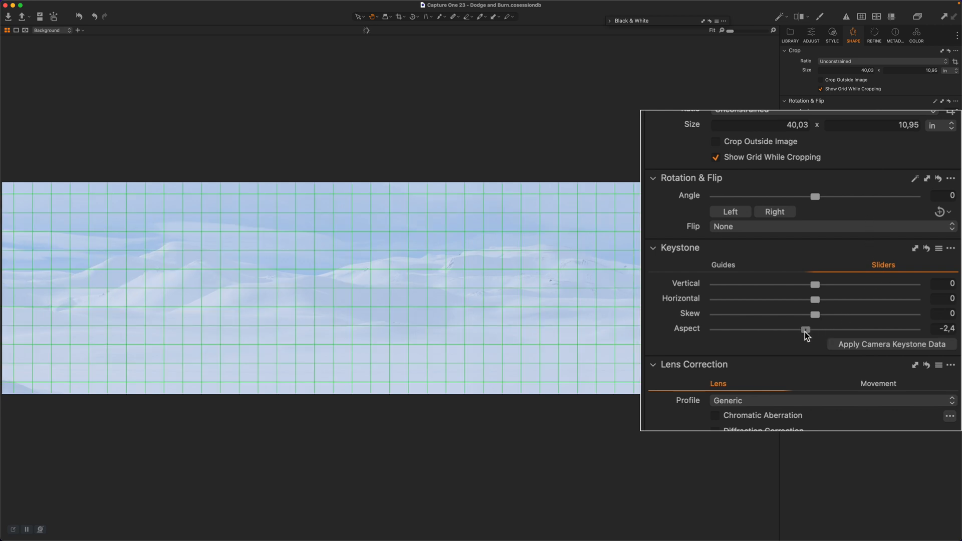
pyautogui.moveTo(805, 330); pyautogui.dragTo(715, 330)
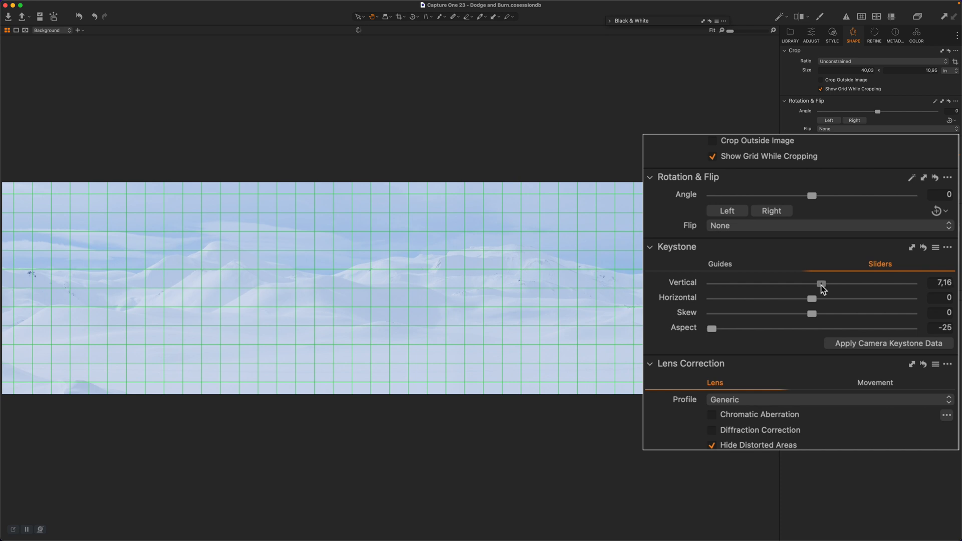
# - Stretch the Keystone Vertical slider to about 58, comparing against a reset
pyautogui.moveTo(821, 283); pyautogui.dragTo(886, 284)
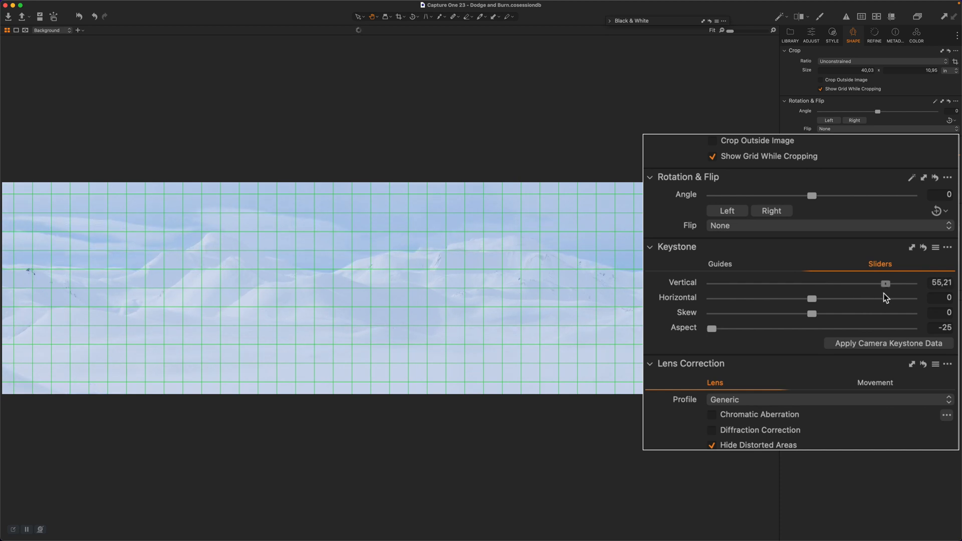
pyautogui.moveTo(885, 284); pyautogui.dragTo(888, 284)
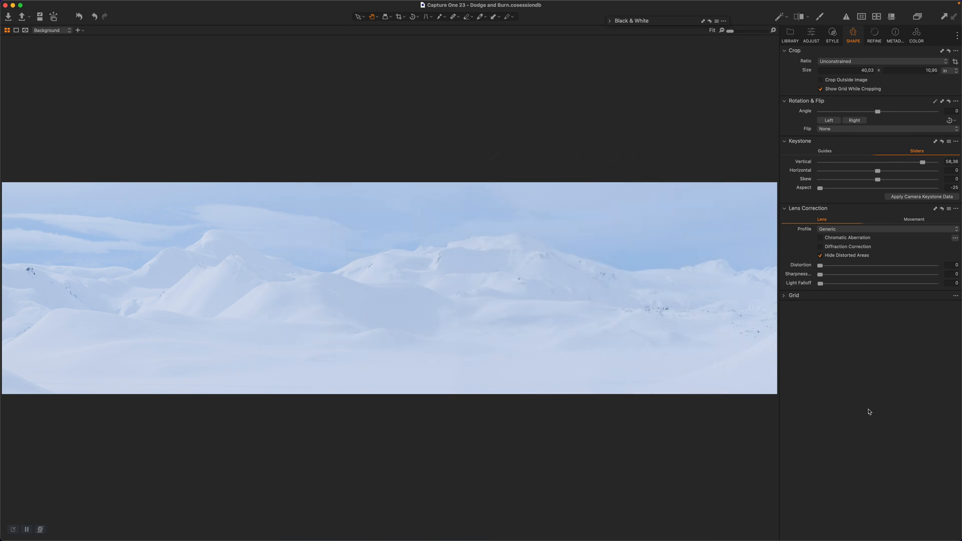
pyautogui.moveTo(875, 409)
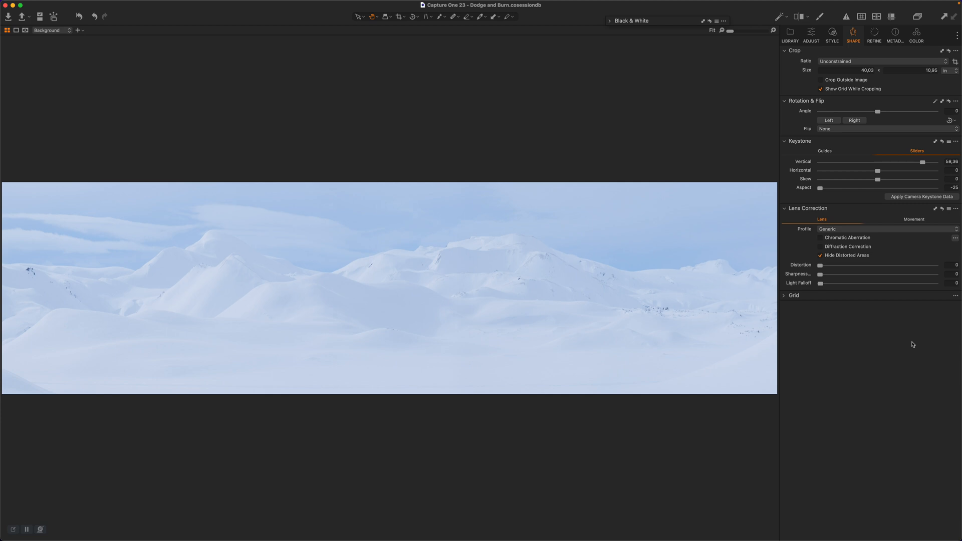
pyautogui.click(942, 141)
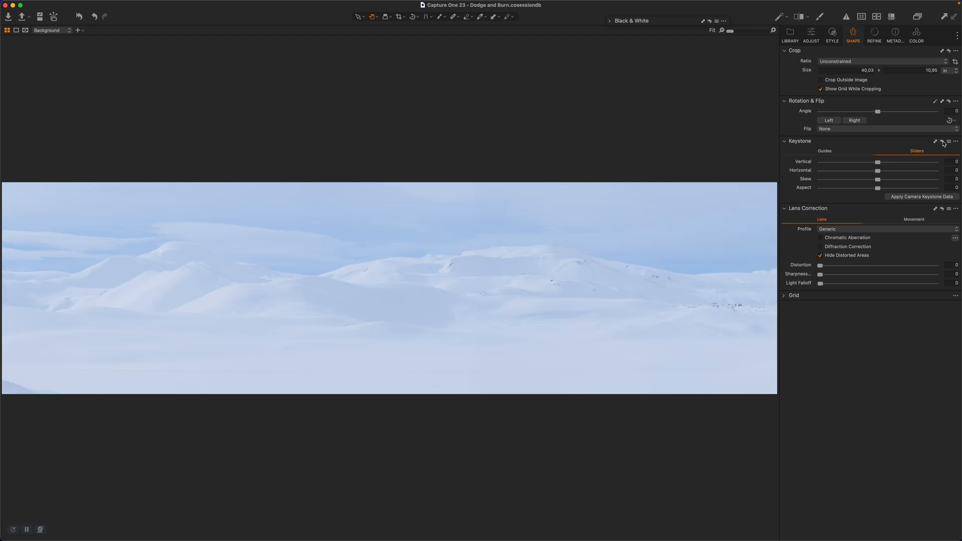
pyautogui.moveTo(877, 162); pyautogui.dragTo(902, 161)
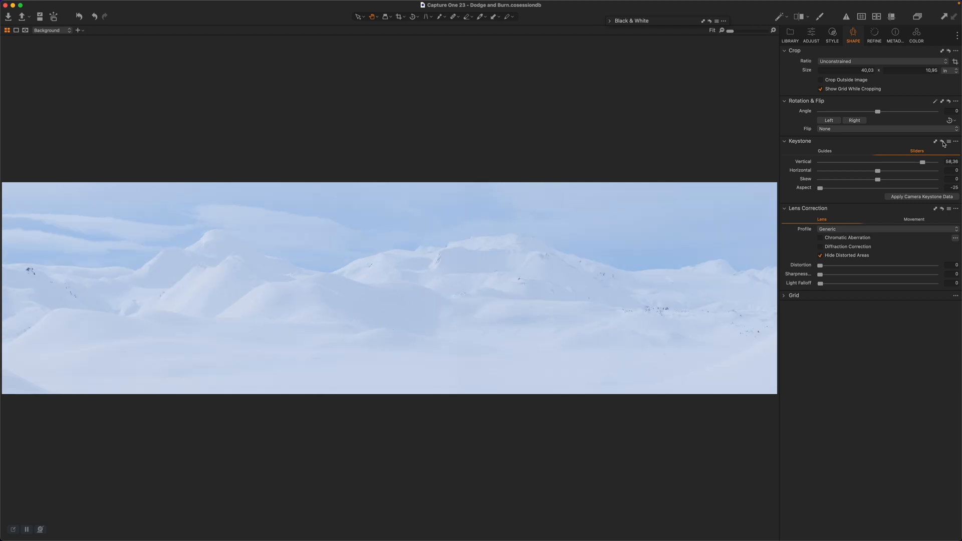
pyautogui.click(811, 35)
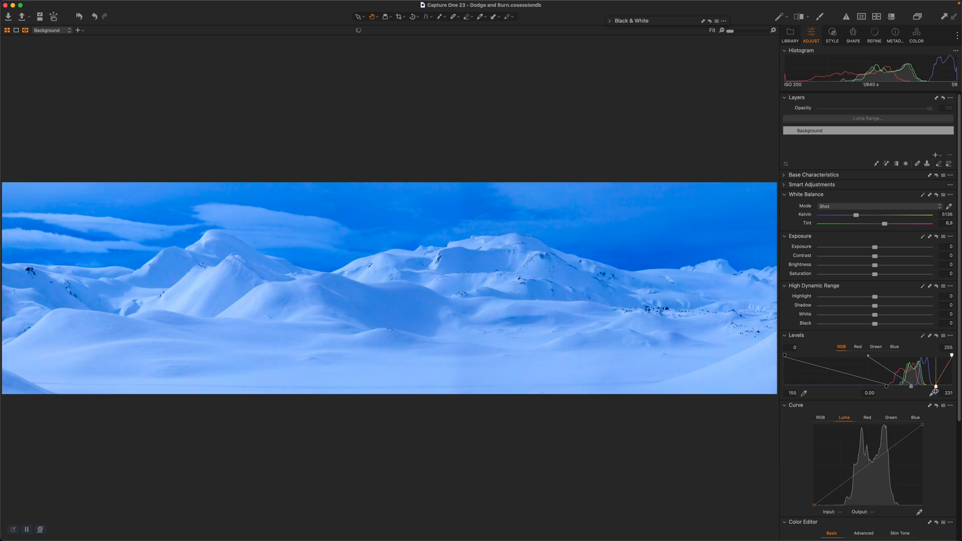
# - Nudge the Levels white point, midpoint and black point, ending at 0 and 255
pyautogui.moveTo(935, 386); pyautogui.dragTo(933, 386)
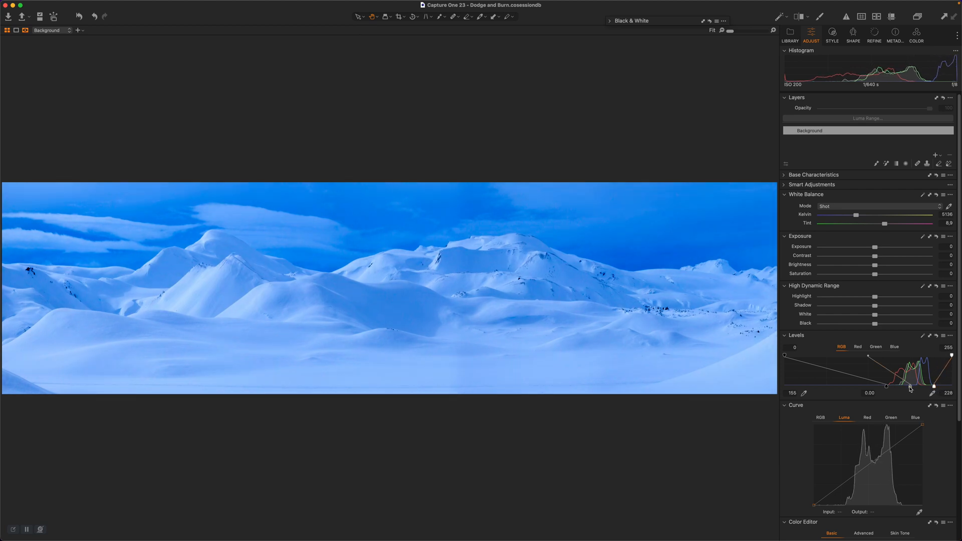
pyautogui.moveTo(885, 386); pyautogui.dragTo(888, 386)
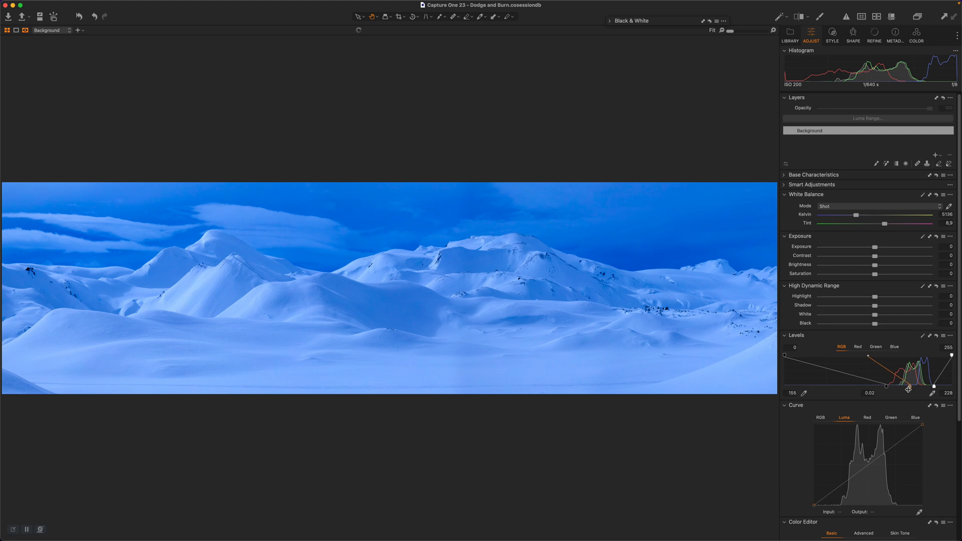
pyautogui.moveTo(909, 385); pyautogui.dragTo(932, 386)
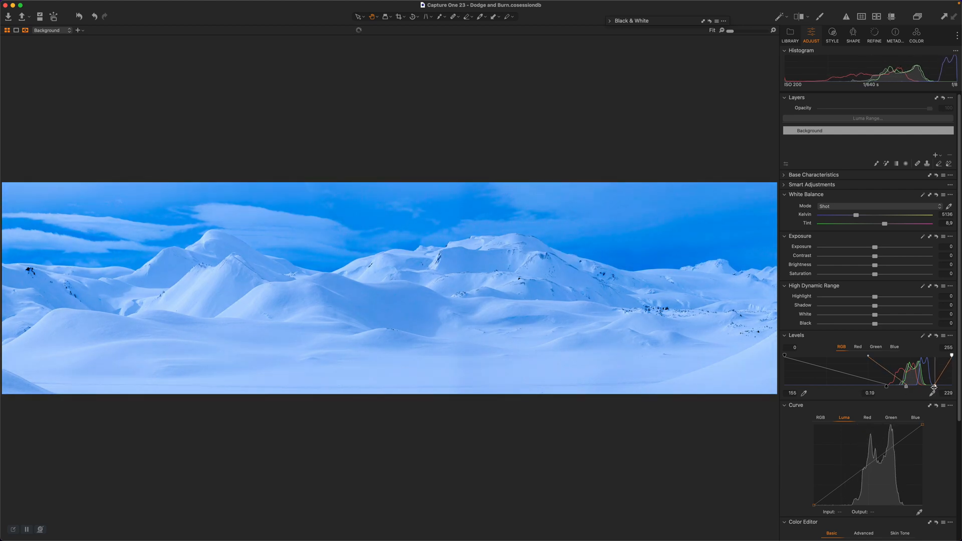
pyautogui.moveTo(889, 387); pyautogui.dragTo(887, 387)
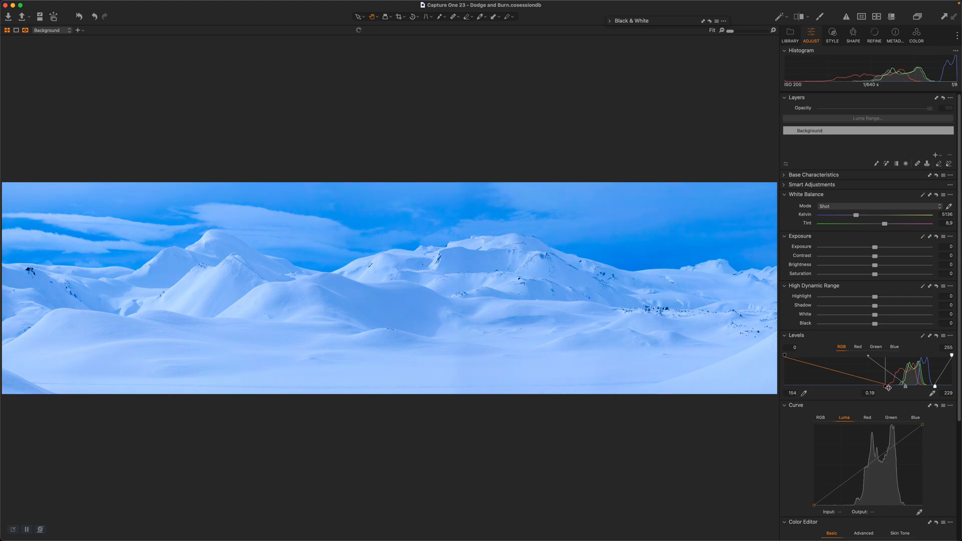
pyautogui.moveTo(888, 387); pyautogui.dragTo(887, 387)
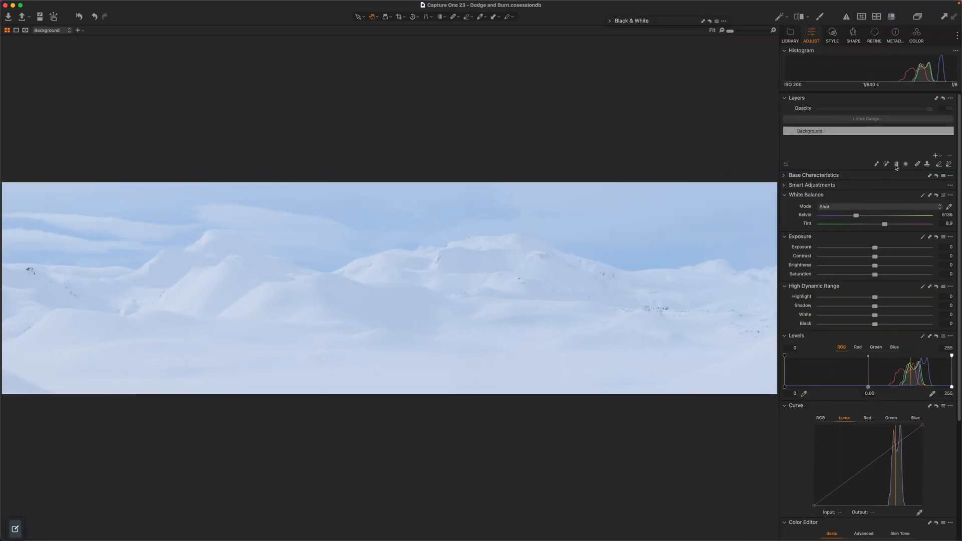
# - Add an adjustment layer and hand-paint its mask over the central peak
pyautogui.click(896, 164)
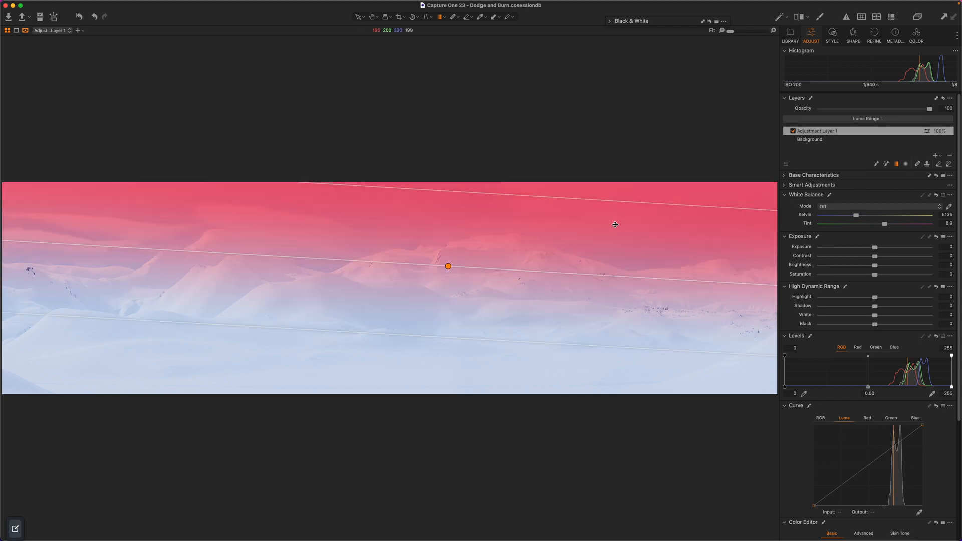
pyautogui.click(810, 130)
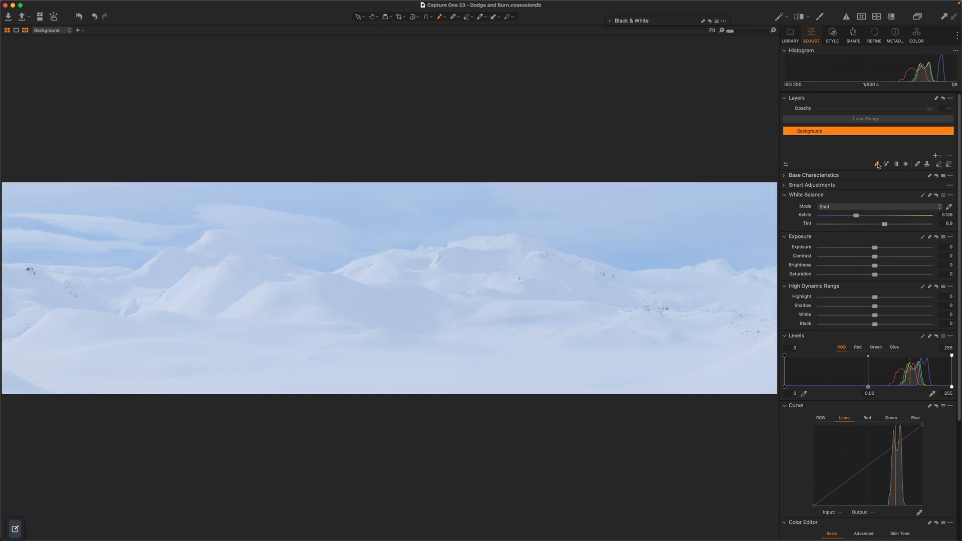
pyautogui.moveTo(435, 258); pyautogui.dragTo(491, 257)
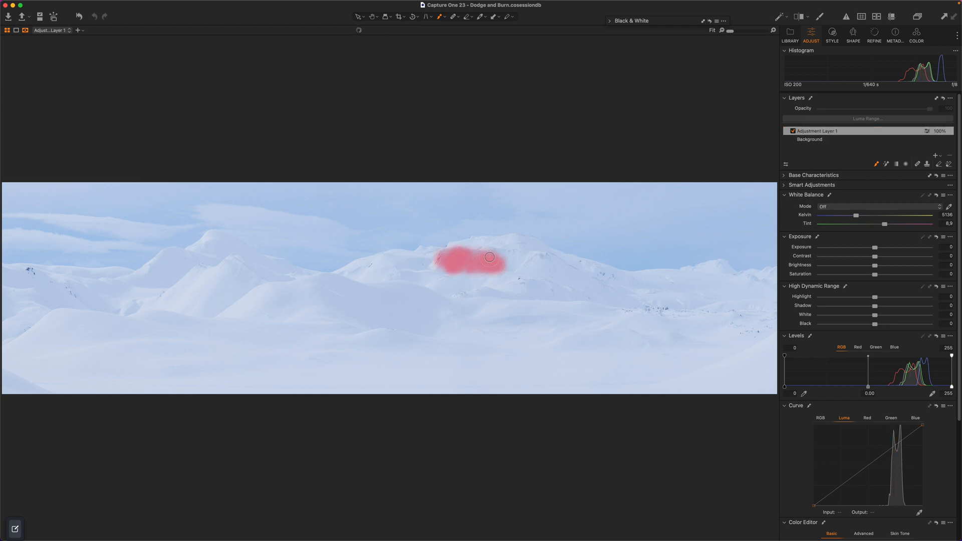
pyautogui.moveTo(484, 257); pyautogui.dragTo(383, 338)
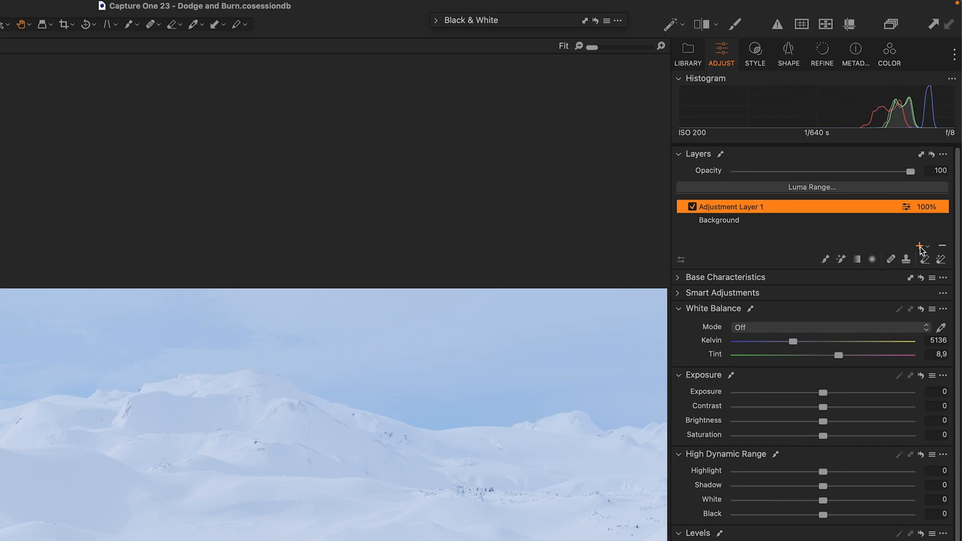
# - Rename Adjustment Layer 1 to Burn and Adjustment Layer 2 to Dodge
pyautogui.click(918, 253)
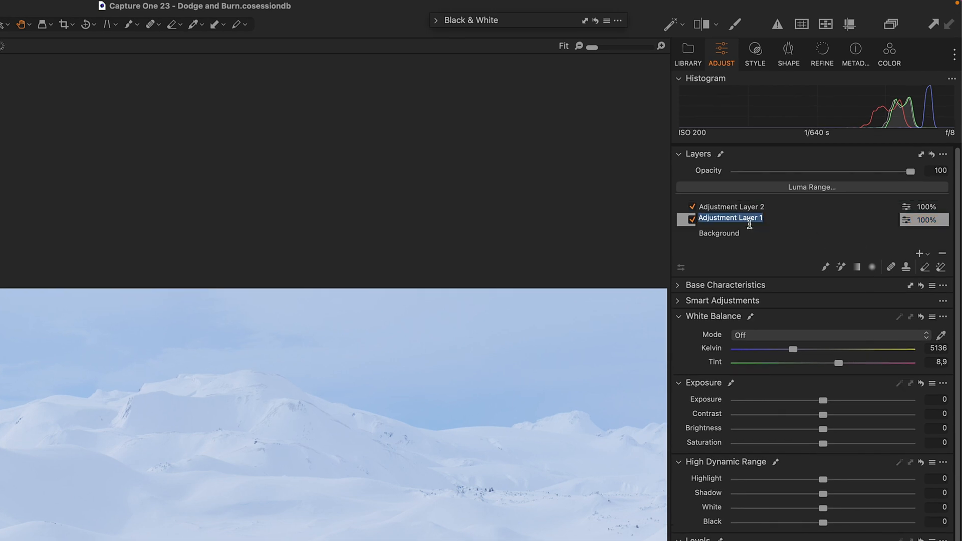
pyautogui.click(730, 207)
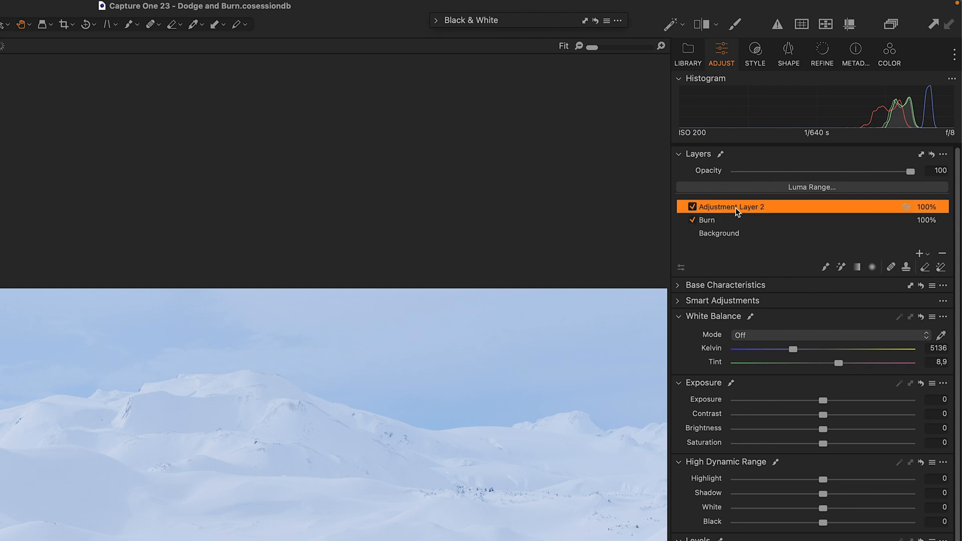
pyautogui.doubleClick(727, 206)
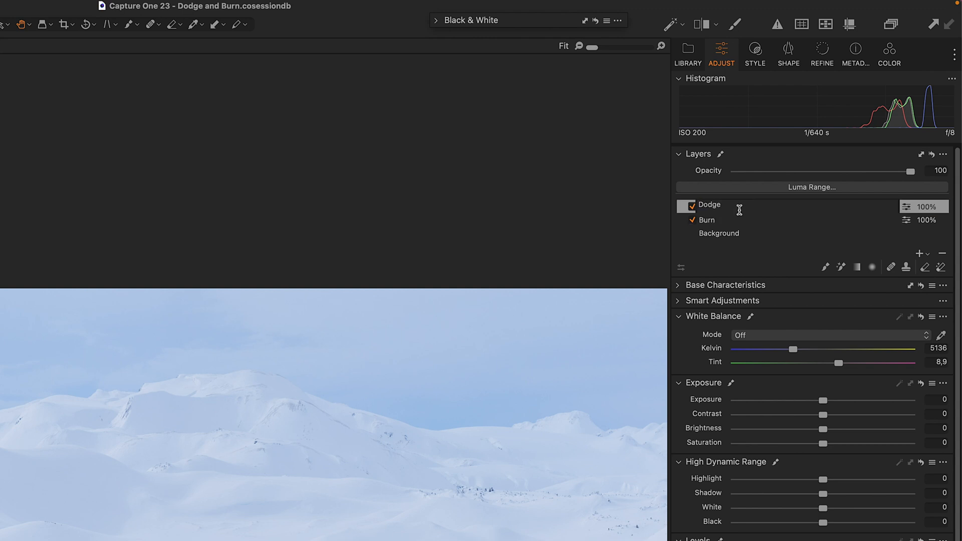
pyautogui.click(735, 207)
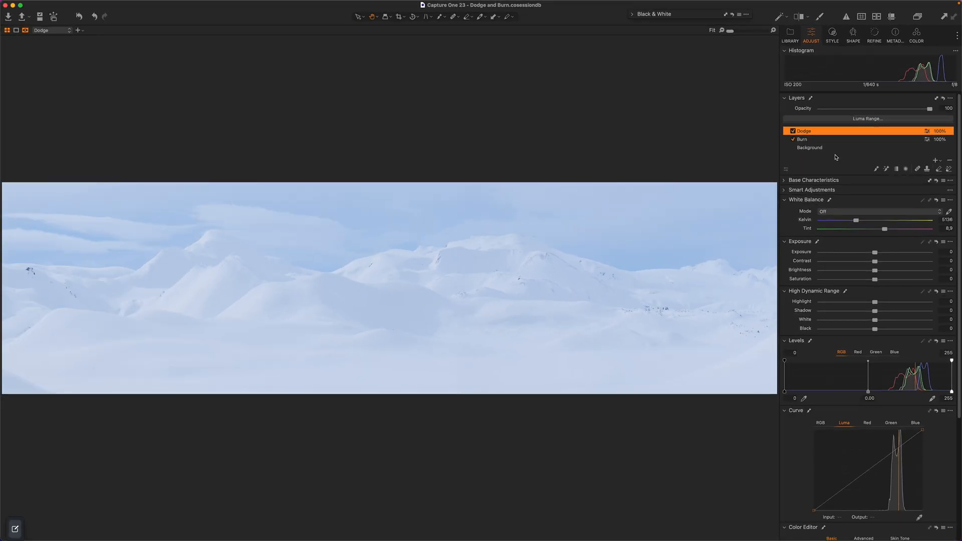
pyautogui.moveTo(689, 16)
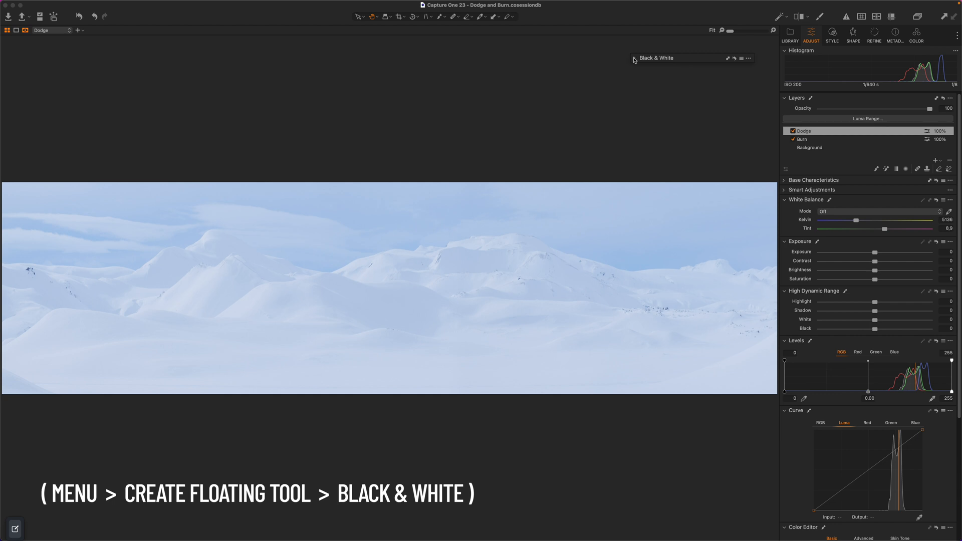
# - Enable Black & White, darken Blue to about -88 and Cyan to -62, and select Burn
pyautogui.click(636, 57)
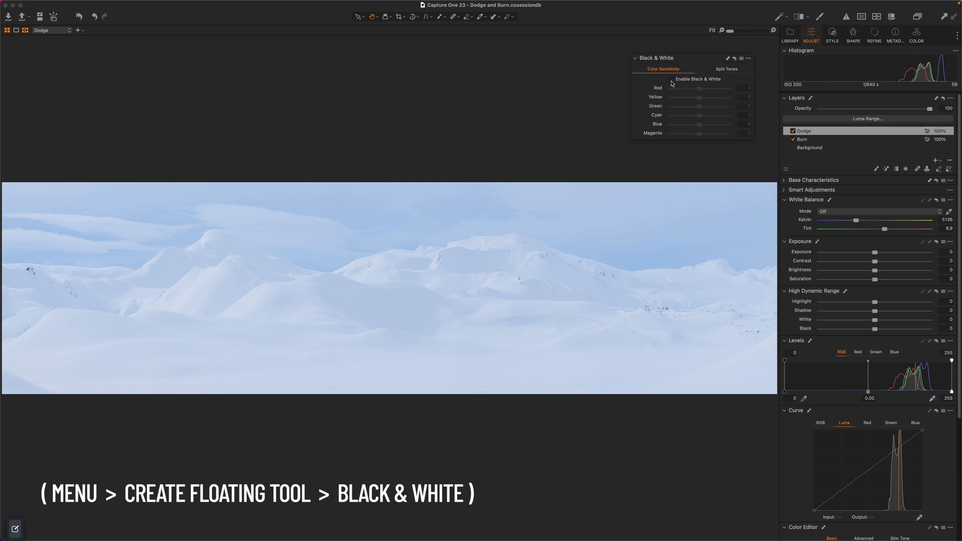
pyautogui.click(671, 79)
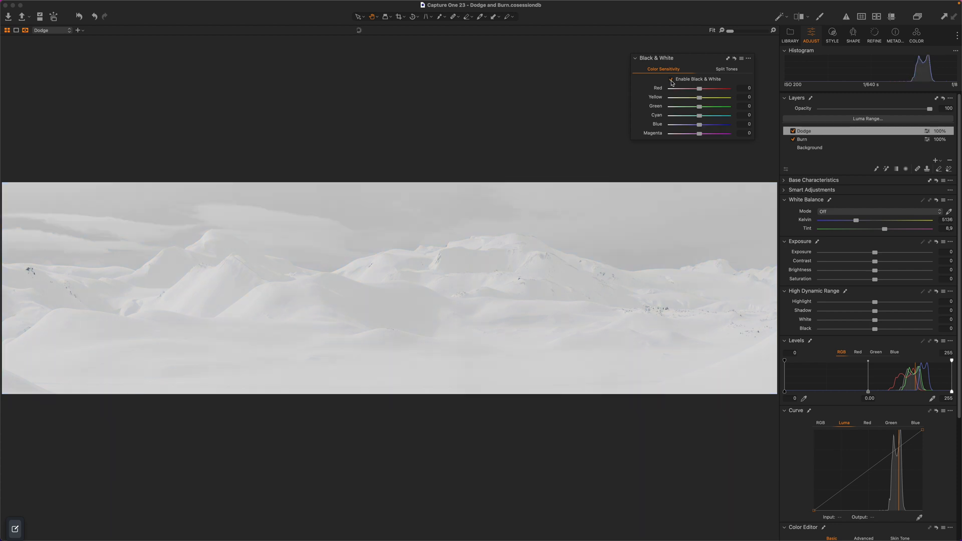
pyautogui.click(671, 79)
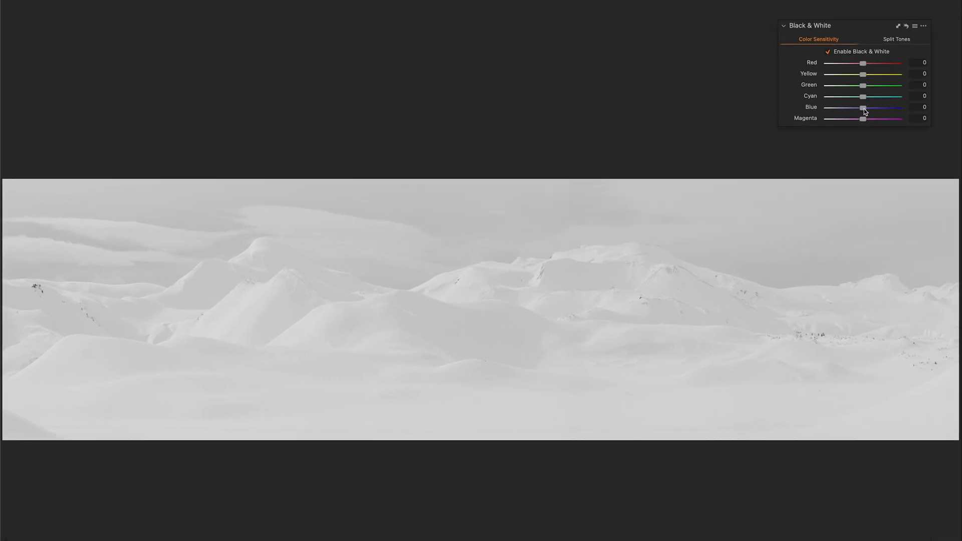
pyautogui.moveTo(861, 107); pyautogui.dragTo(833, 107)
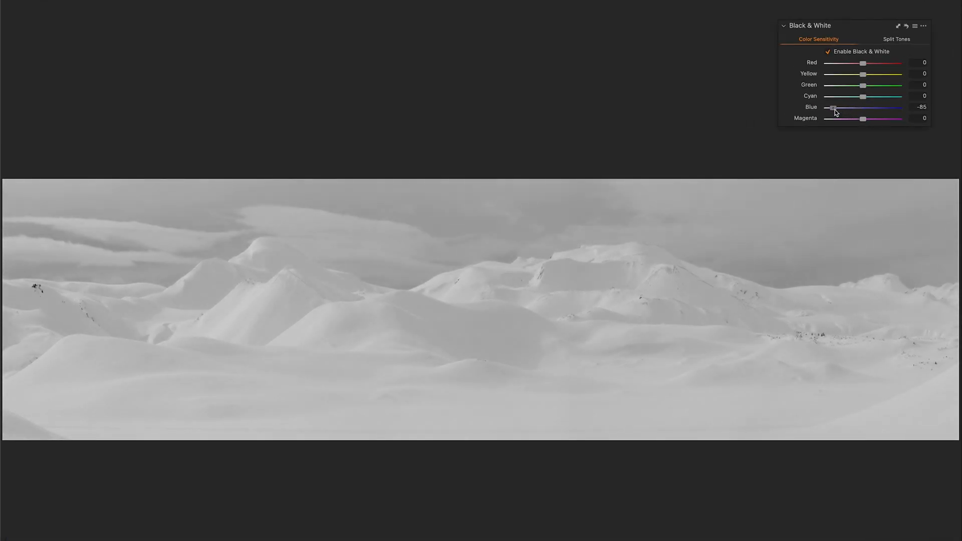
pyautogui.moveTo(862, 96); pyautogui.dragTo(842, 96)
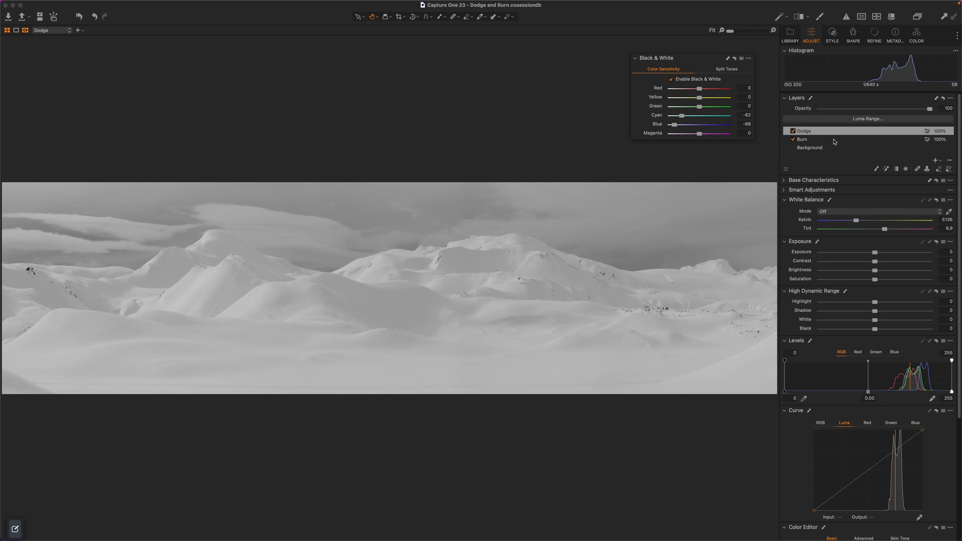
pyautogui.click(801, 139)
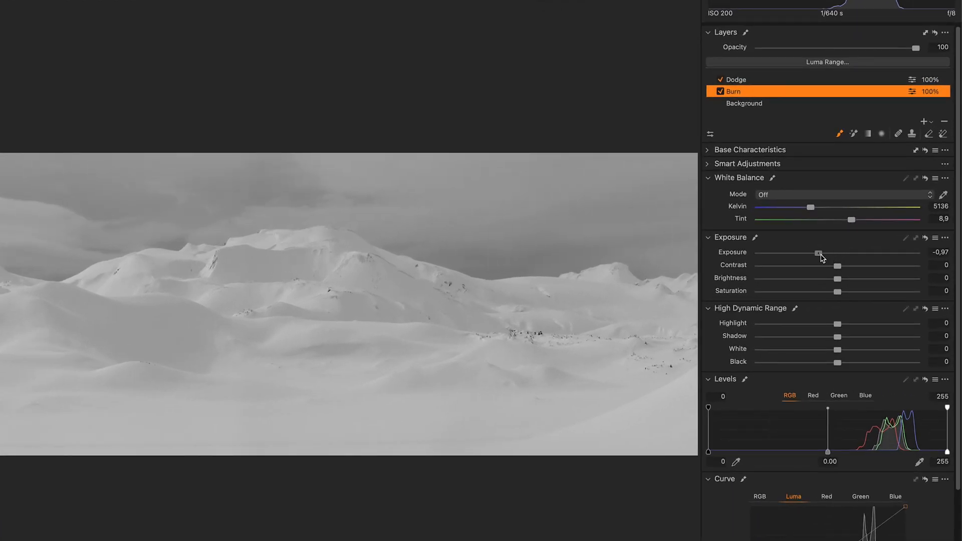
# - Set the Burn layer Exposure to -1.04 and lower the brush Flow to 20
pyautogui.moveTo(817, 254); pyautogui.dragTo(815, 254)
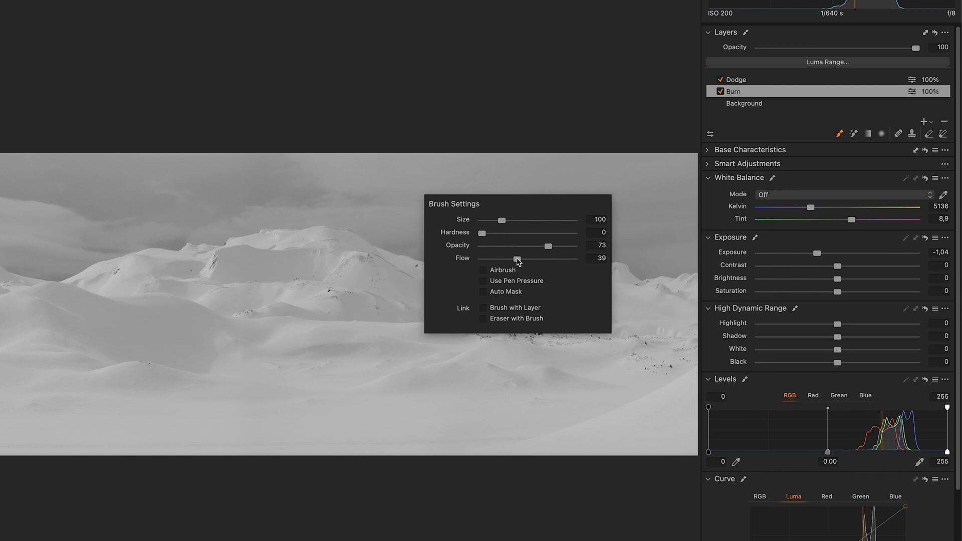
pyautogui.moveTo(516, 260)
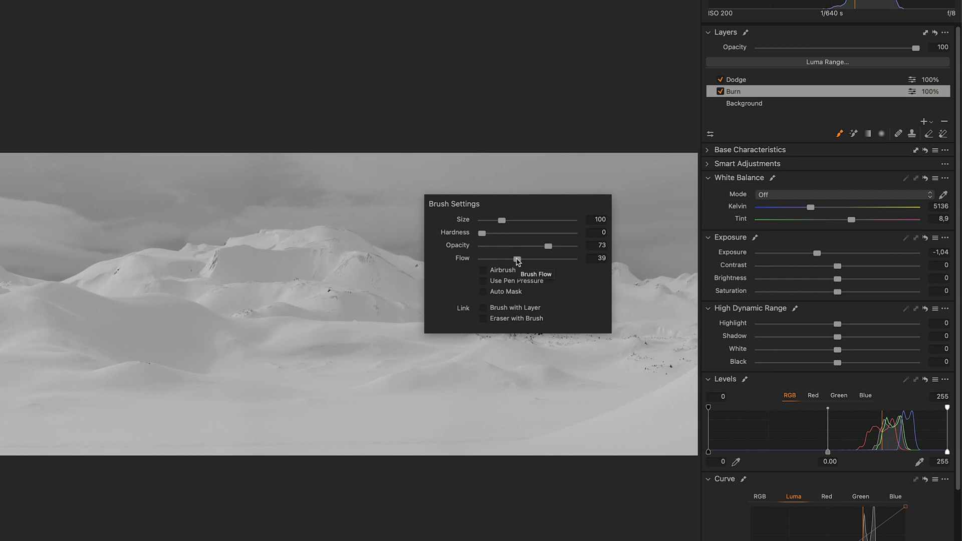
pyautogui.moveTo(515, 259); pyautogui.dragTo(498, 258)
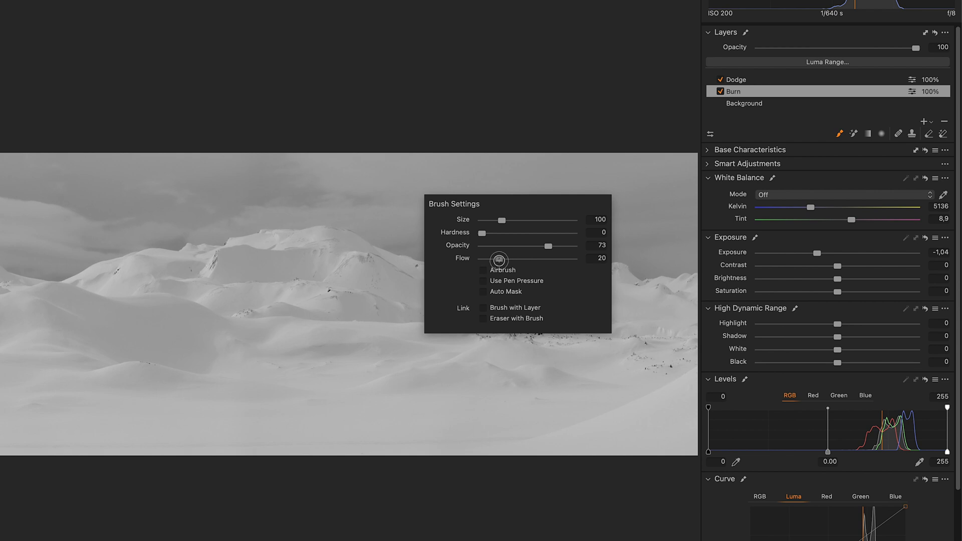
pyautogui.moveTo(499, 261); pyautogui.dragTo(482, 260)
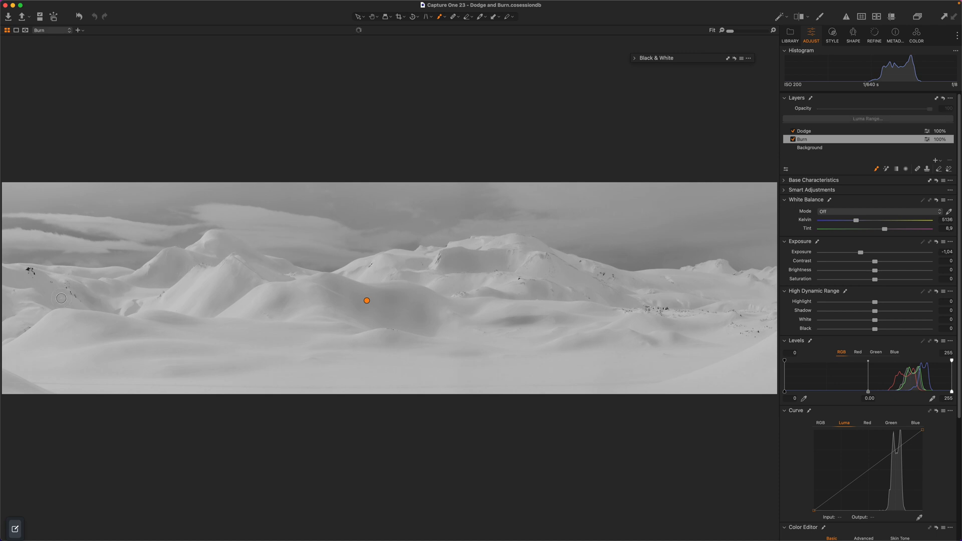
pyautogui.moveTo(109, 312)
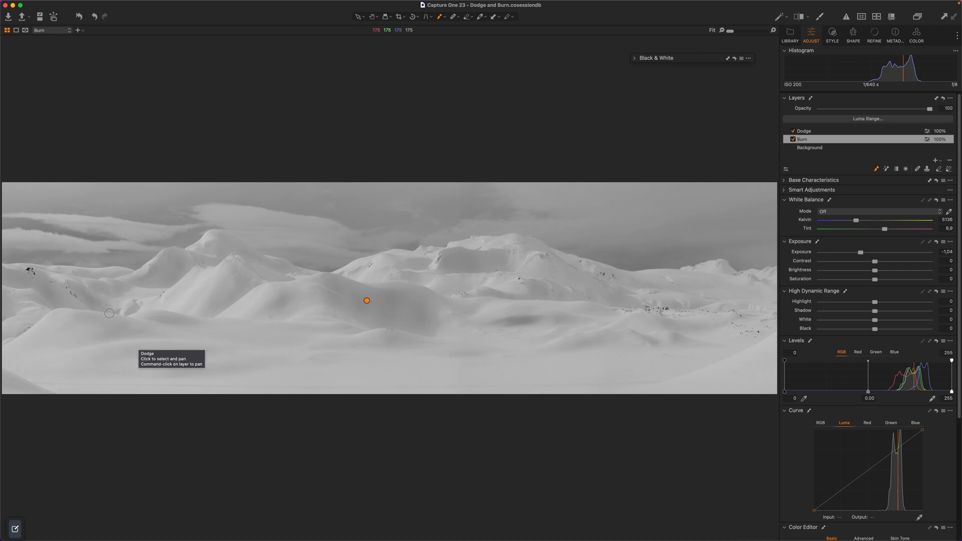
pyautogui.moveTo(418, 265)
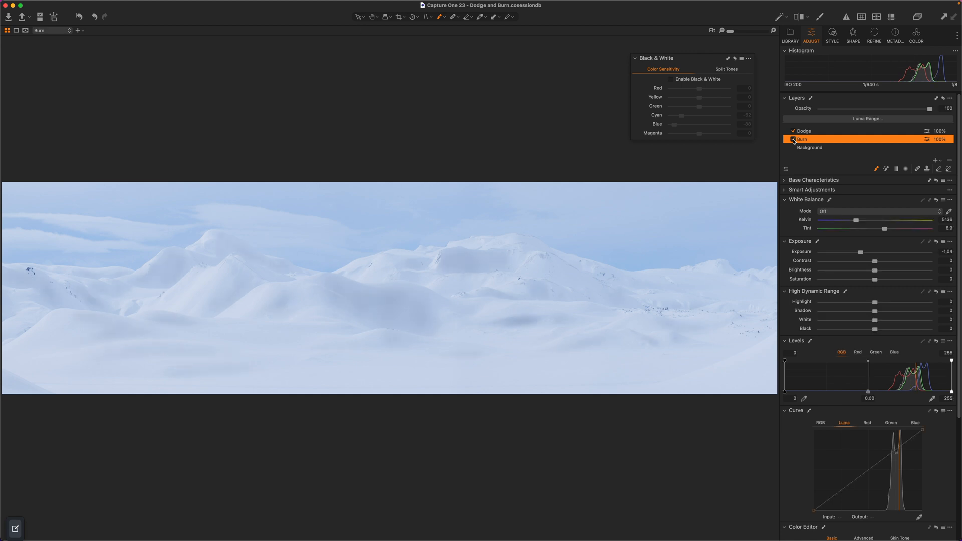
# - Select the Erase Mask tool, review its settings, and close the settings popup
pyautogui.click(792, 139)
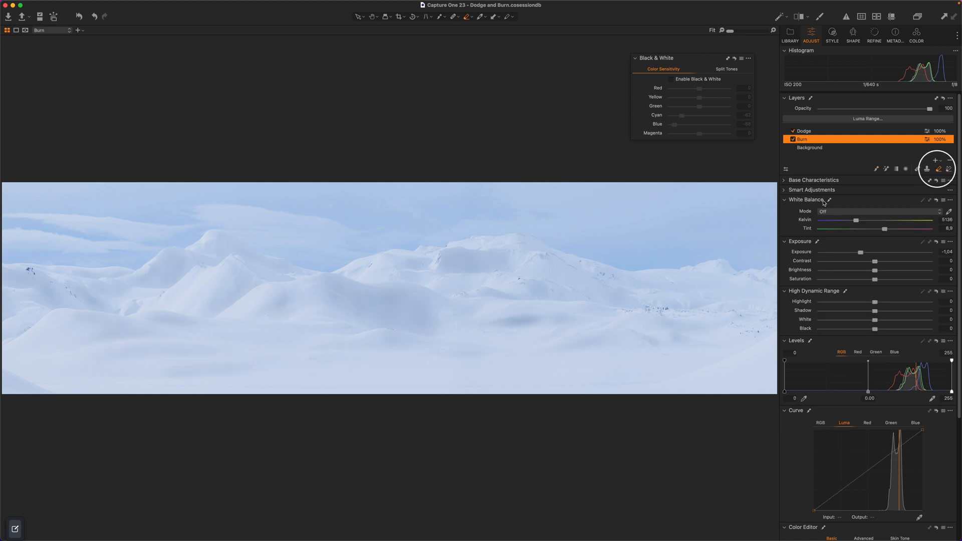
pyautogui.click(947, 169)
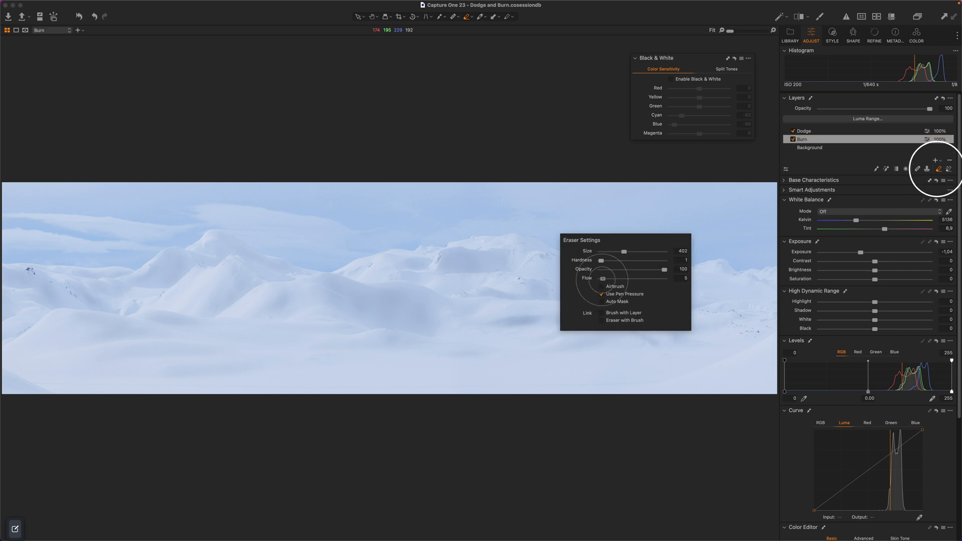
pyautogui.click(366, 309)
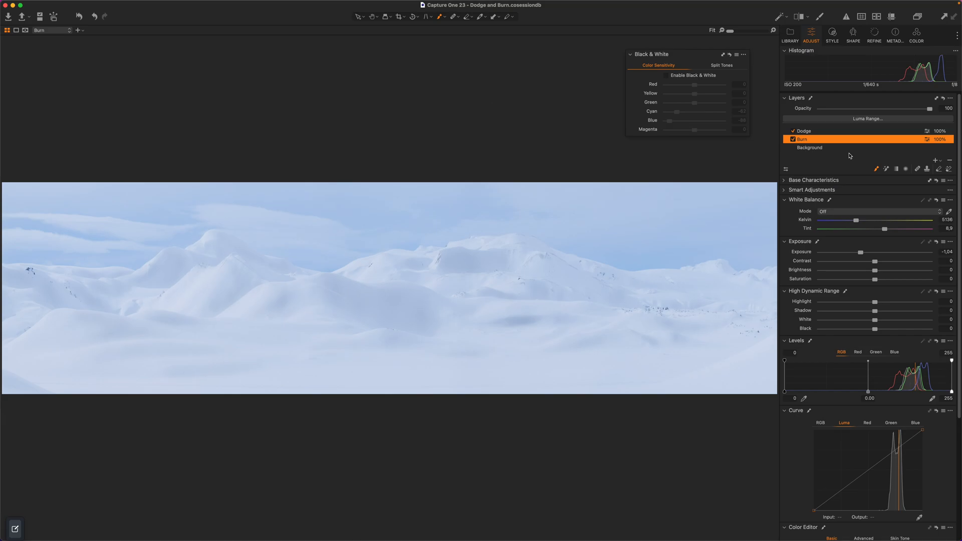
pyautogui.moveTo(679, 82)
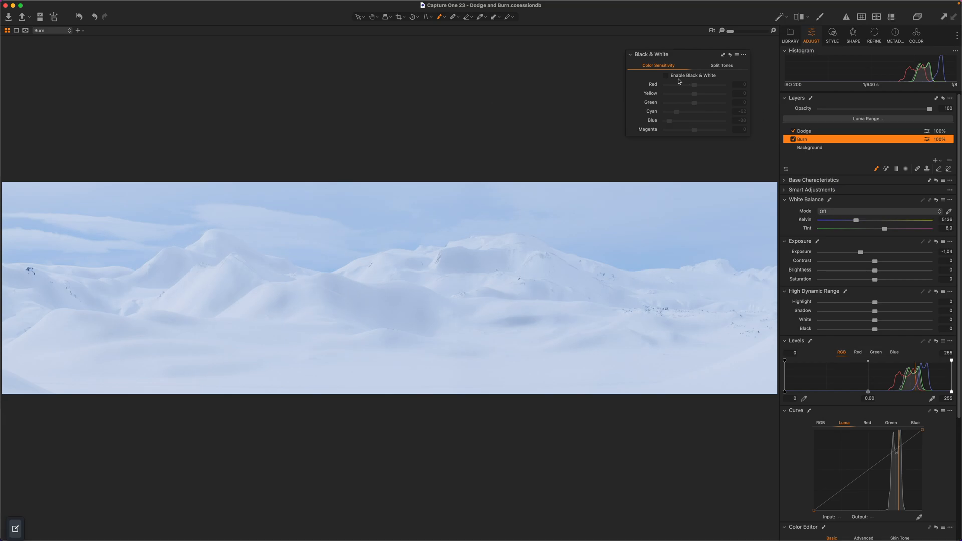
# - In the Black & White preview, raise the Dodge layer Exposure to +1, then return to colour
pyautogui.click(666, 75)
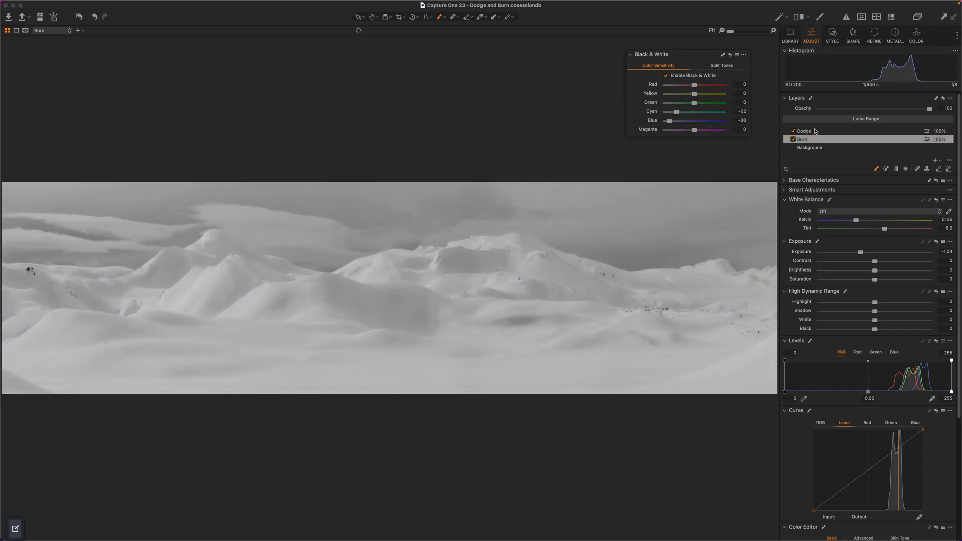
pyautogui.click(803, 131)
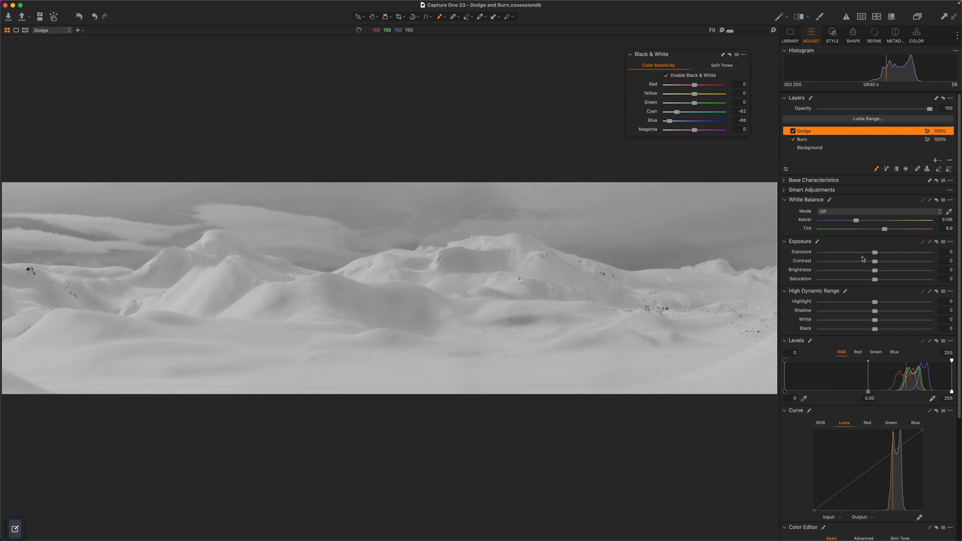
pyautogui.moveTo(874, 252); pyautogui.dragTo(885, 252)
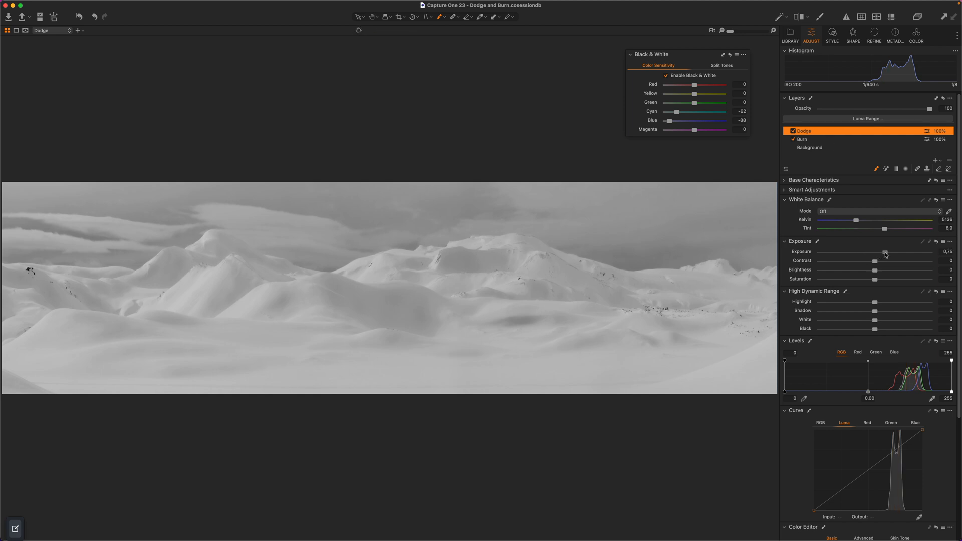
pyautogui.moveTo(885, 252); pyautogui.dragTo(902, 252)
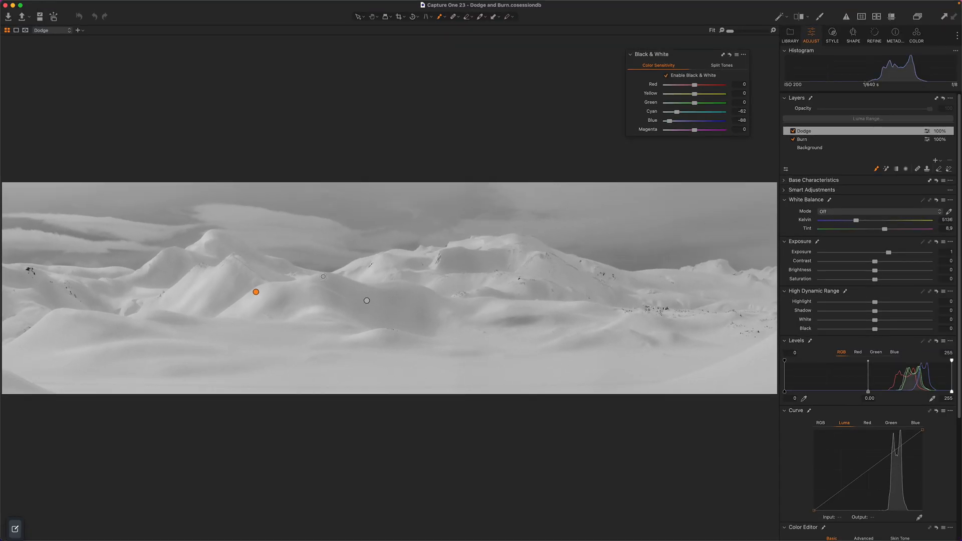
pyautogui.click(666, 75)
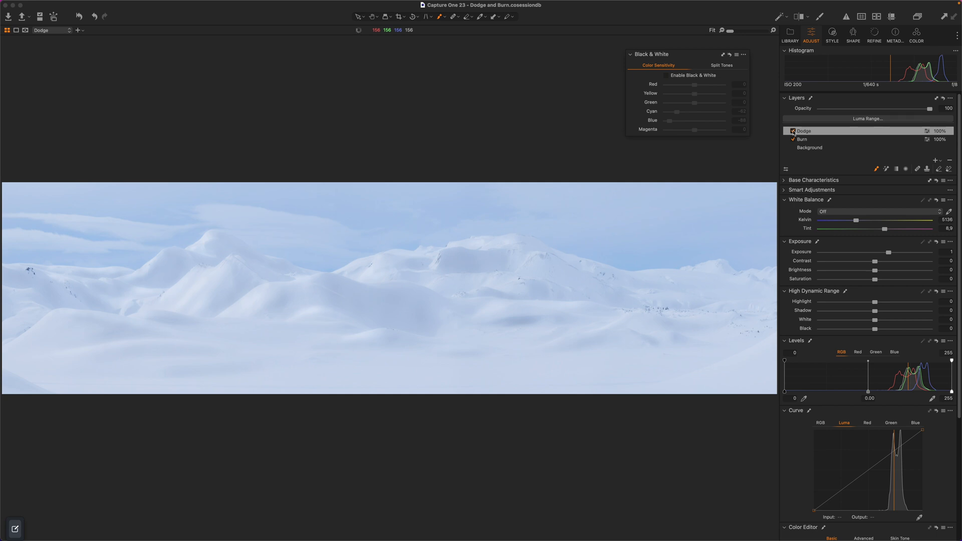
# - Keep the Dodge layer selected and close the Brush Settings popup
pyautogui.click(804, 130)
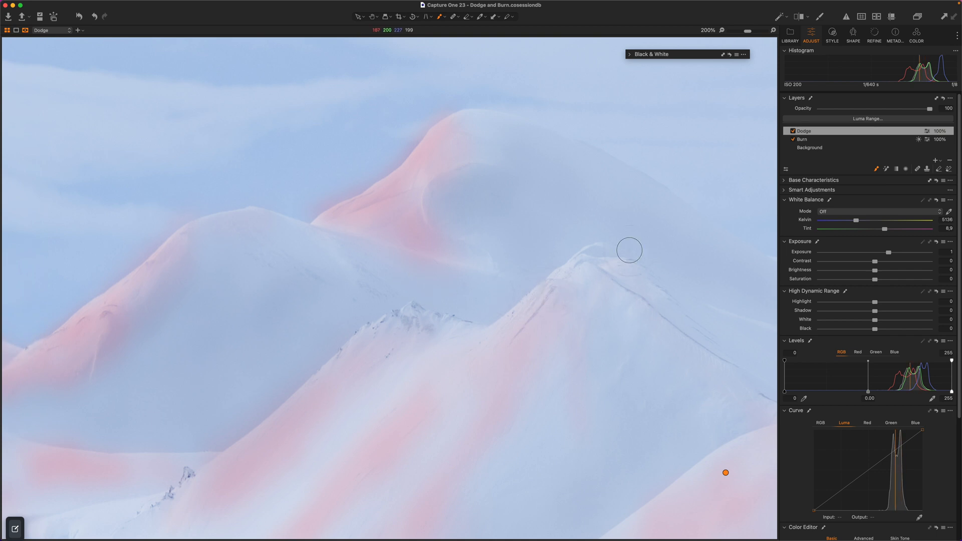
pyautogui.moveTo(696, 180)
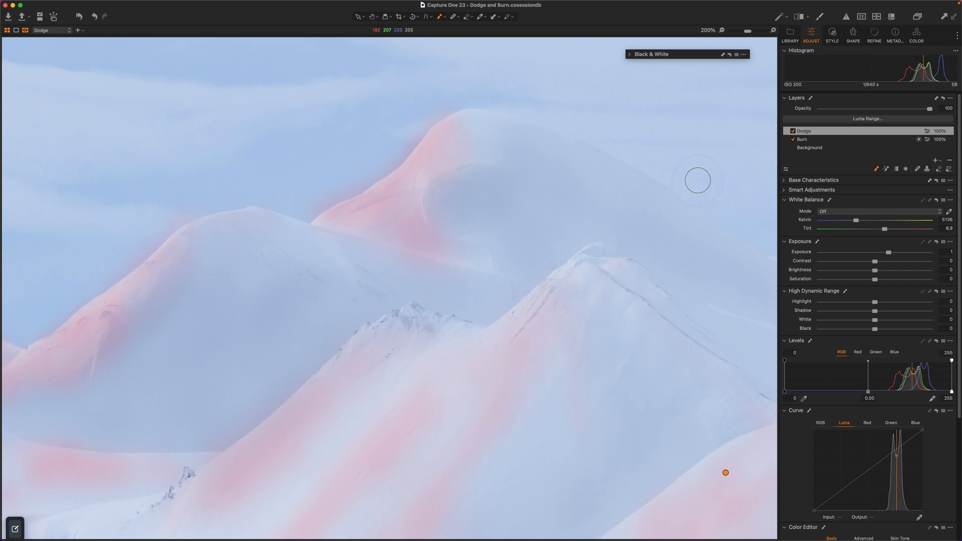
pyautogui.moveTo(653, 198)
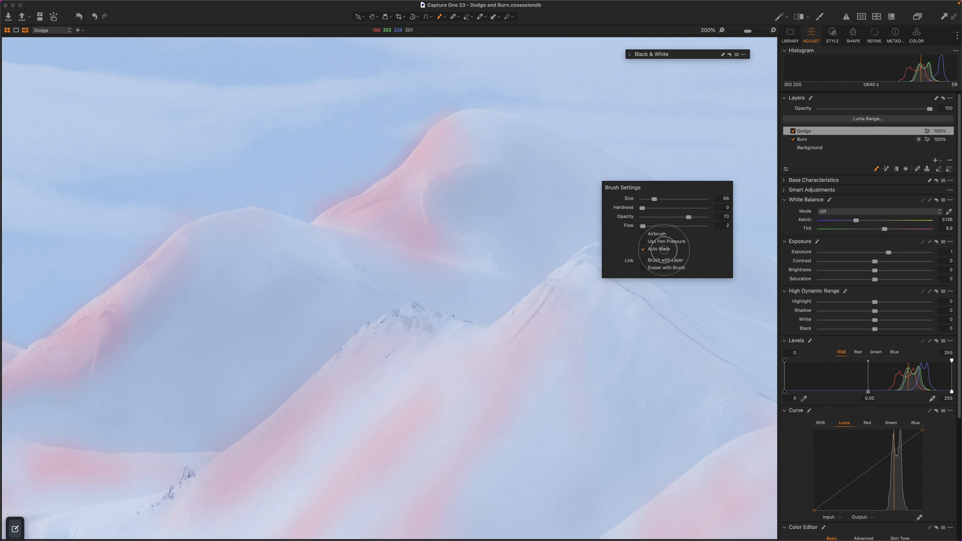
pyautogui.click(658, 249)
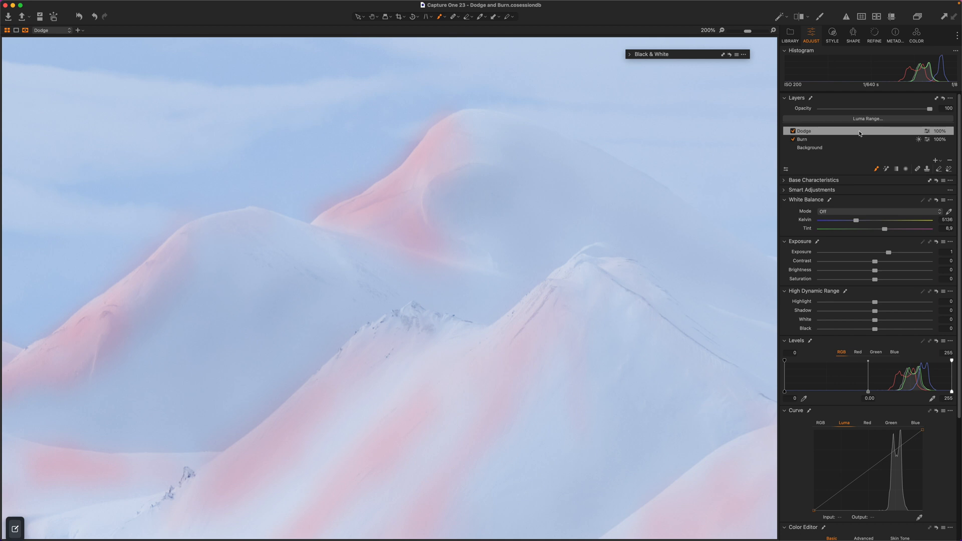
pyautogui.moveTo(940, 162)
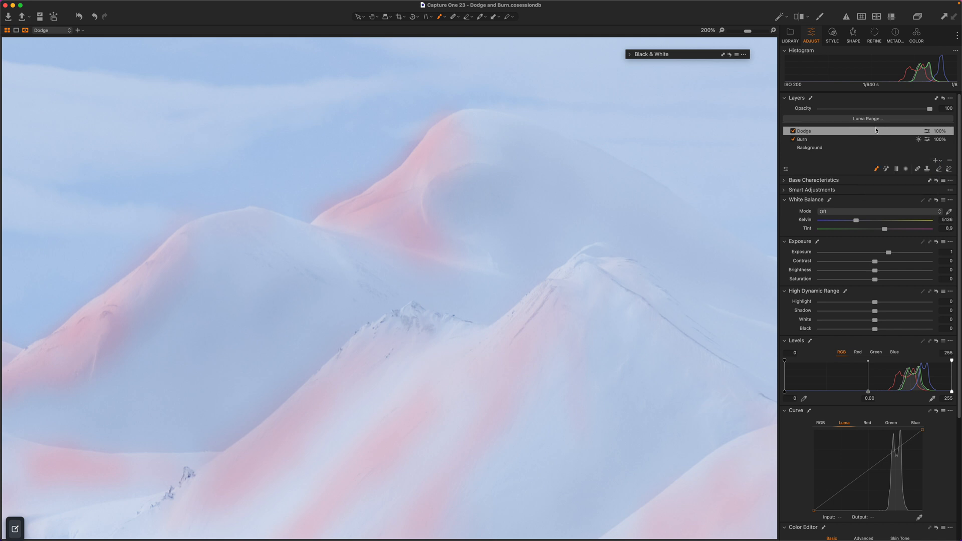
# - Rename the filled layer 'TEST LAYER', set its Luma Range to 20–200 and lengthen the falloff
pyautogui.click(936, 169)
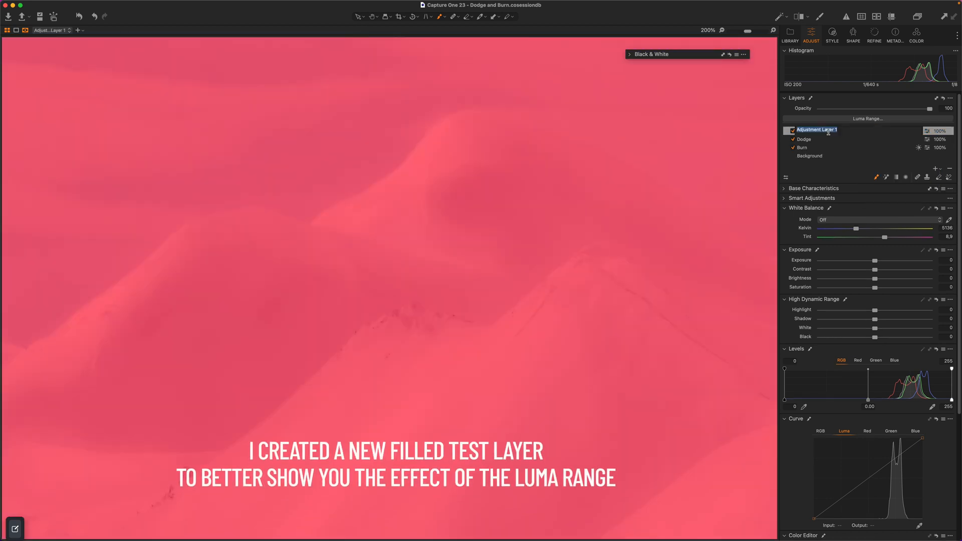
pyautogui.write('TEST LAYER')
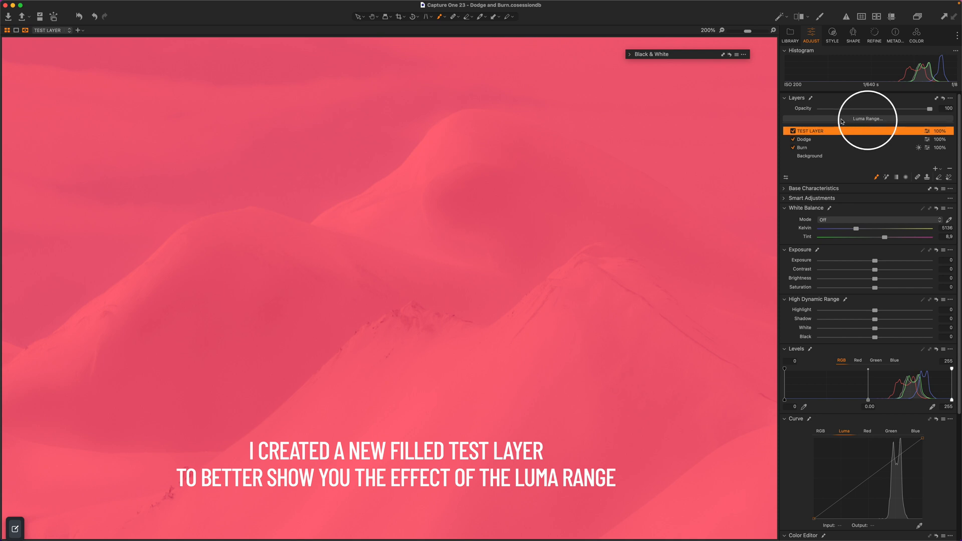
pyautogui.click(867, 119)
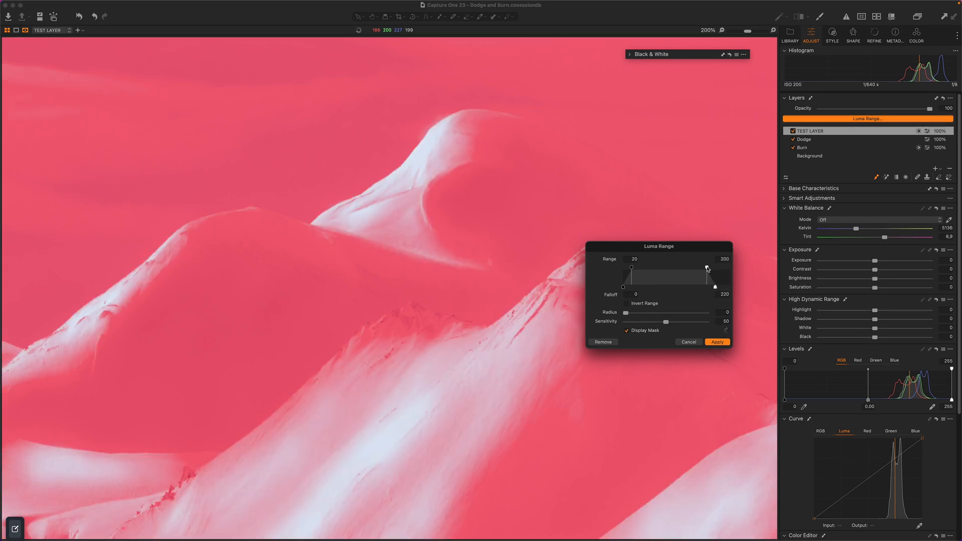
pyautogui.moveTo(707, 269); pyautogui.dragTo(711, 271)
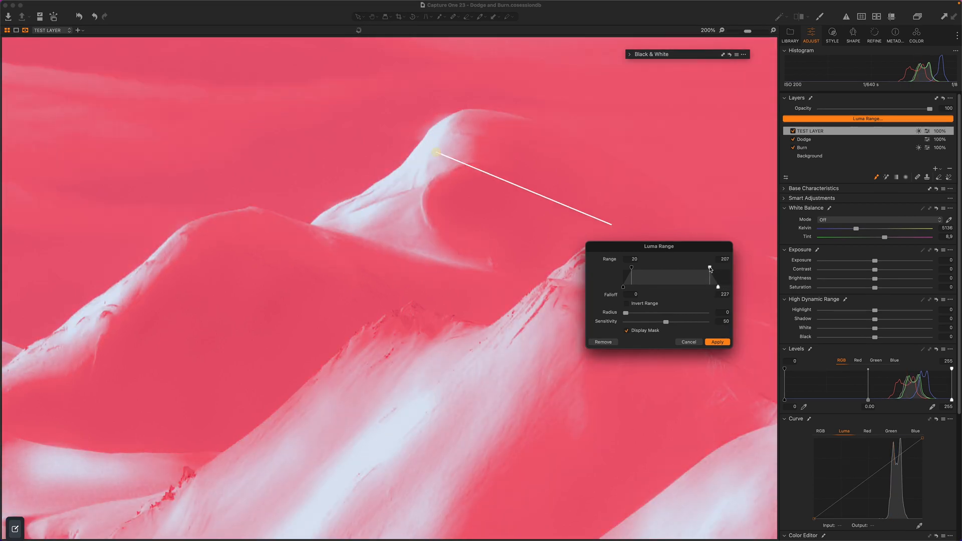
pyautogui.moveTo(710, 268); pyautogui.dragTo(705, 268)
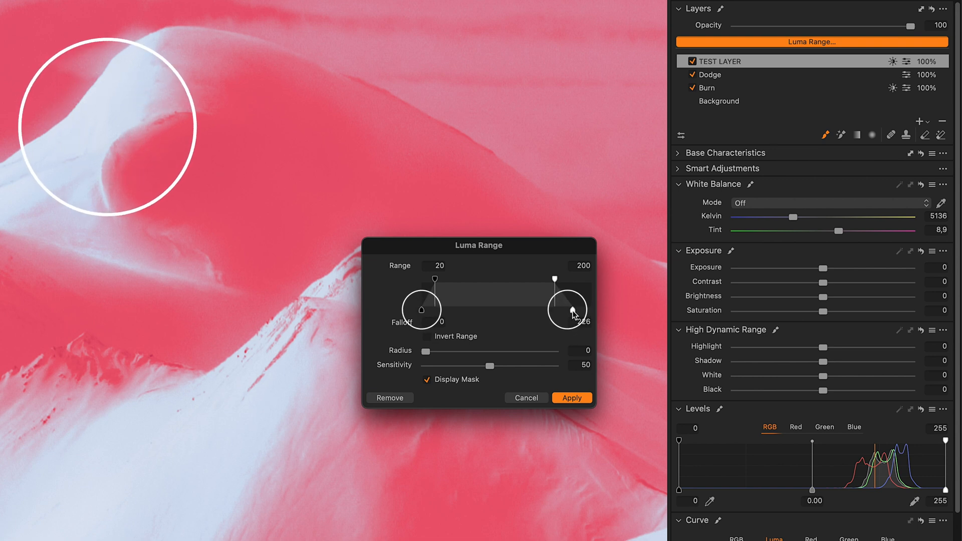
pyautogui.moveTo(568, 310); pyautogui.dragTo(574, 313)
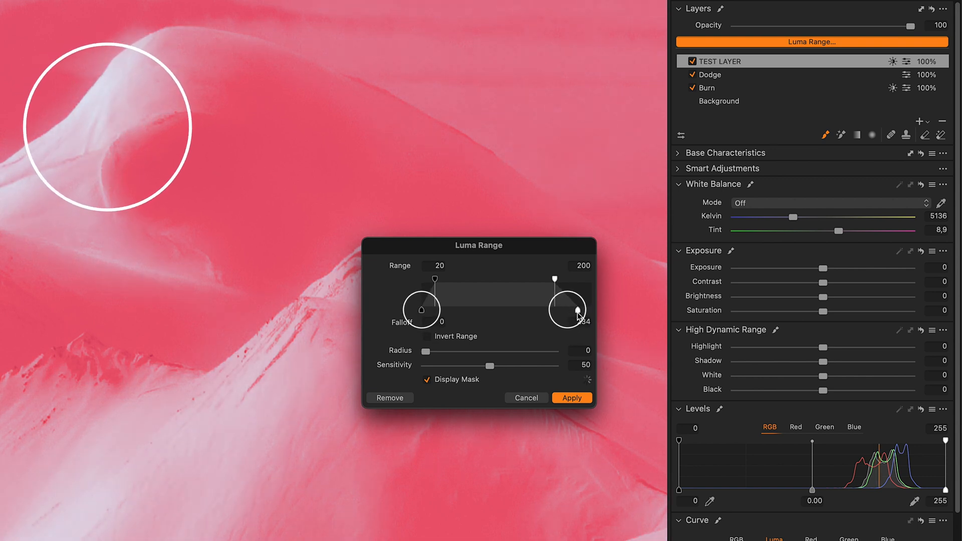
pyautogui.moveTo(568, 308); pyautogui.dragTo(566, 310)
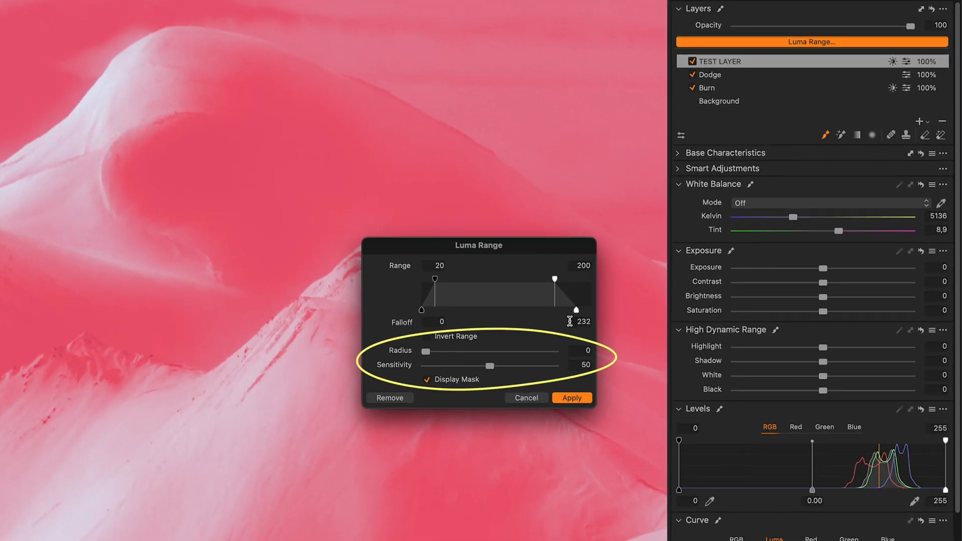
# - Adjust the Luma Range Radius and Sensitivity to soften and refine the mask edges
pyautogui.moveTo(425, 350); pyautogui.dragTo(446, 350)
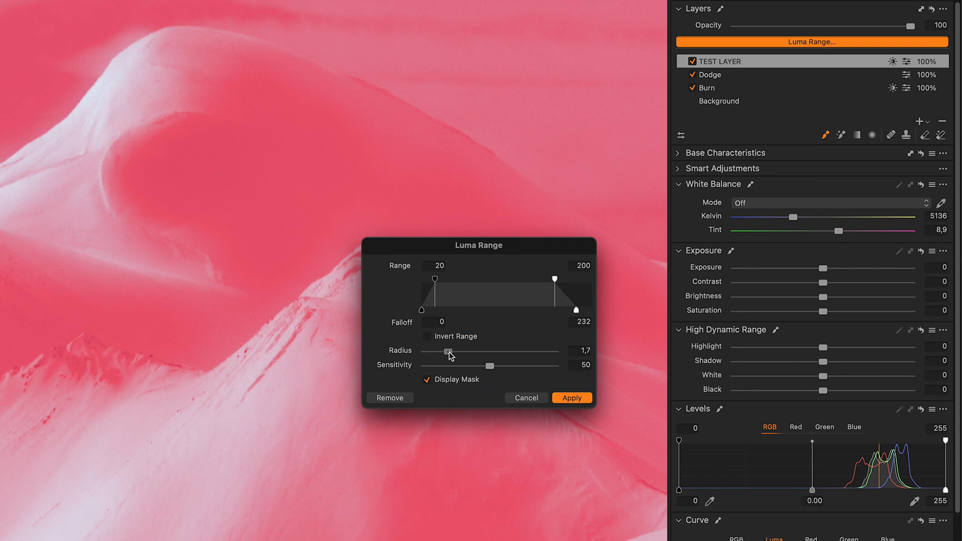
pyautogui.moveTo(487, 366); pyautogui.dragTo(554, 365)
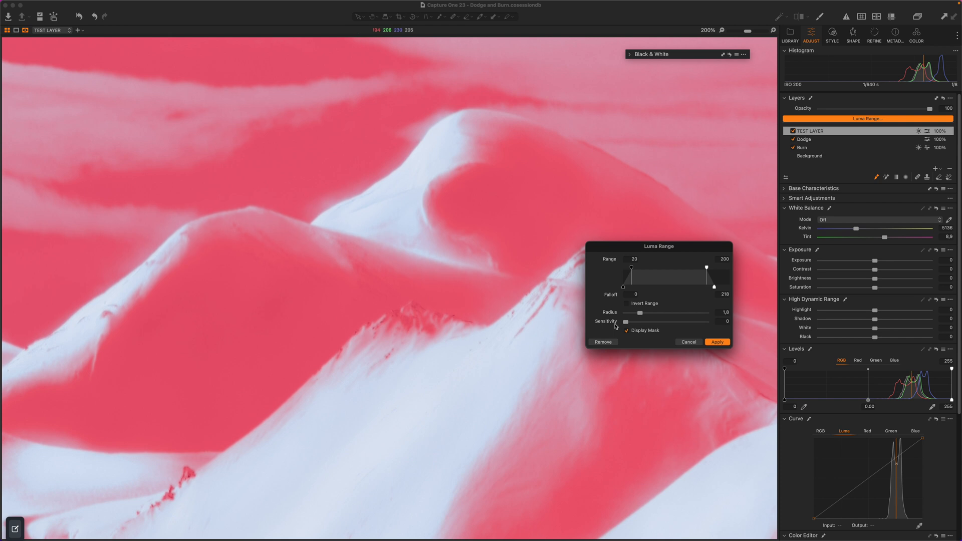
pyautogui.moveTo(624, 322); pyautogui.dragTo(711, 322)
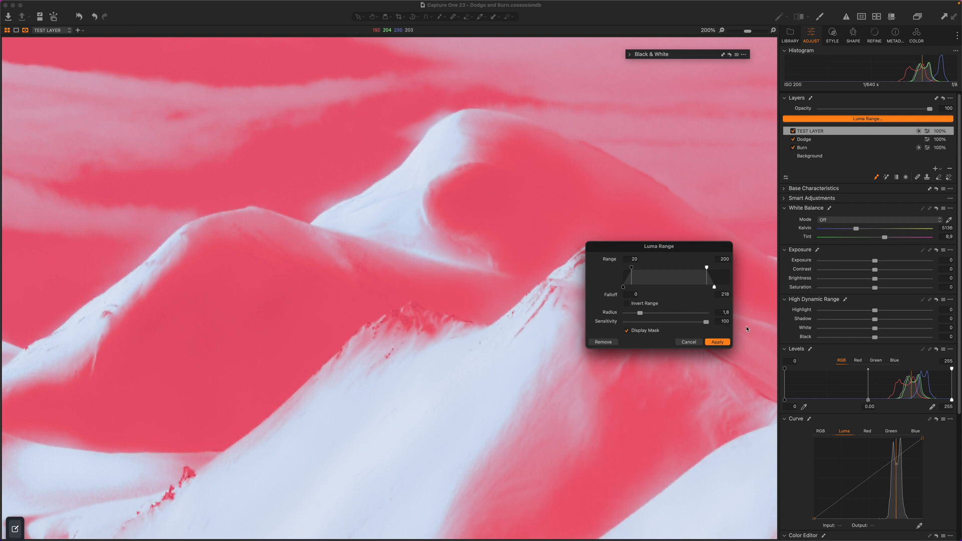
pyautogui.moveTo(638, 312); pyautogui.dragTo(675, 312)
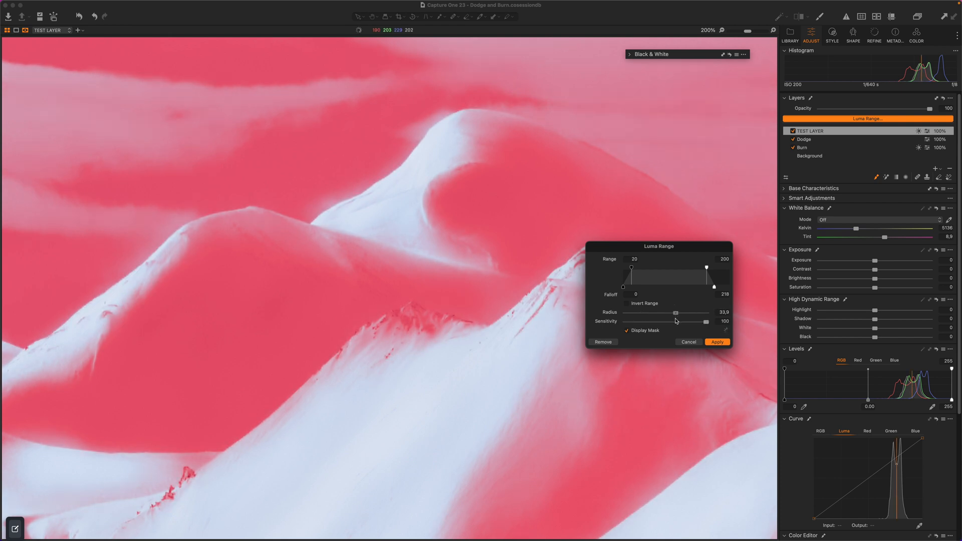
pyautogui.click(716, 342)
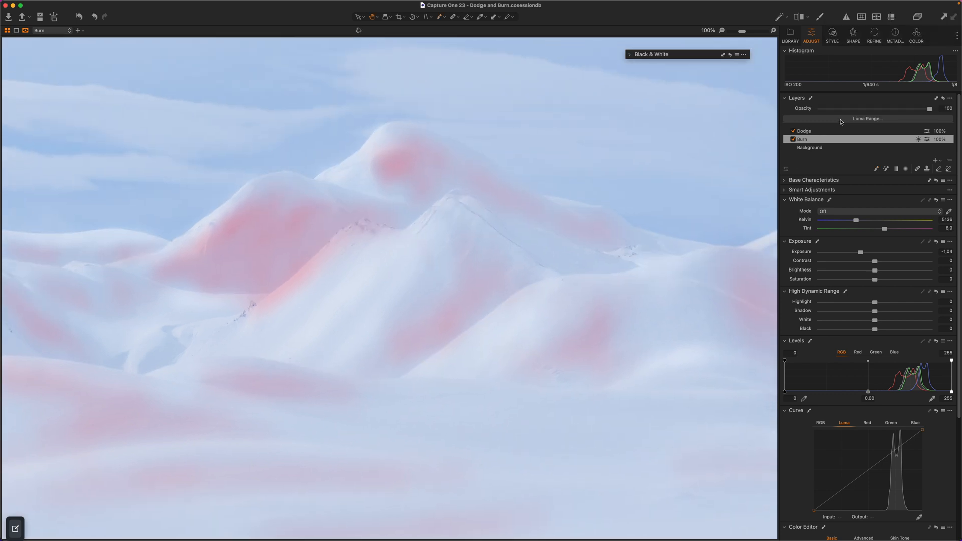
# - Open the Burn layer's Luma Range and lower its upper limit to exclude bright snow
pyautogui.click(867, 118)
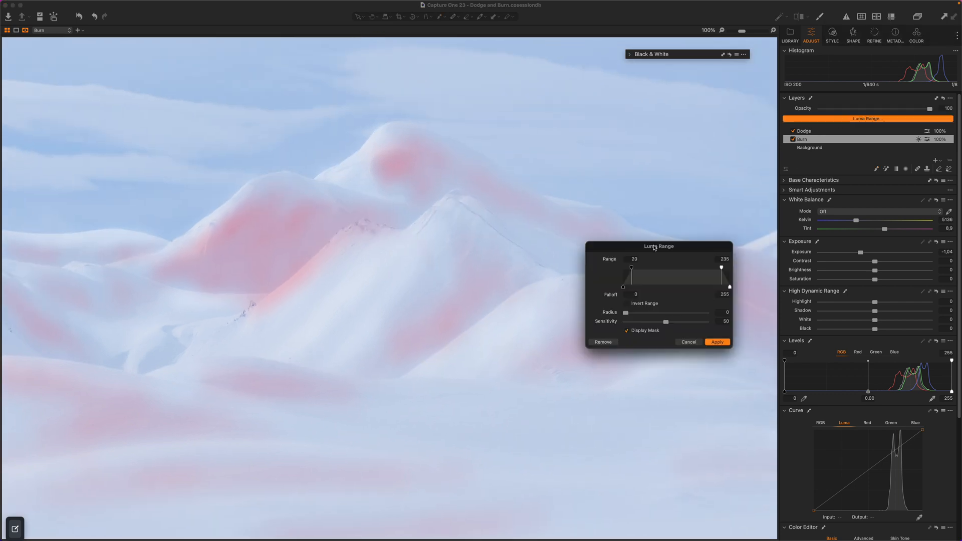
pyautogui.moveTo(626, 268); pyautogui.dragTo(623, 268)
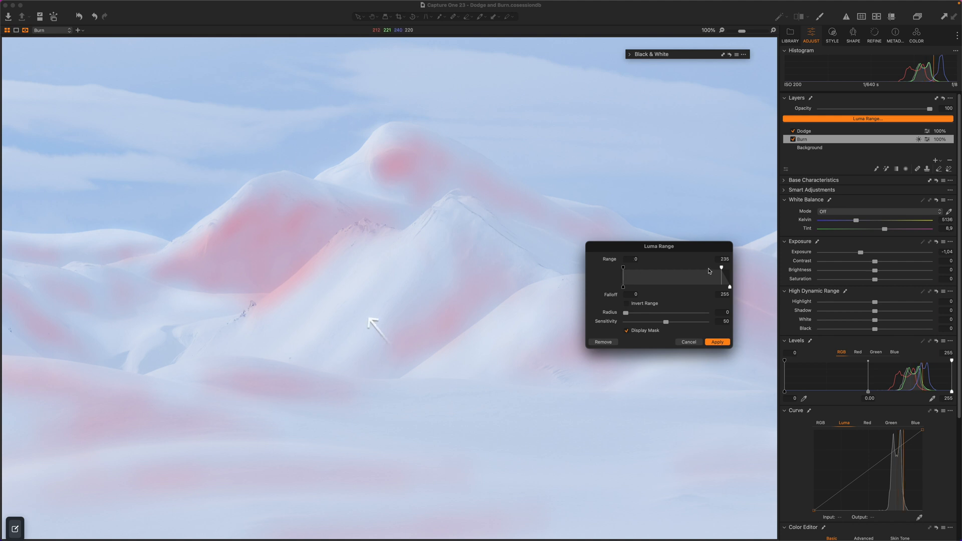
pyautogui.moveTo(723, 268); pyautogui.dragTo(713, 269)
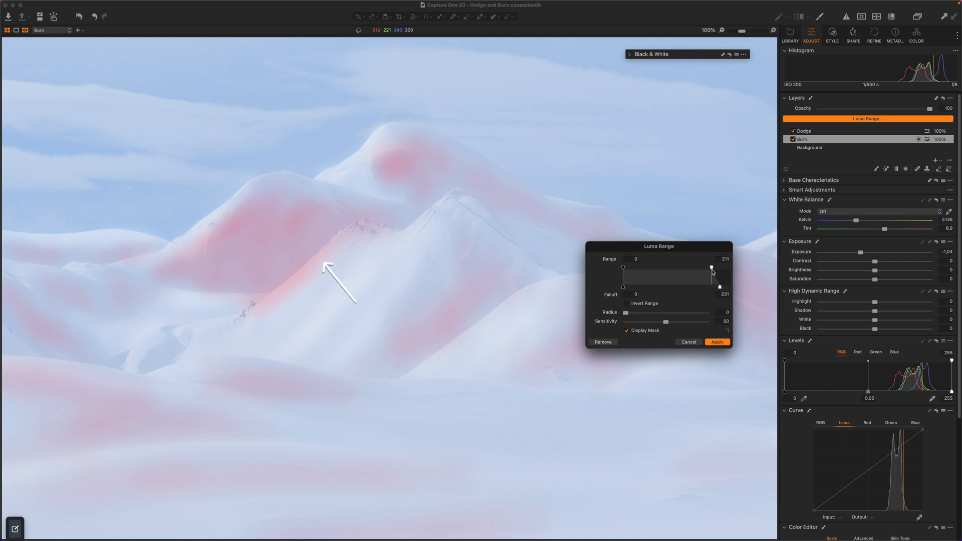
pyautogui.moveTo(711, 268); pyautogui.dragTo(704, 269)
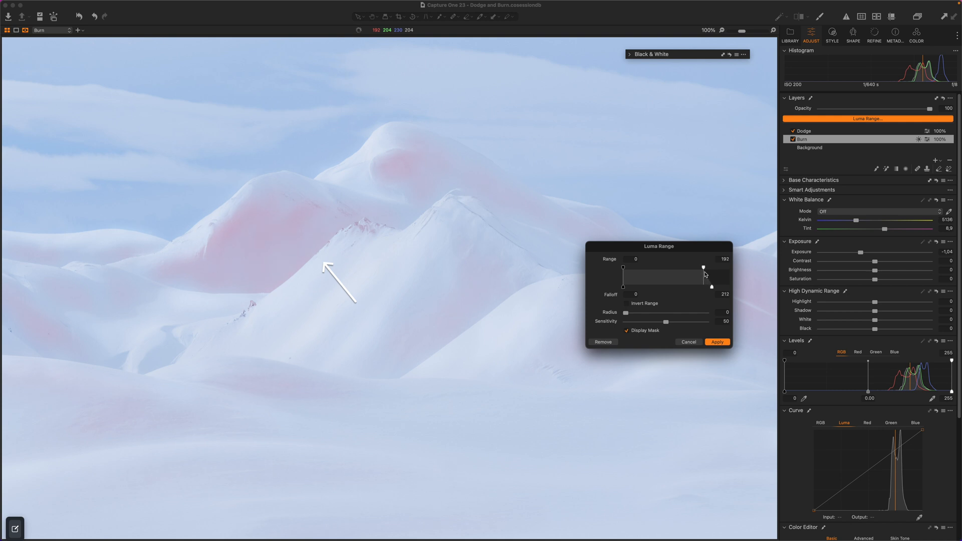
pyautogui.moveTo(712, 287); pyautogui.dragTo(718, 291)
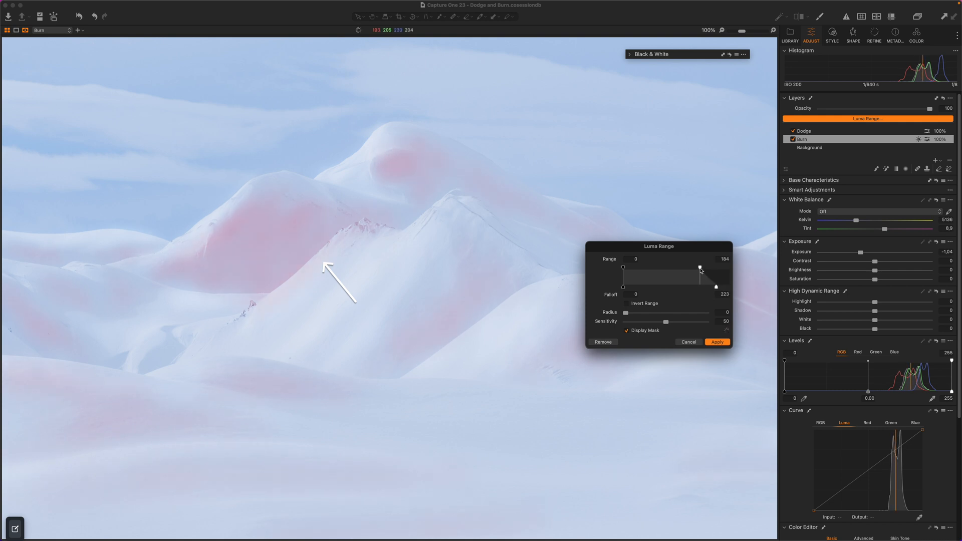
pyautogui.moveTo(699, 268); pyautogui.dragTo(701, 268)
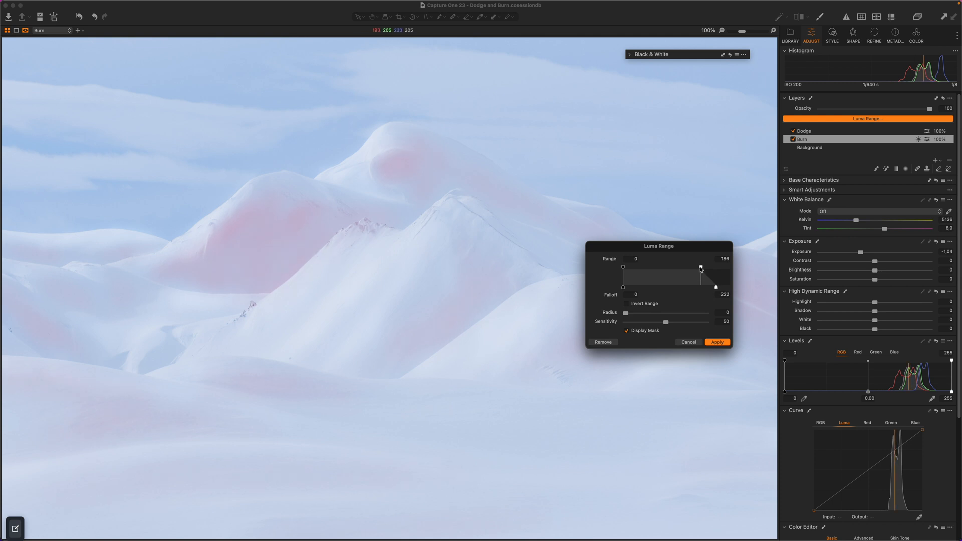
# - Raise the Burn mask sensitivity to 68 and soften its edges with radius 10.7
pyautogui.moveTo(664, 322); pyautogui.dragTo(669, 322)
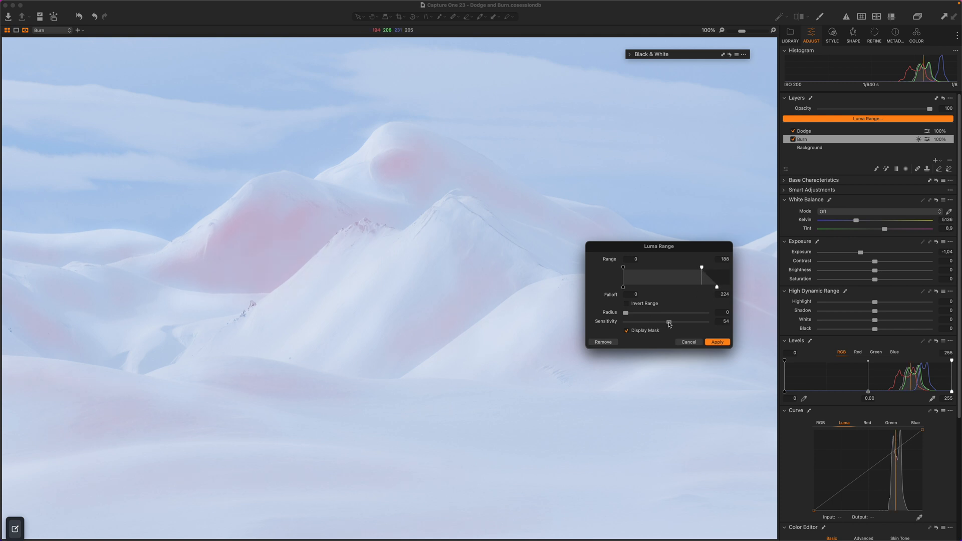
pyautogui.moveTo(668, 322); pyautogui.dragTo(679, 322)
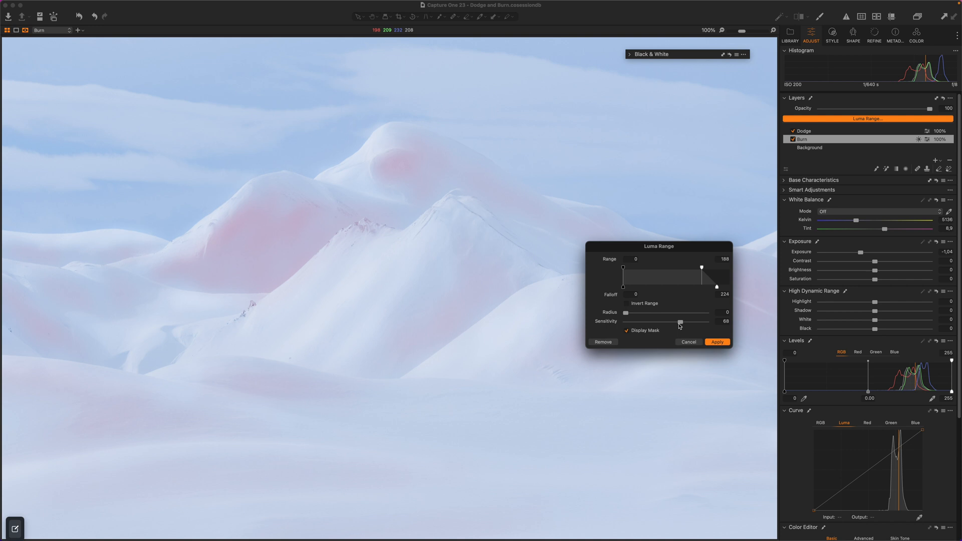
pyautogui.moveTo(624, 312); pyautogui.dragTo(647, 312)
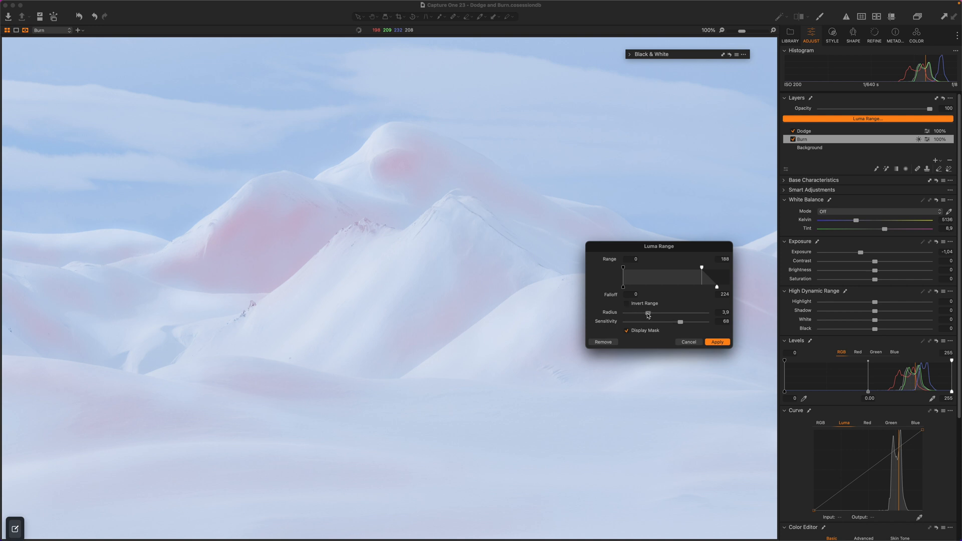
pyautogui.moveTo(645, 315); pyautogui.dragTo(661, 315)
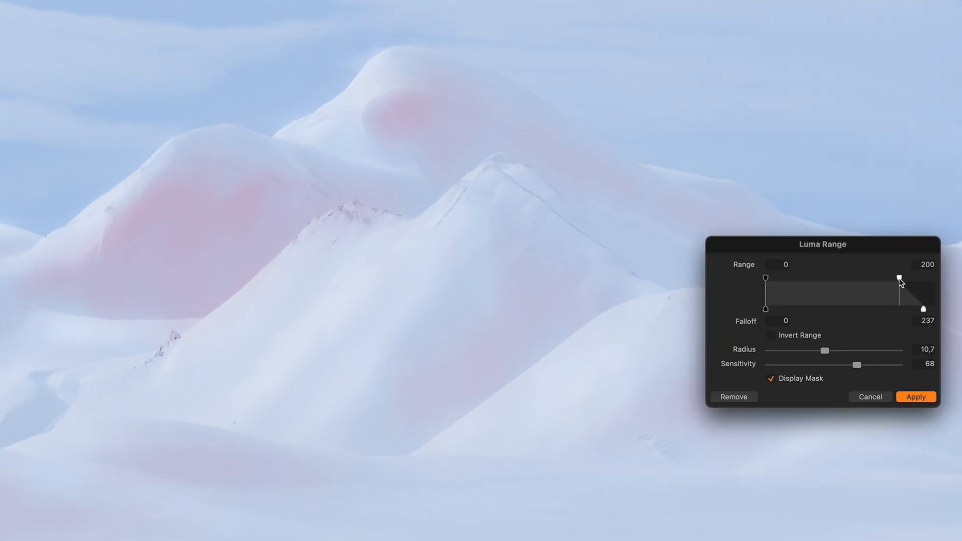
# - Settle the Burn upper limit around 188 with falloff 224 and apply the range
pyautogui.moveTo(898, 277); pyautogui.dragTo(932, 277)
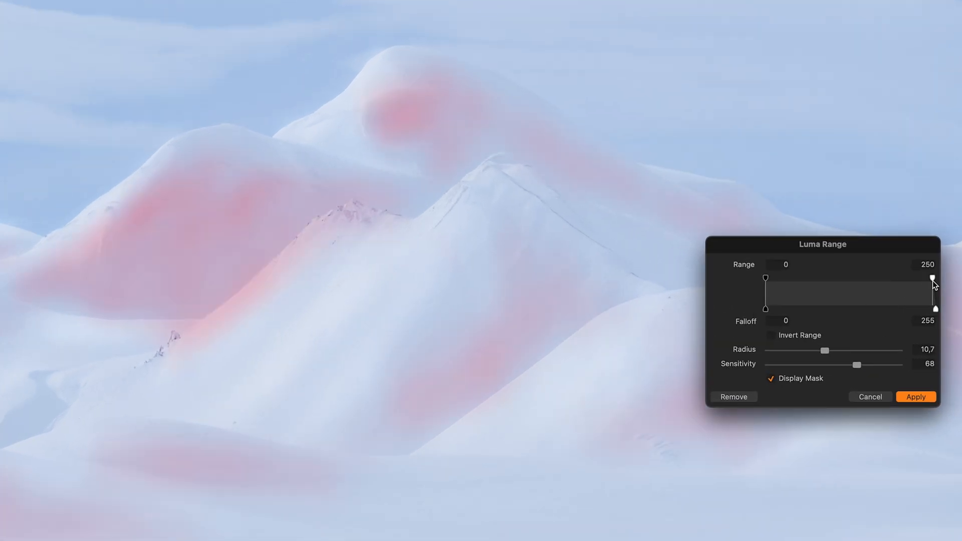
pyautogui.moveTo(932, 277); pyautogui.dragTo(888, 277)
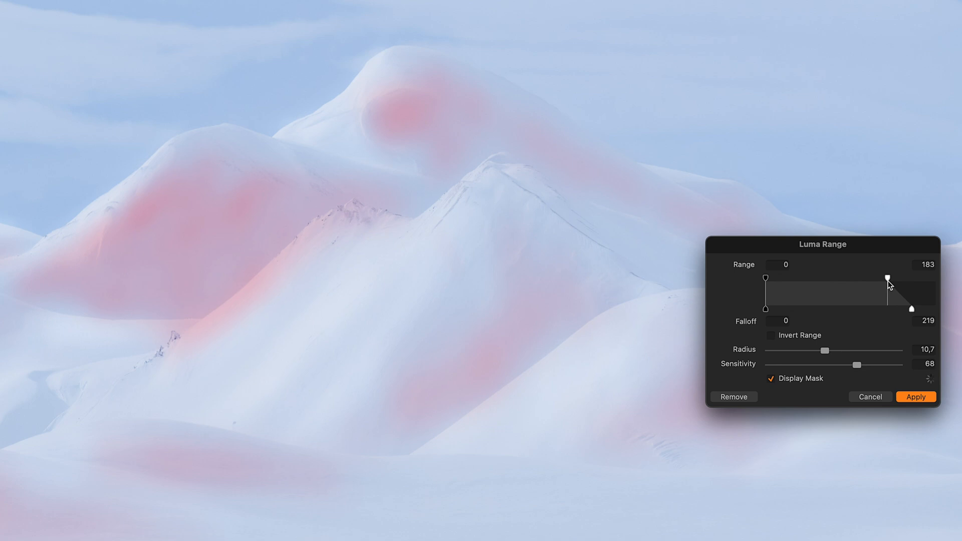
pyautogui.moveTo(888, 276); pyautogui.dragTo(890, 278)
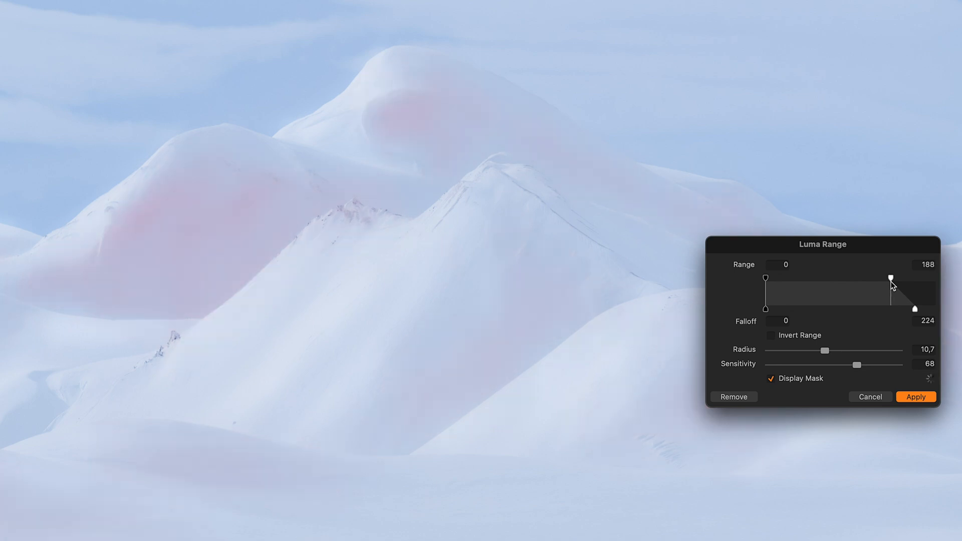
pyautogui.click(915, 396)
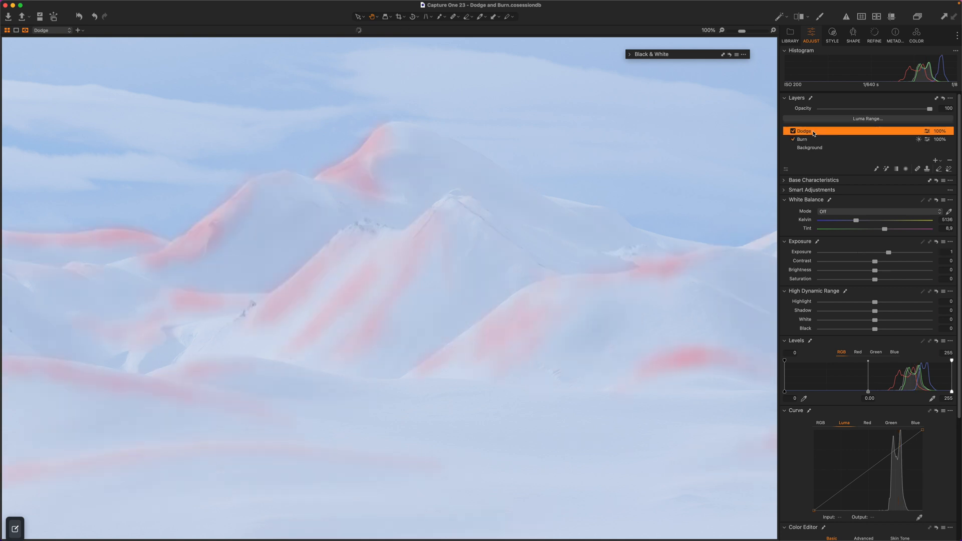
# - Narrow the Dodge layer's luma range to 211–255 with a falloff of about 181
pyautogui.click(867, 119)
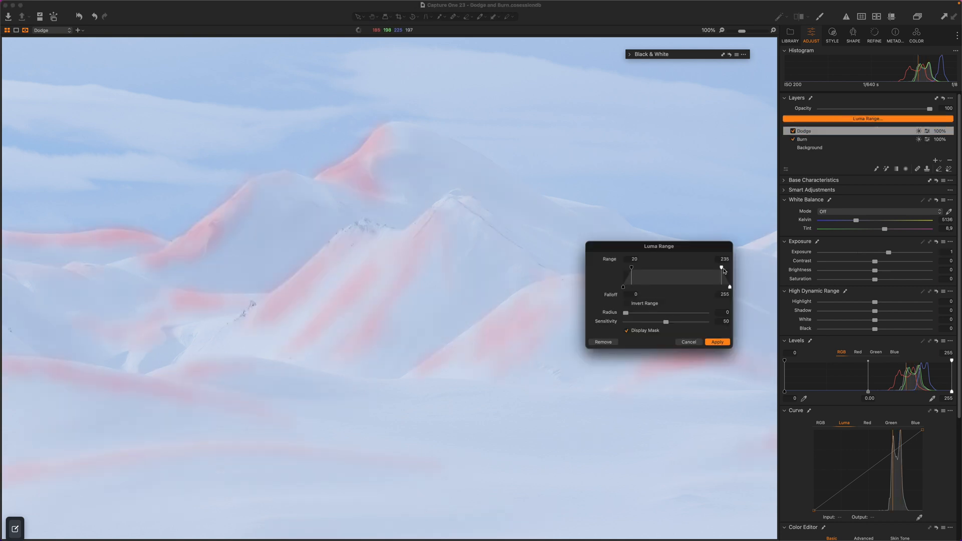
pyautogui.moveTo(632, 268); pyautogui.dragTo(669, 268)
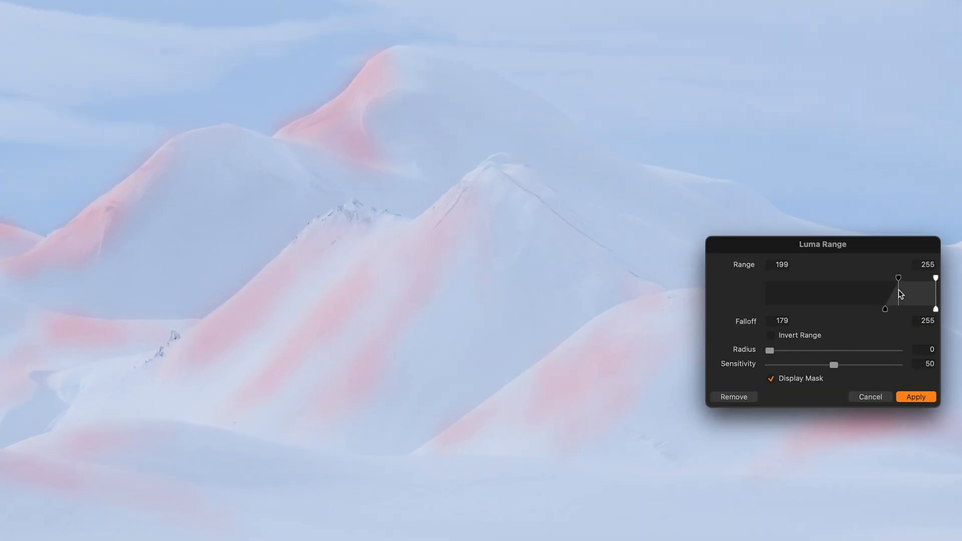
pyautogui.moveTo(897, 278); pyautogui.dragTo(907, 278)
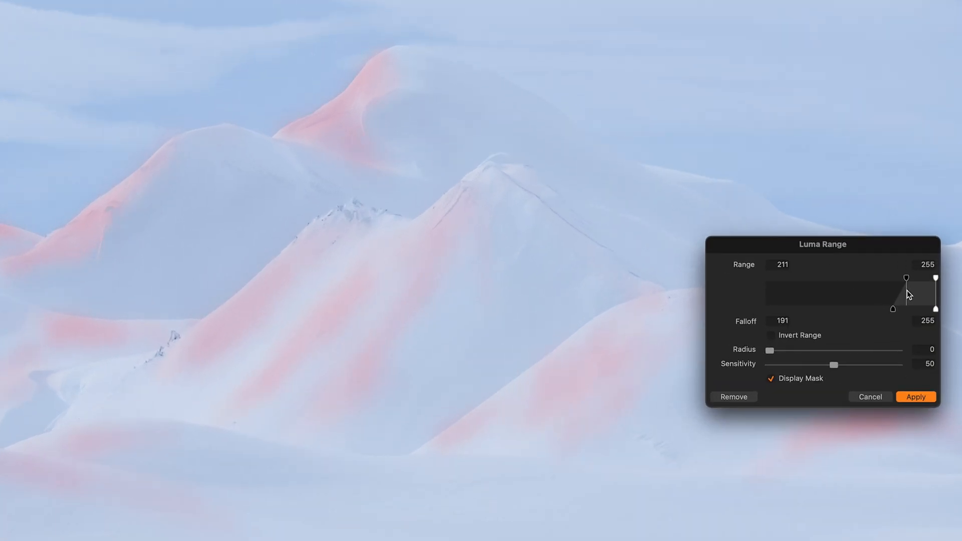
pyautogui.moveTo(905, 279); pyautogui.dragTo(890, 310)
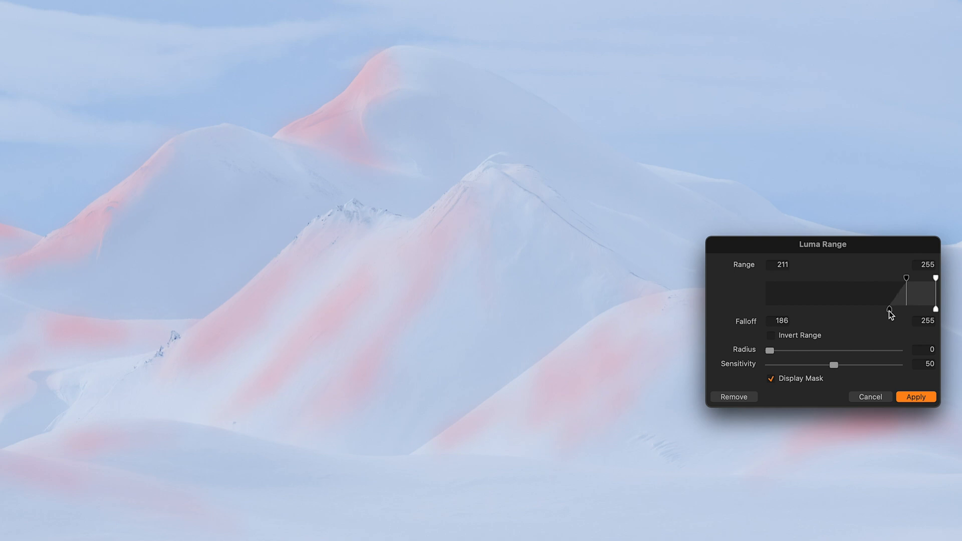
pyautogui.moveTo(890, 315); pyautogui.dragTo(908, 293)
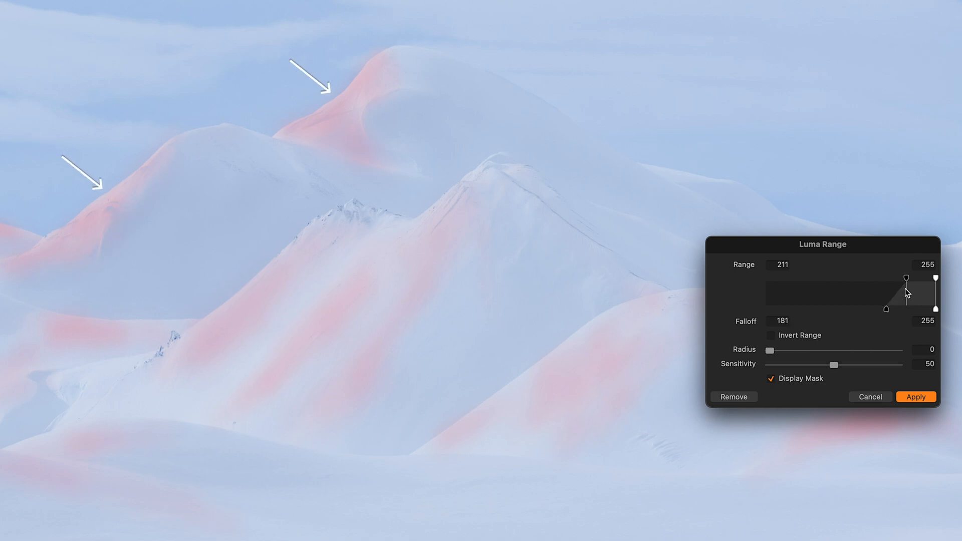
pyautogui.moveTo(905, 278); pyautogui.dragTo(912, 279)
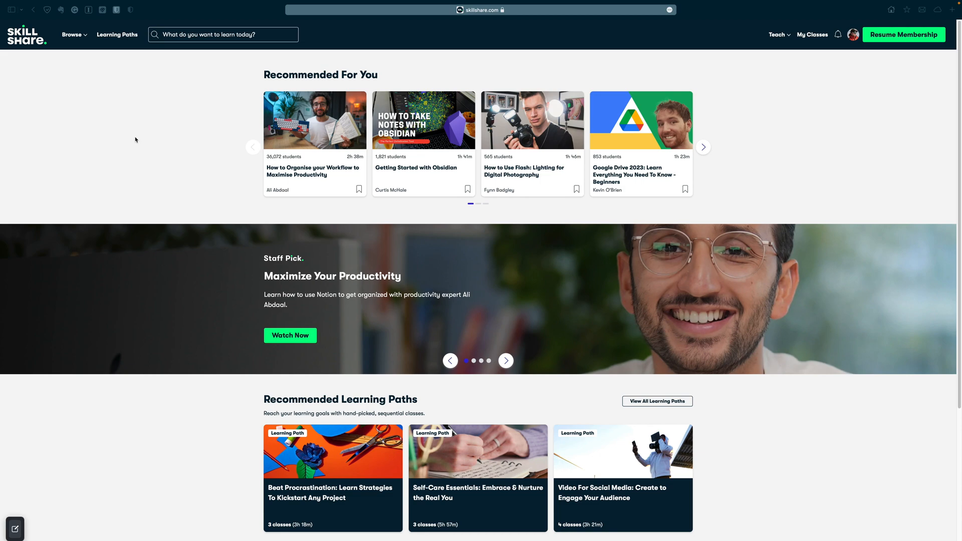
# - Browse Skillshare's Film & Video and Productivity categories and scroll through the class list
pyautogui.click(72, 34)
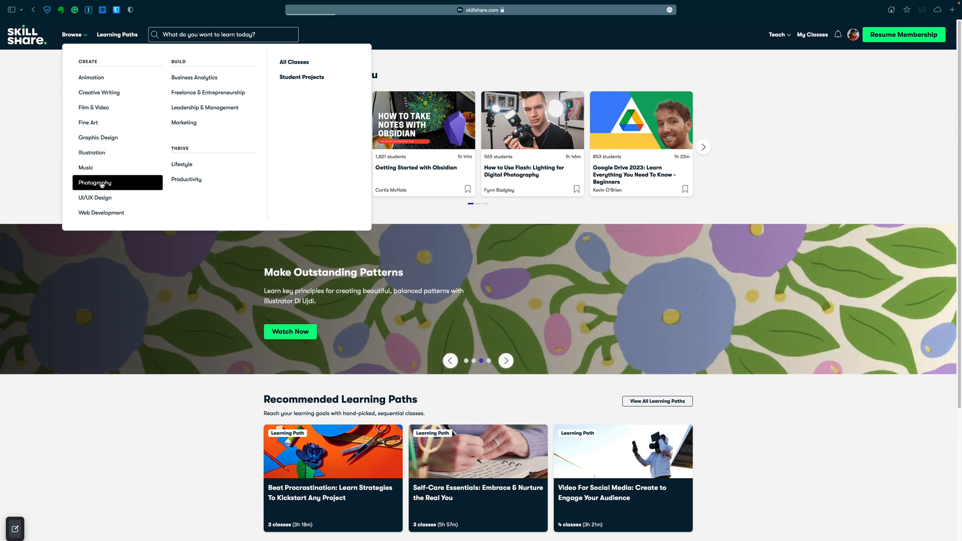
pyautogui.click(95, 183)
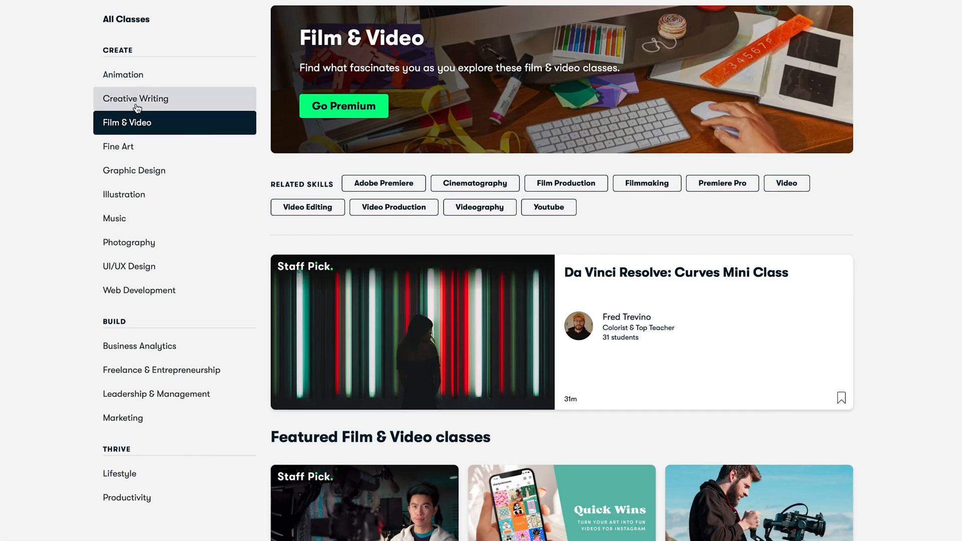
pyautogui.click(136, 98)
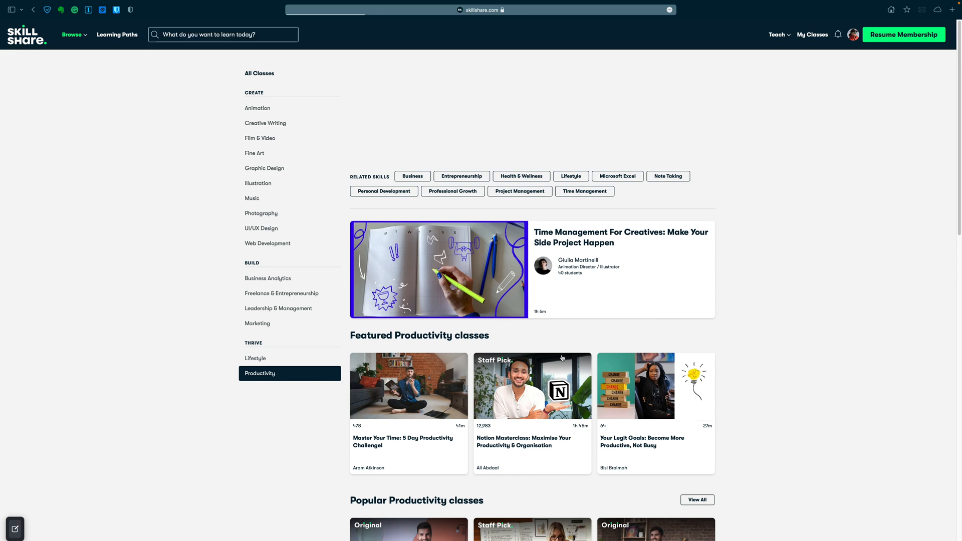
pyautogui.scroll(-3)
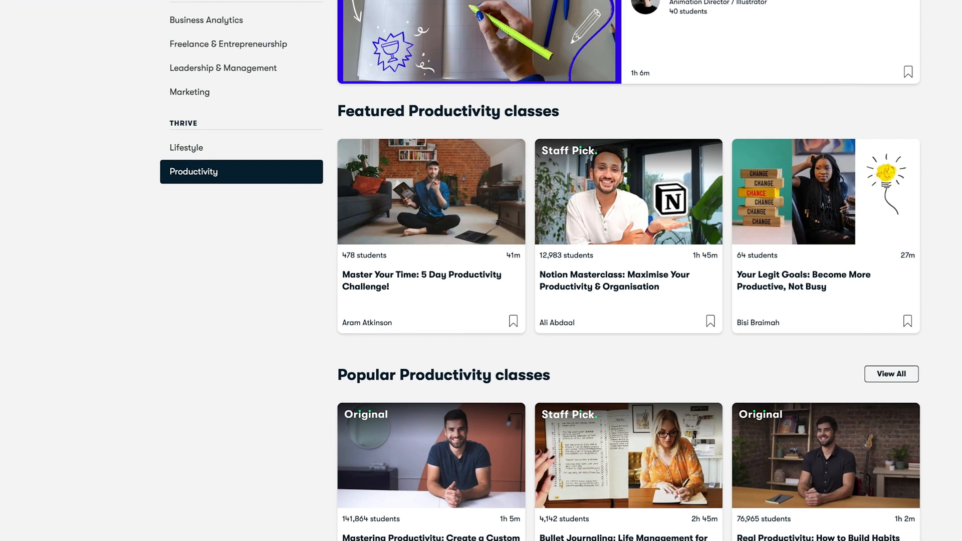
pyautogui.scroll(-3)
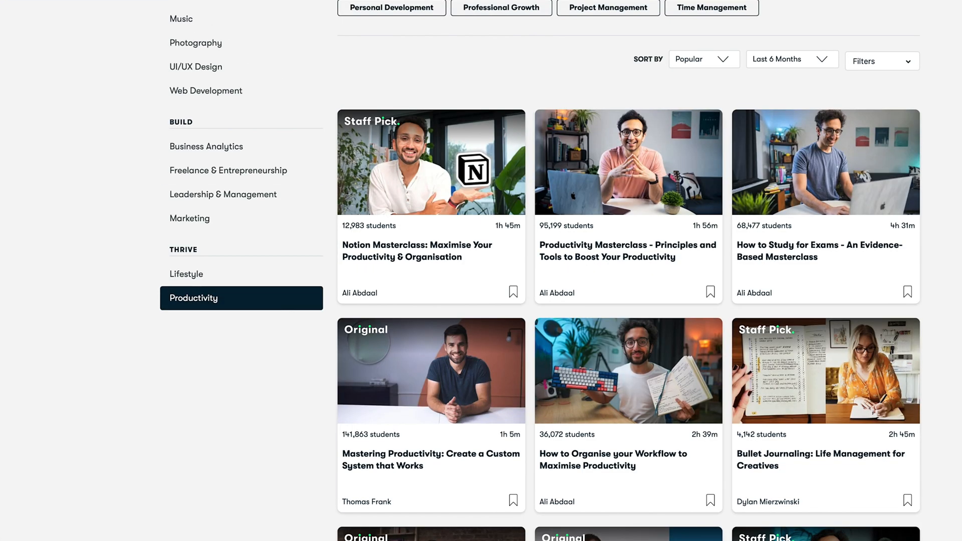
pyautogui.scroll(-3)
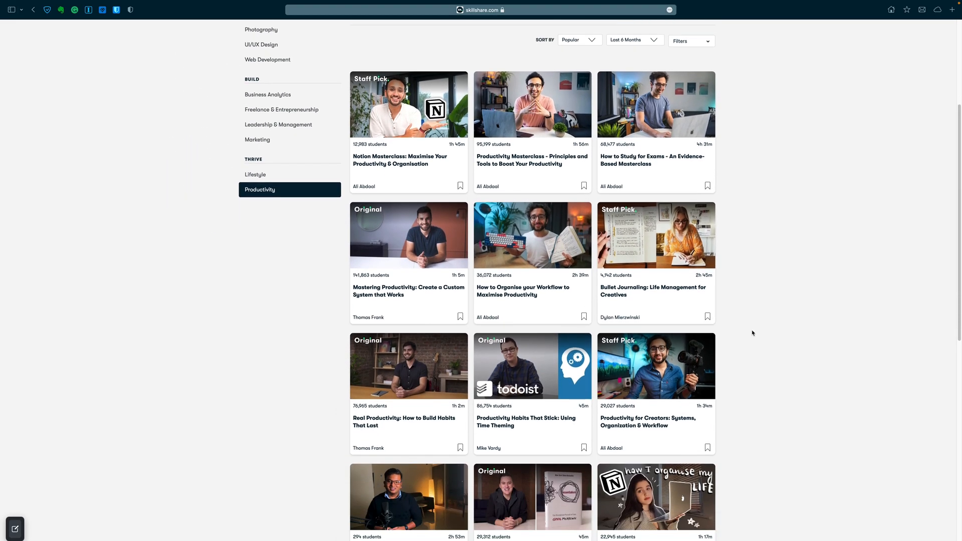
pyautogui.scroll(-3)
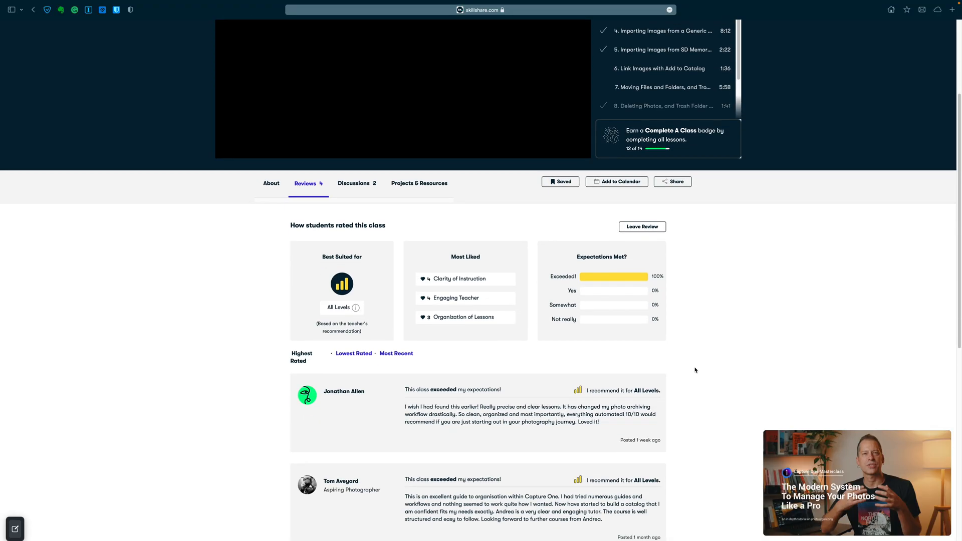
pyautogui.scroll(-3)
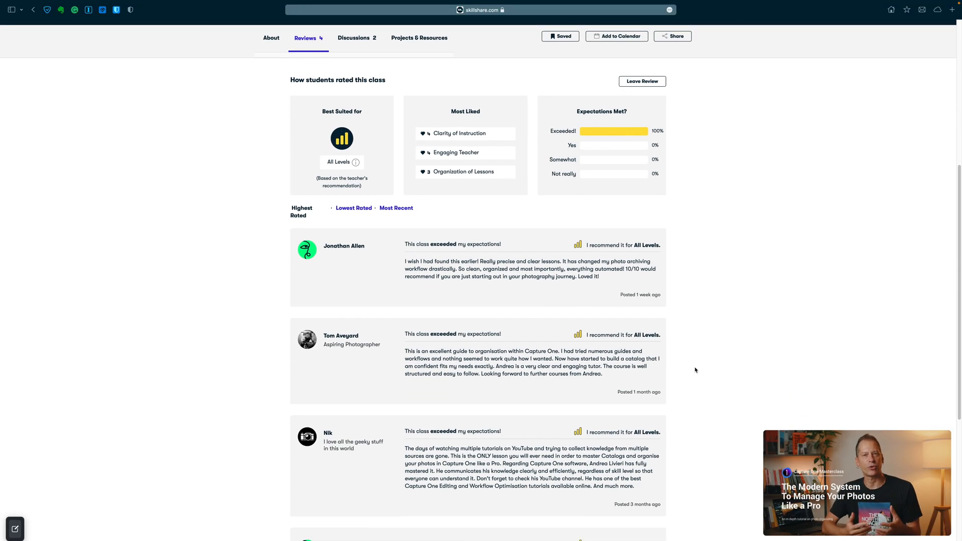
pyautogui.scroll(-3)
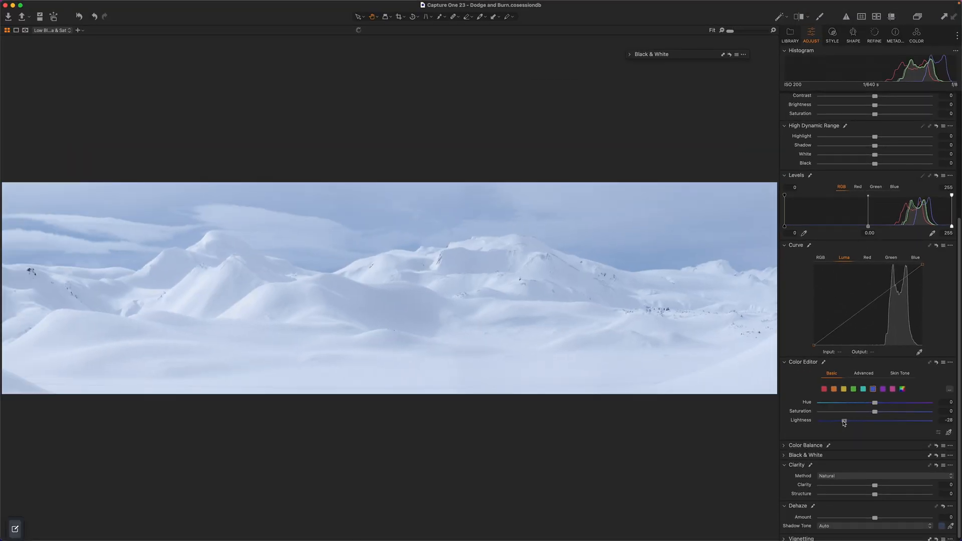
# - Set colour Lightness -39.6, Saturation -25.3 and Hue -1, then compare with the original
pyautogui.moveTo(843, 420); pyautogui.dragTo(831, 421)
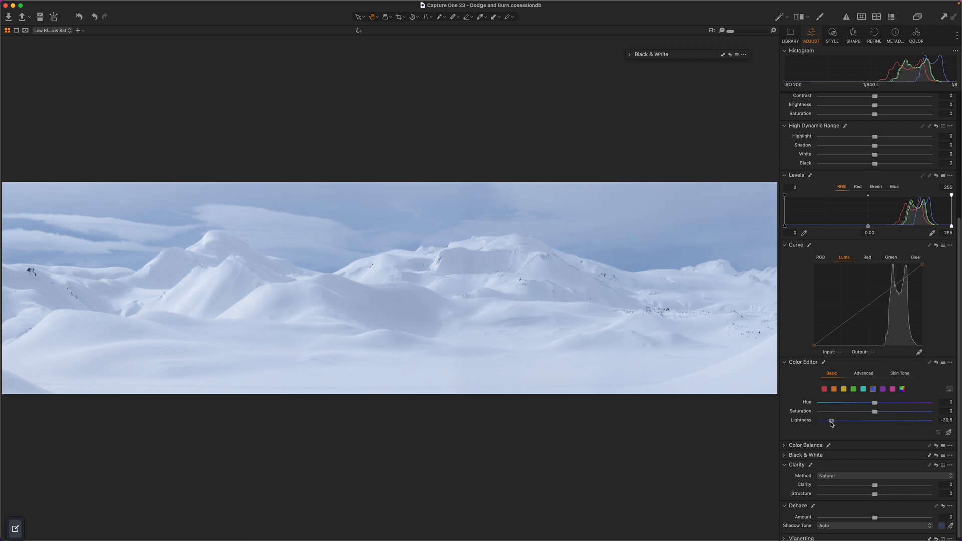
pyautogui.moveTo(874, 411); pyautogui.dragTo(858, 410)
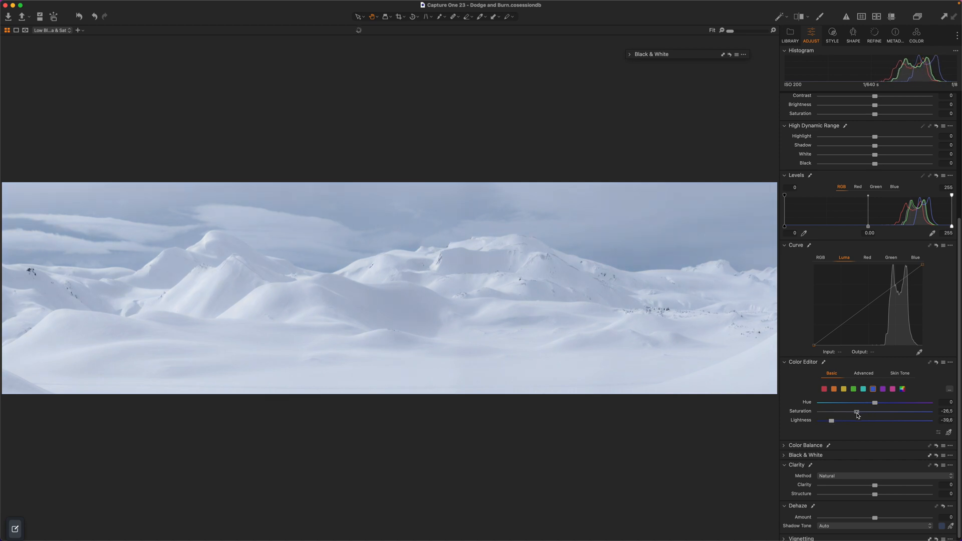
pyautogui.moveTo(857, 410); pyautogui.dragTo(859, 410)
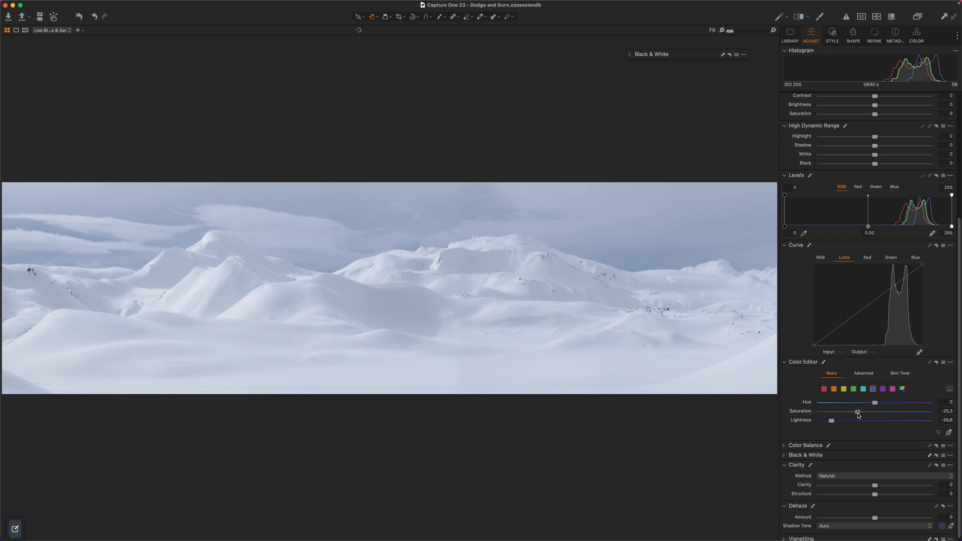
pyautogui.moveTo(874, 401); pyautogui.dragTo(871, 403)
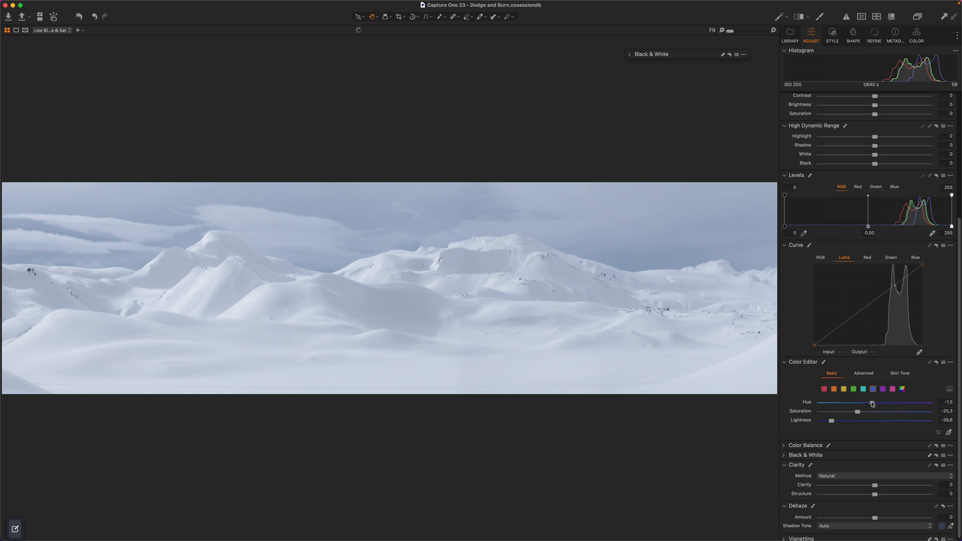
pyautogui.moveTo(867, 404); pyautogui.dragTo(871, 404)
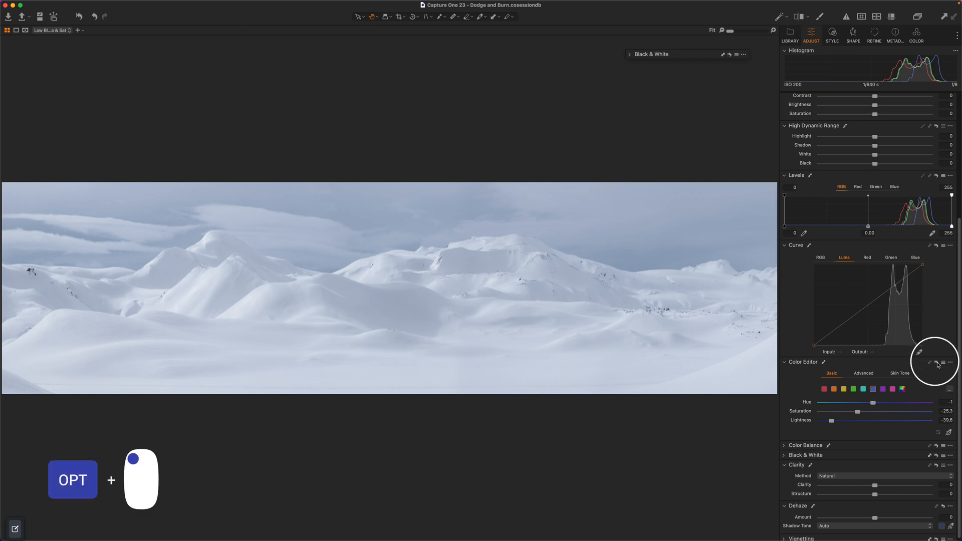
pyautogui.click(936, 362)
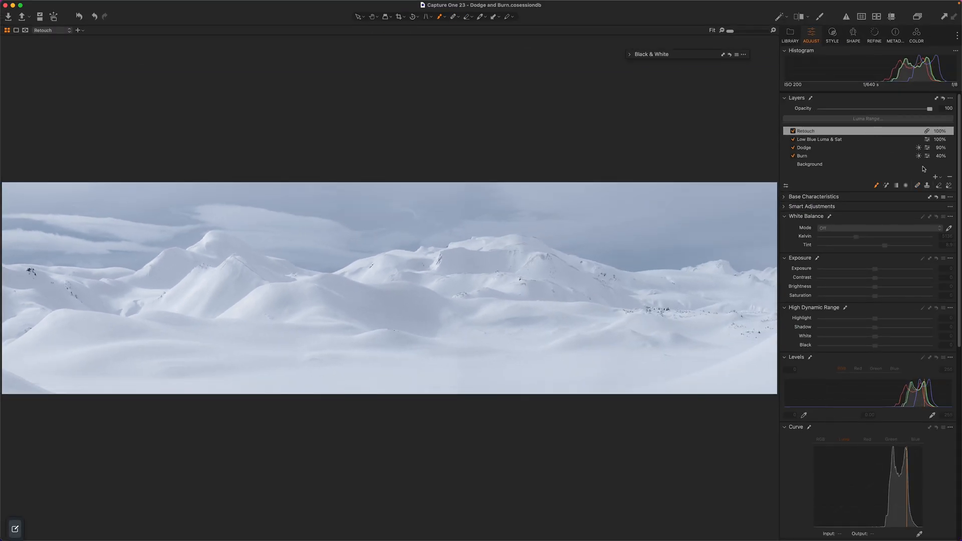
# - Add an adjustment layer called Blue Color Cast Injection and lower its opacity to 61
pyautogui.click(843, 439)
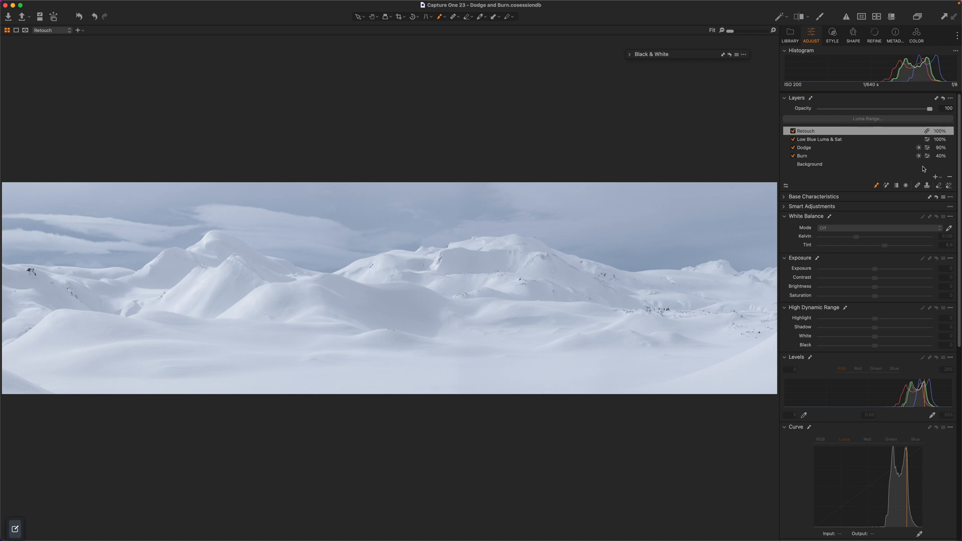
pyautogui.click(940, 177)
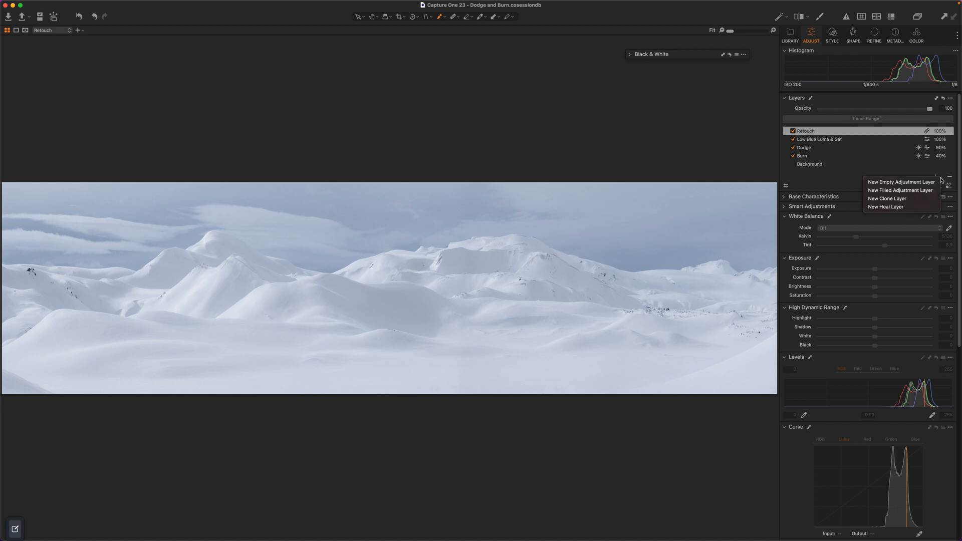
pyautogui.moveTo(899, 190)
pyautogui.write('Blue Color Cast Injection')
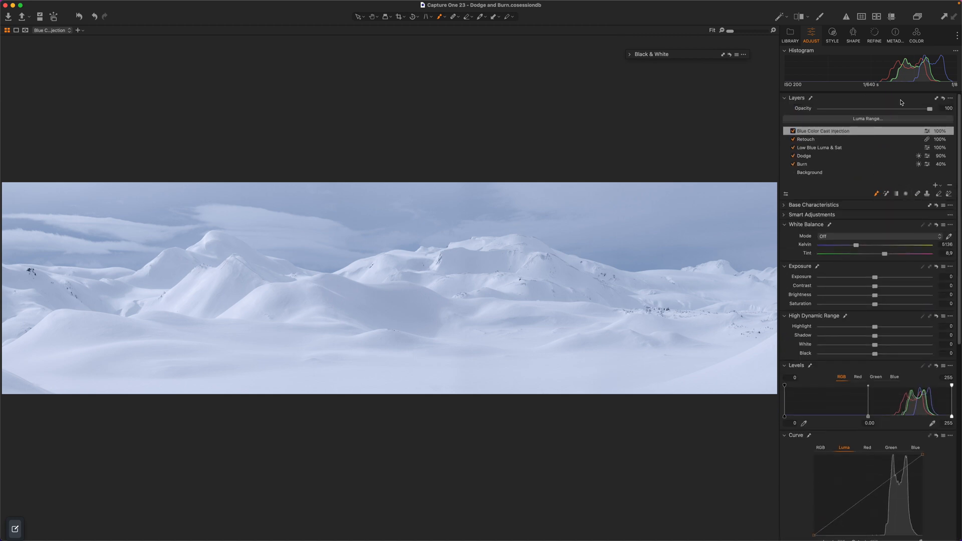
pyautogui.moveTo(930, 108); pyautogui.dragTo(885, 108)
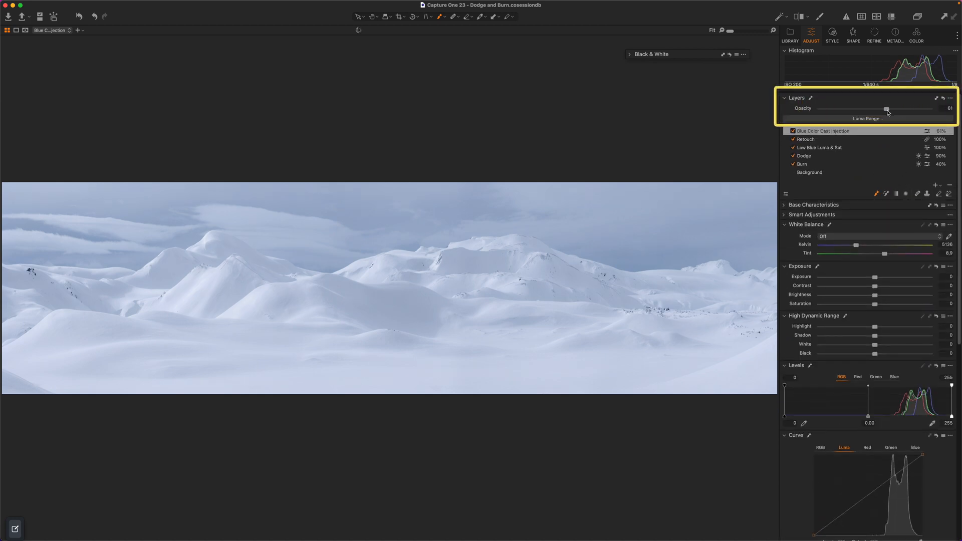
# - On Global Contrast, add a Luma curve point at about 178 in, 160 out
pyautogui.click(936, 194)
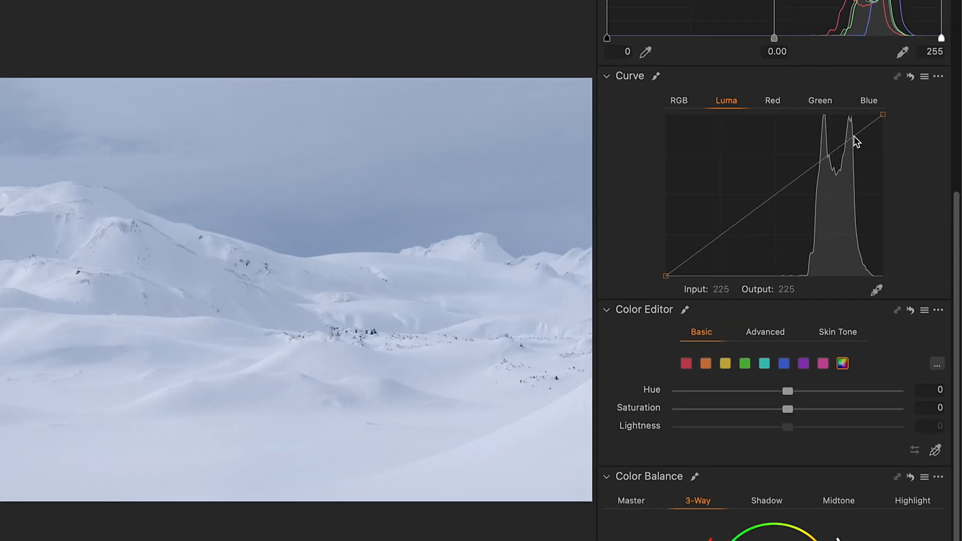
pyautogui.moveTo(881, 114); pyautogui.dragTo(837, 138)
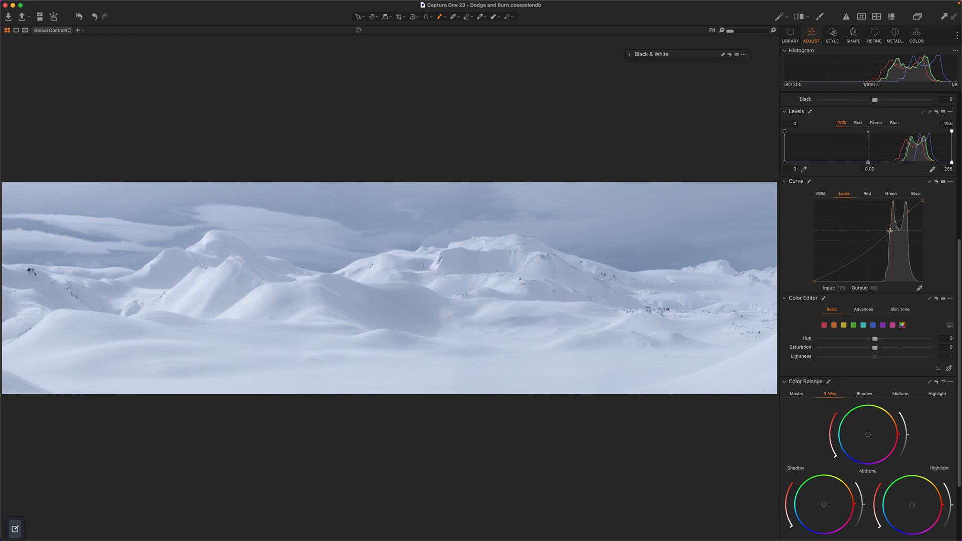
pyautogui.moveTo(888, 231); pyautogui.dragTo(888, 234)
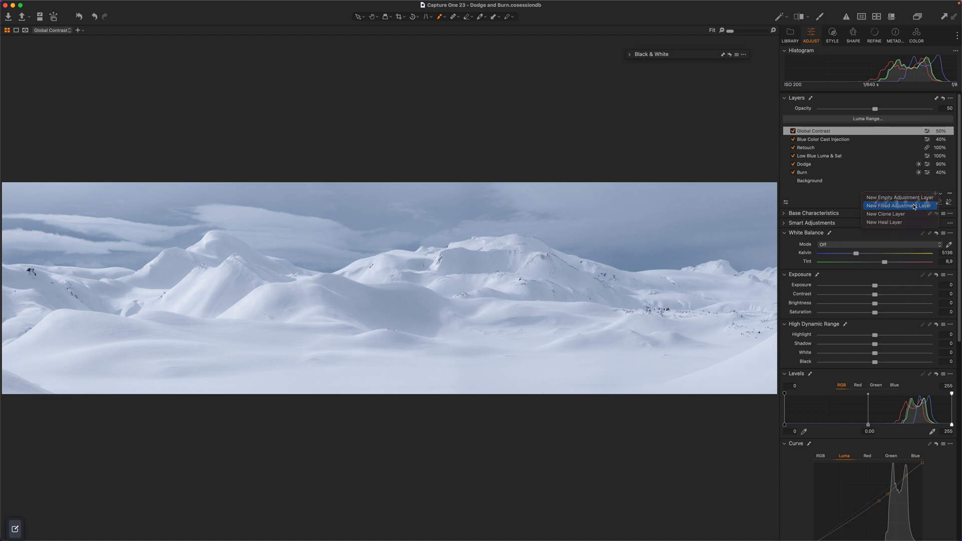
# - Create the Mid-Tones Contrast layer, apply a 84–164 luma range, and set saturation -10
pyautogui.click(899, 206)
pyautogui.write('Mid-Tones Contrast')
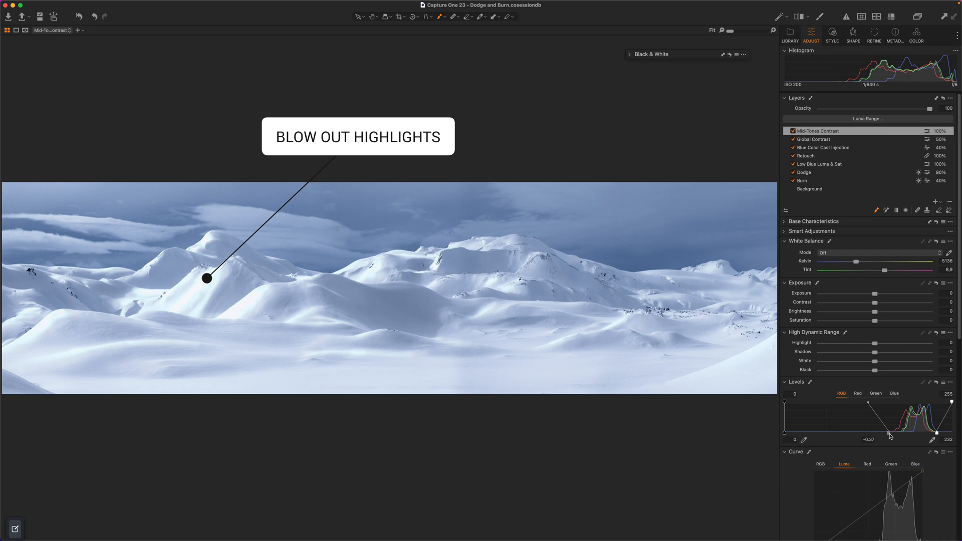
pyautogui.click(867, 118)
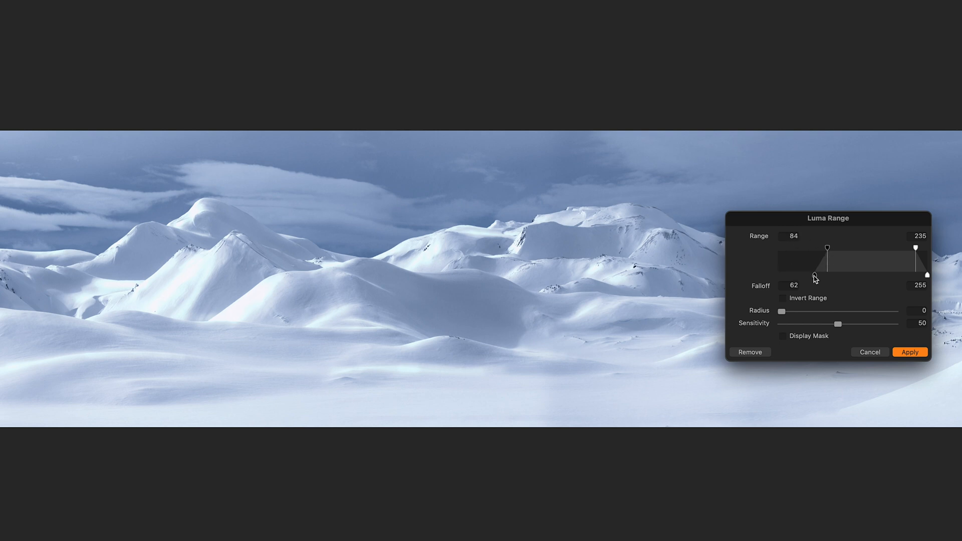
pyautogui.moveTo(915, 247); pyautogui.dragTo(872, 247)
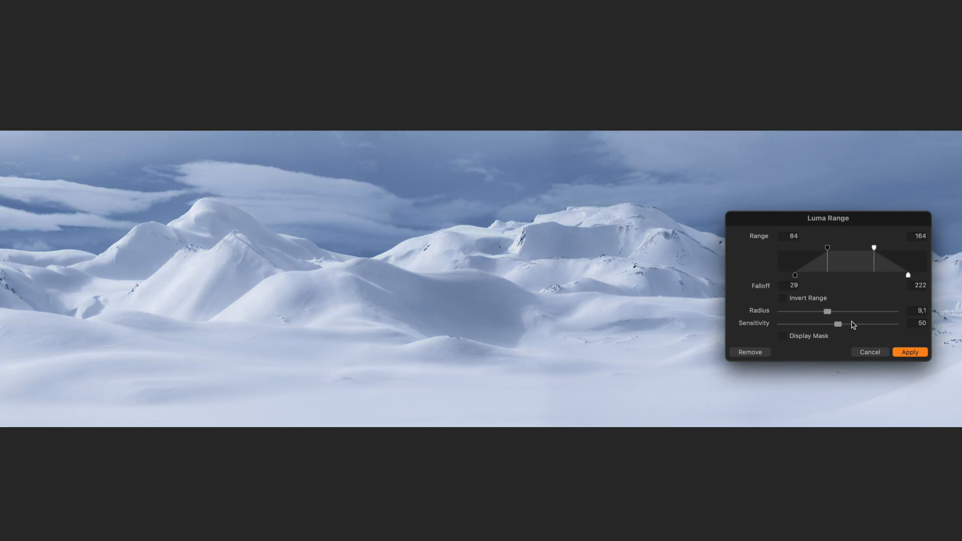
pyautogui.click(783, 335)
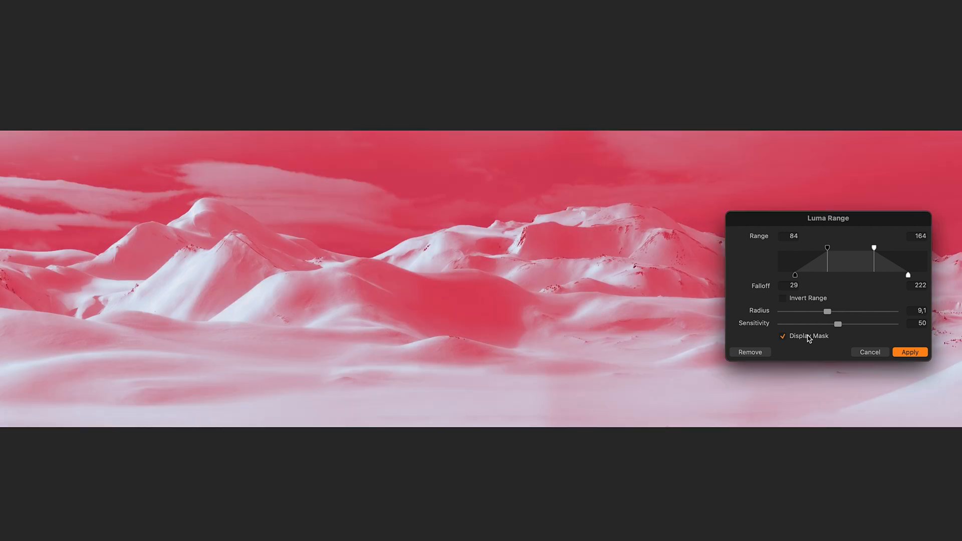
pyautogui.click(783, 335)
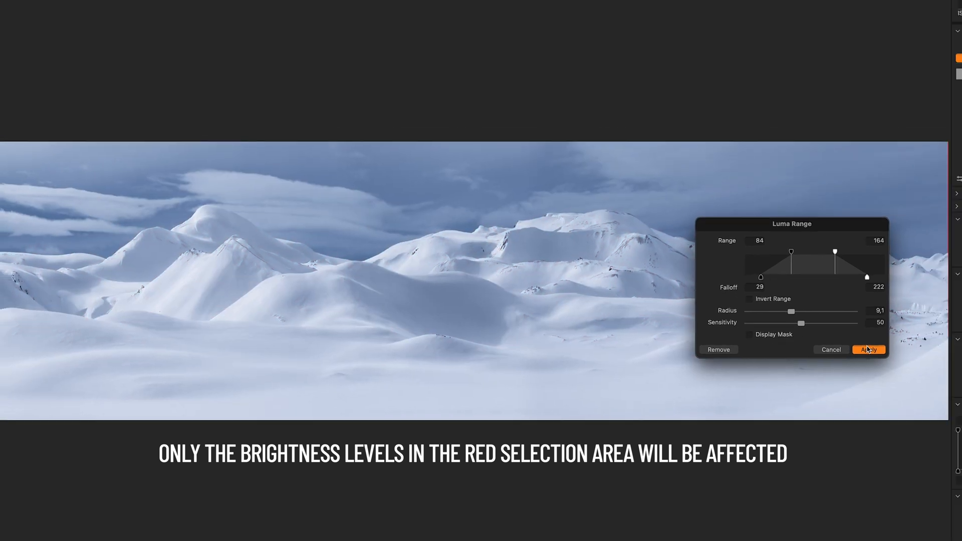
pyautogui.click(867, 350)
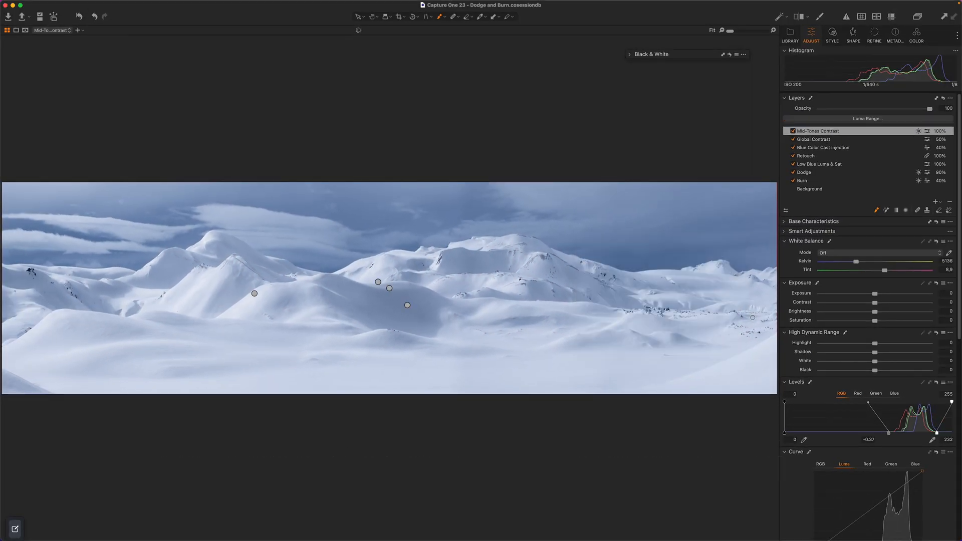
pyautogui.click(847, 131)
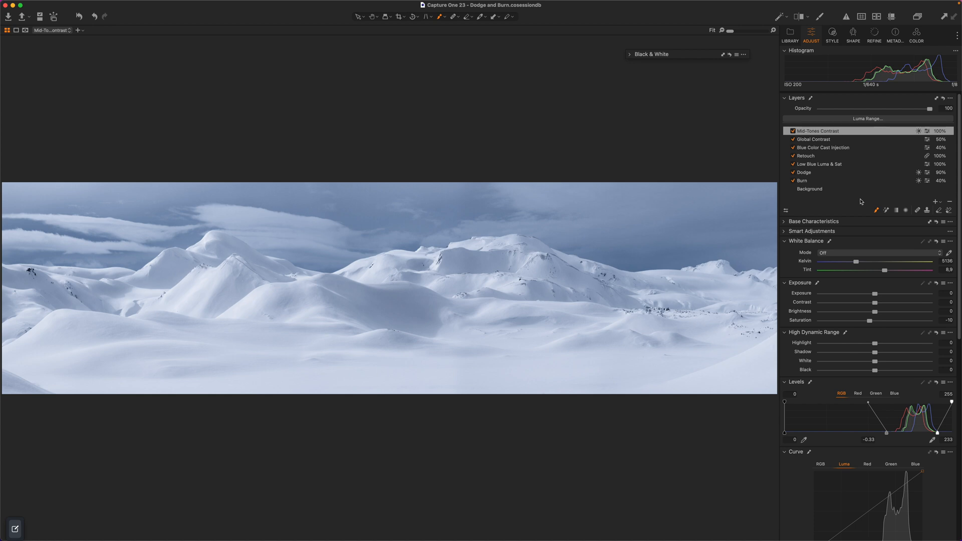
# - Add a new empty adjustment layer named Glow with Dehaze Amount -20
pyautogui.click(936, 202)
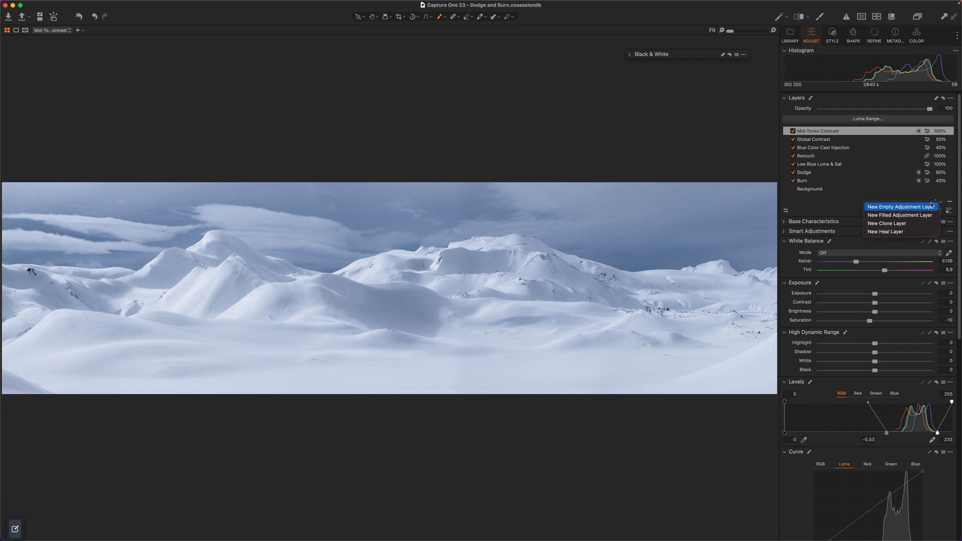
pyautogui.click(900, 206)
pyautogui.write('Glow')
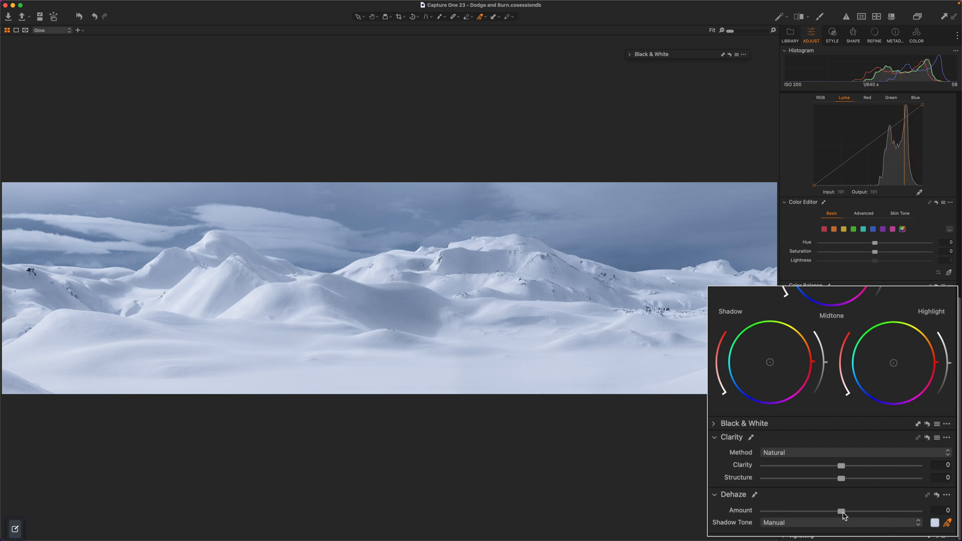
pyautogui.moveTo(841, 511); pyautogui.dragTo(827, 511)
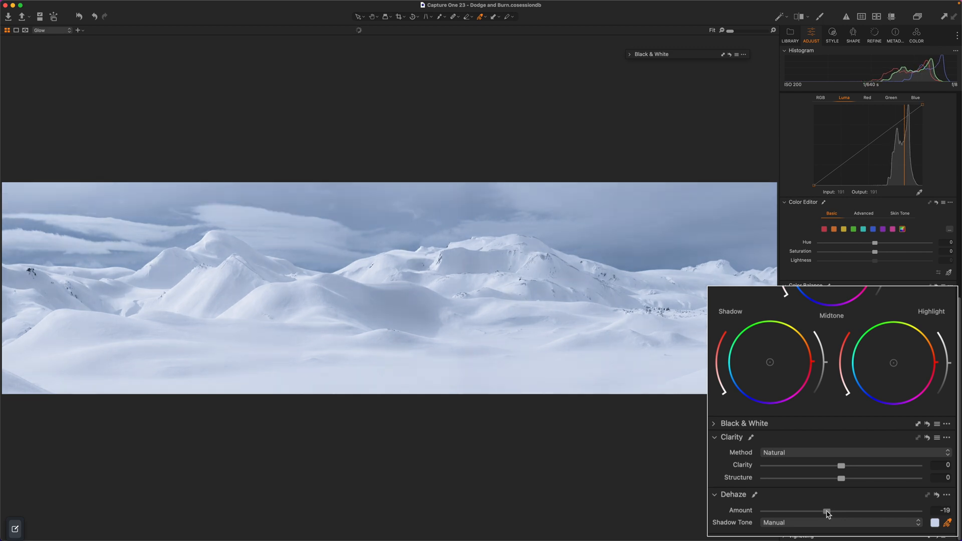
pyautogui.moveTo(840, 512); pyautogui.dragTo(826, 512)
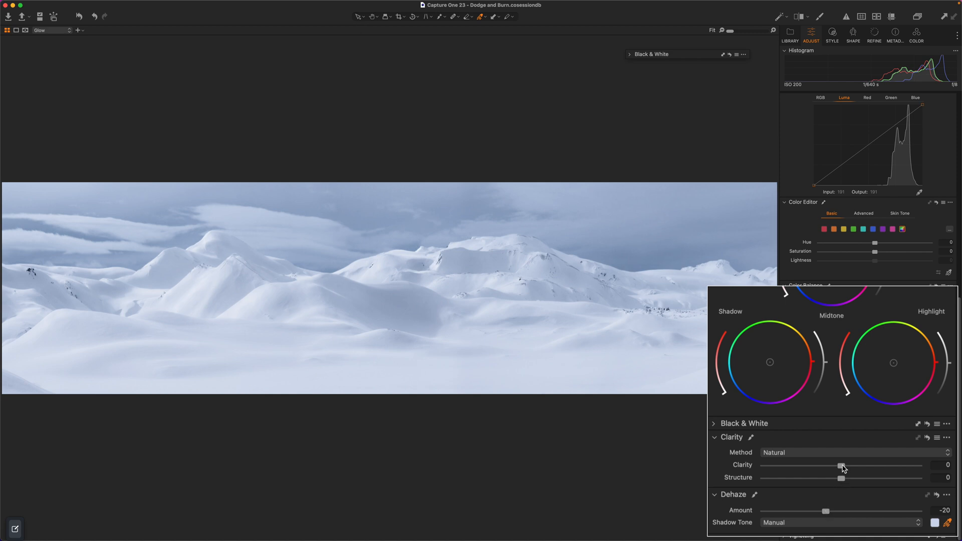
# - Set Glow's Clarity to -100 and raise the Levels output black point to 15
pyautogui.moveTo(841, 467); pyautogui.dragTo(763, 467)
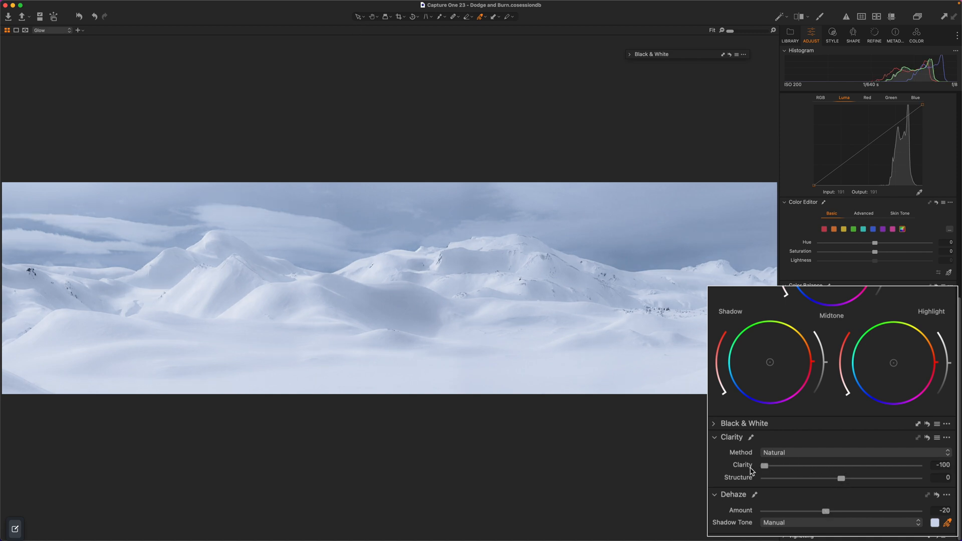
pyautogui.moveTo(841, 478); pyautogui.dragTo(842, 478)
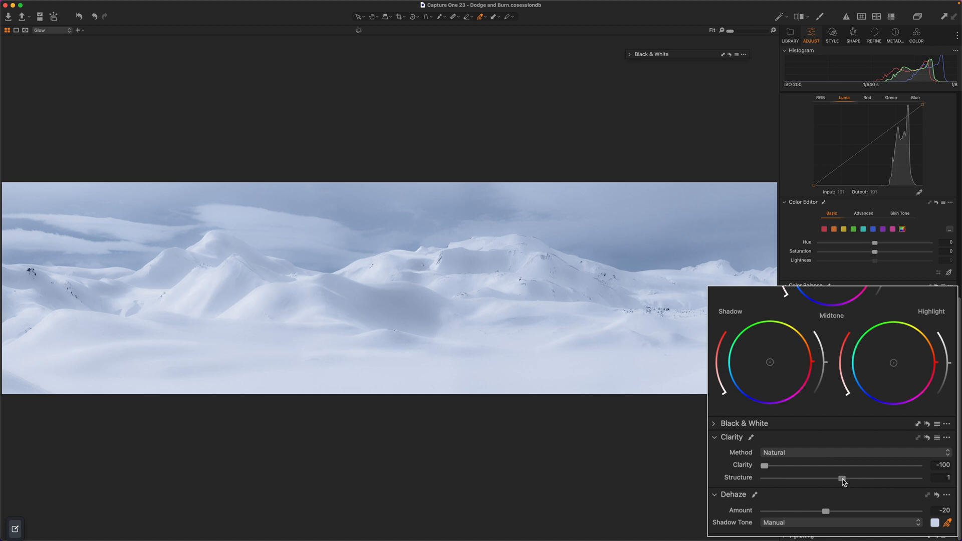
pyautogui.moveTo(842, 478); pyautogui.dragTo(870, 478)
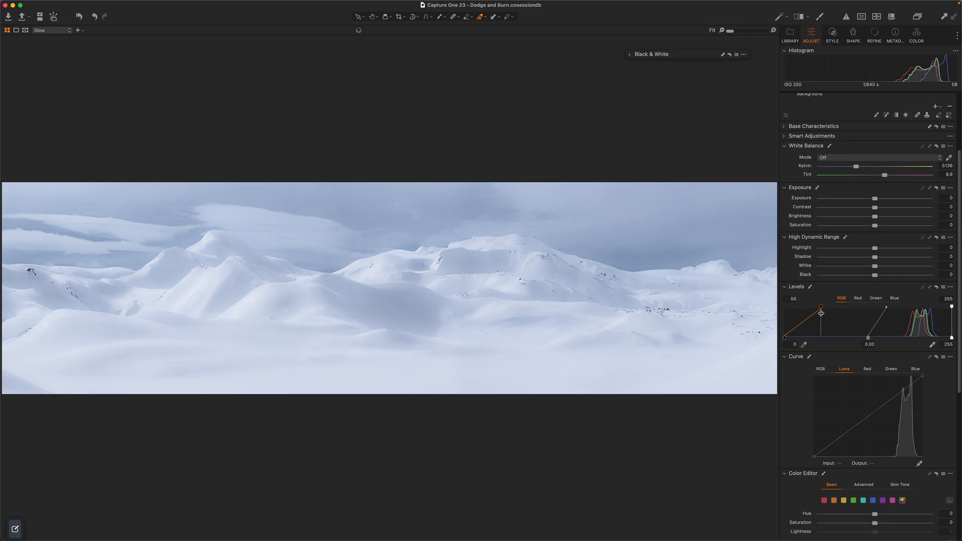
pyautogui.moveTo(820, 311); pyautogui.dragTo(793, 313)
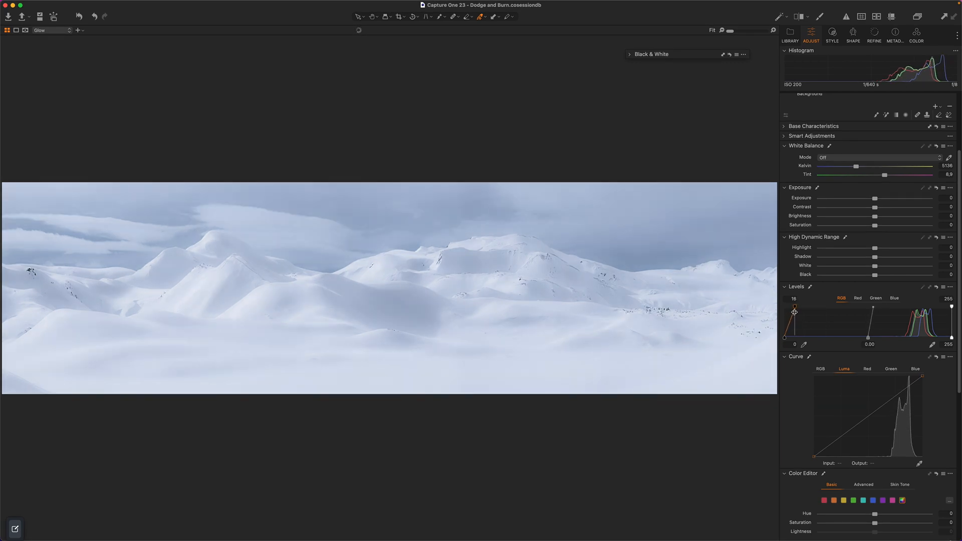
pyautogui.moveTo(794, 312); pyautogui.dragTo(794, 307)
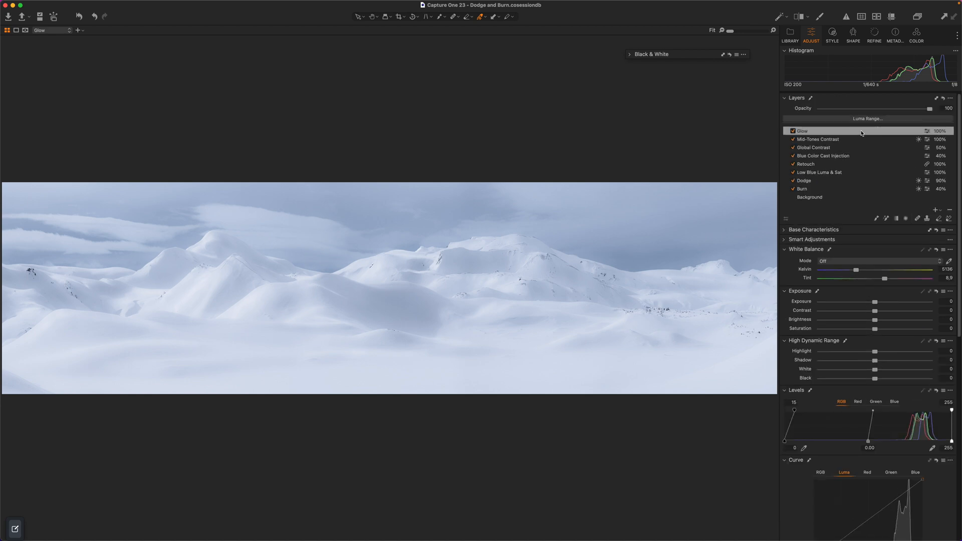
# - Limit the Glow layer's luma range to 218–255 with radius 9.7 and apply
pyautogui.click(867, 119)
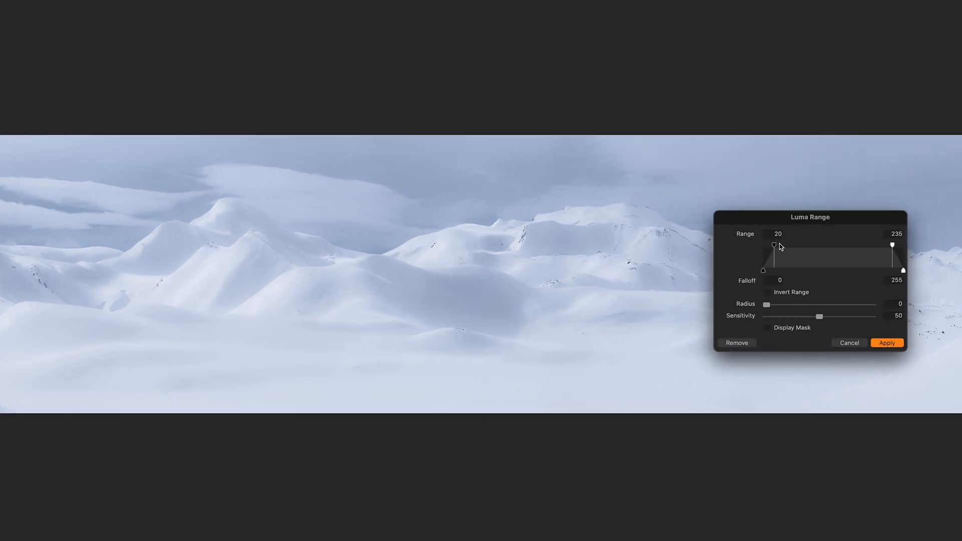
pyautogui.moveTo(774, 244); pyautogui.dragTo(882, 249)
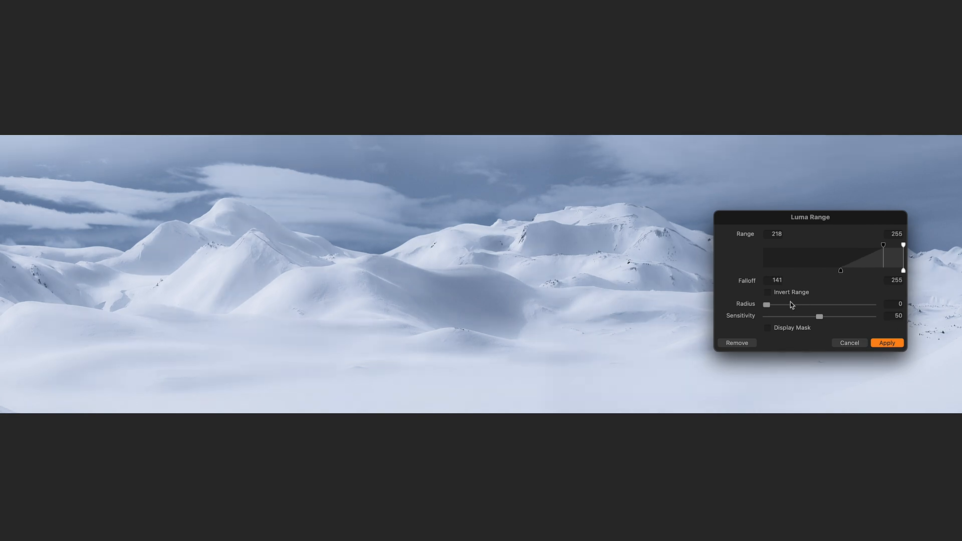
pyautogui.moveTo(765, 305); pyautogui.dragTo(785, 305)
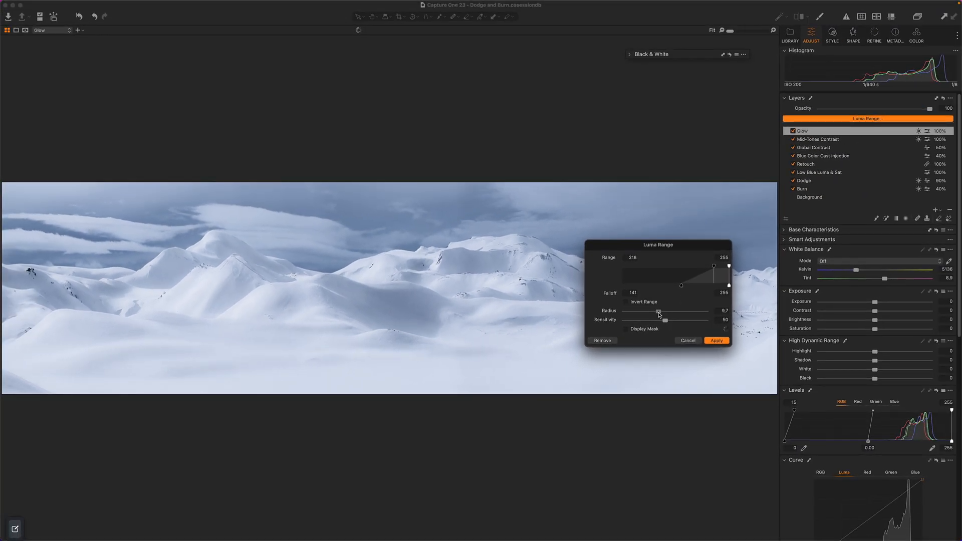
pyautogui.click(715, 340)
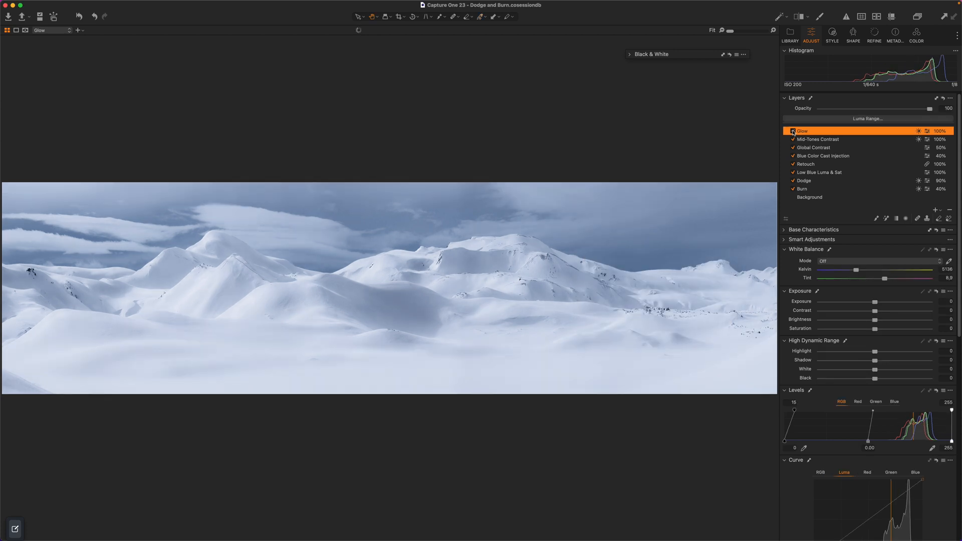
pyautogui.click(794, 131)
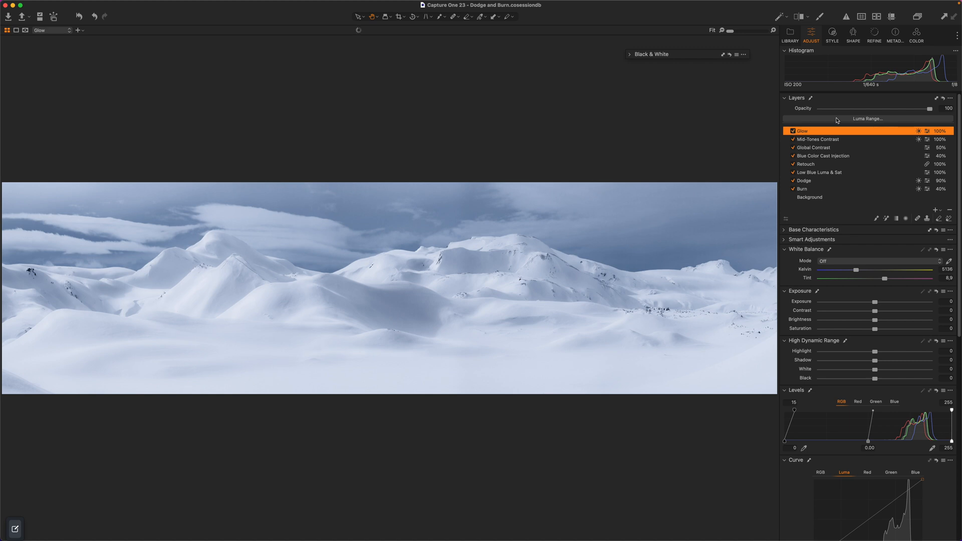
# - Fade the Glow layer's opacity down to 70
pyautogui.moveTo(930, 109); pyautogui.dragTo(912, 109)
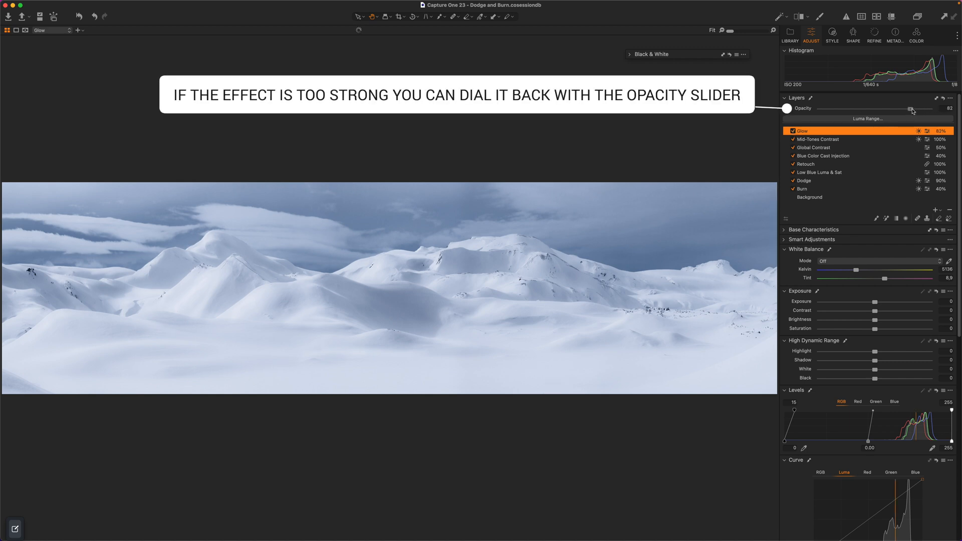
pyautogui.moveTo(913, 108); pyautogui.dragTo(903, 109)
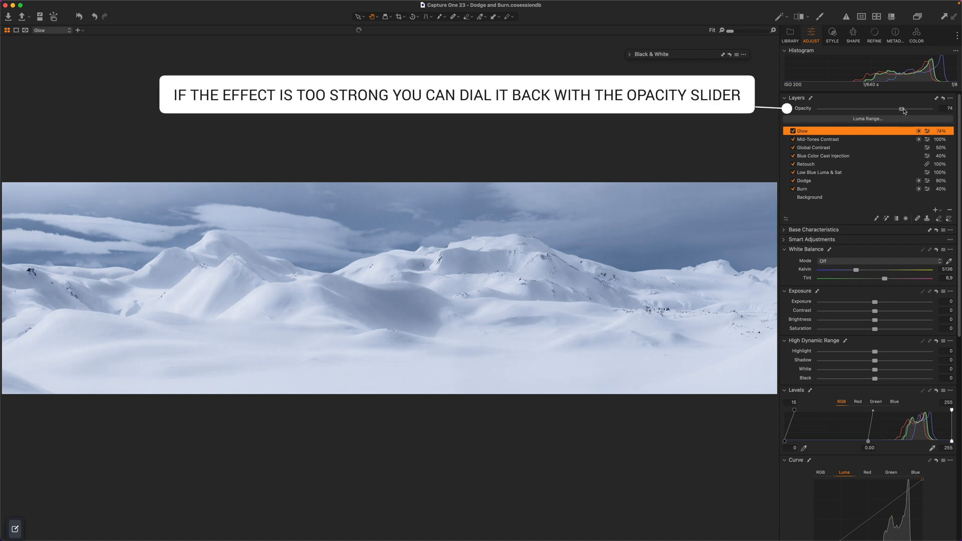
pyautogui.moveTo(904, 109); pyautogui.dragTo(901, 108)
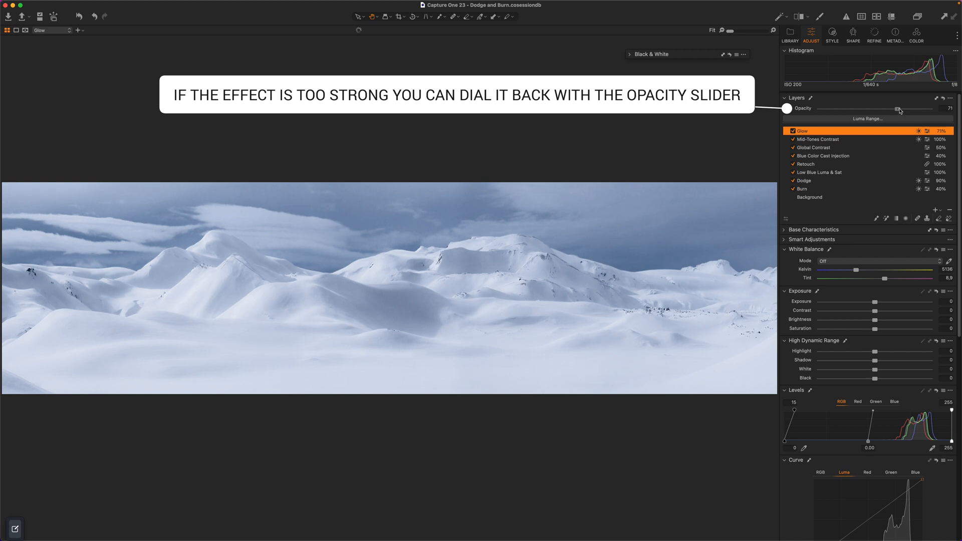
pyautogui.moveTo(895, 108); pyautogui.dragTo(894, 108)
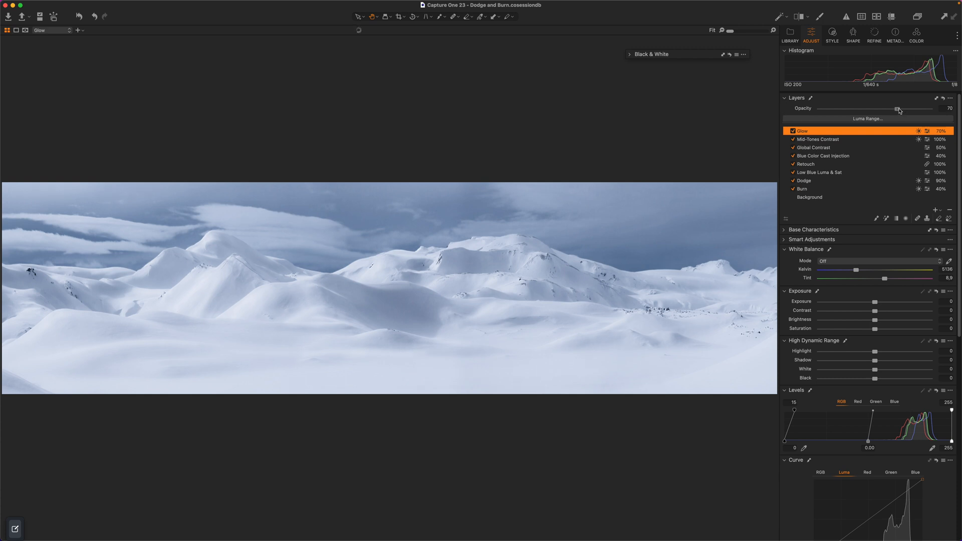